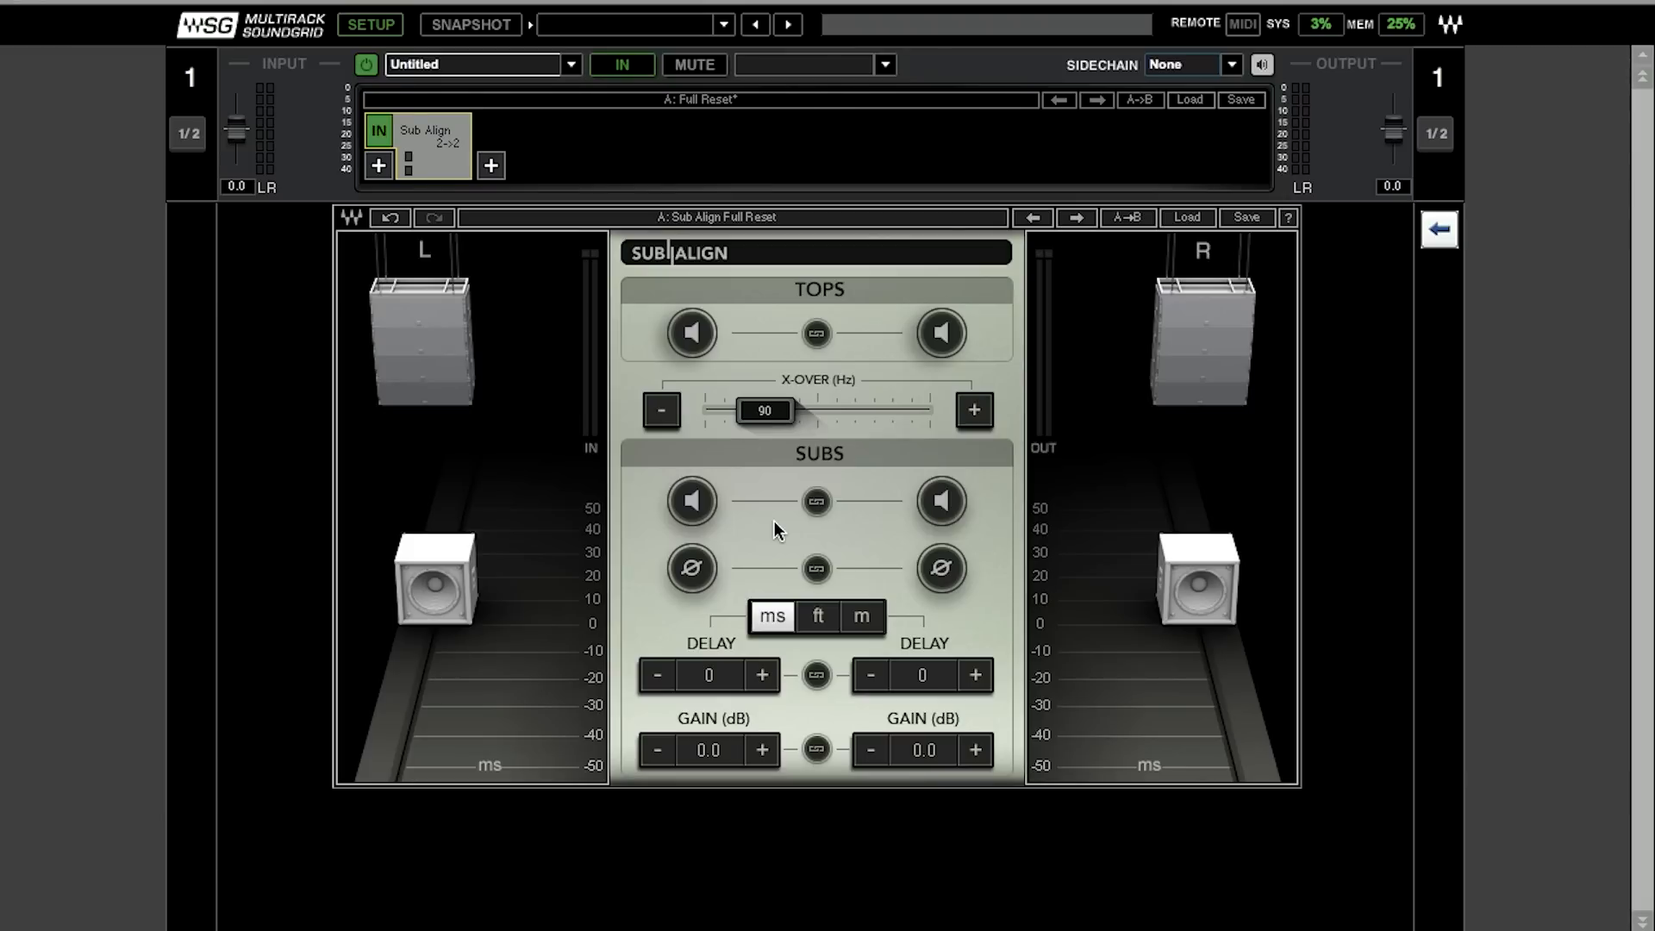
mouse_move(792, 436)
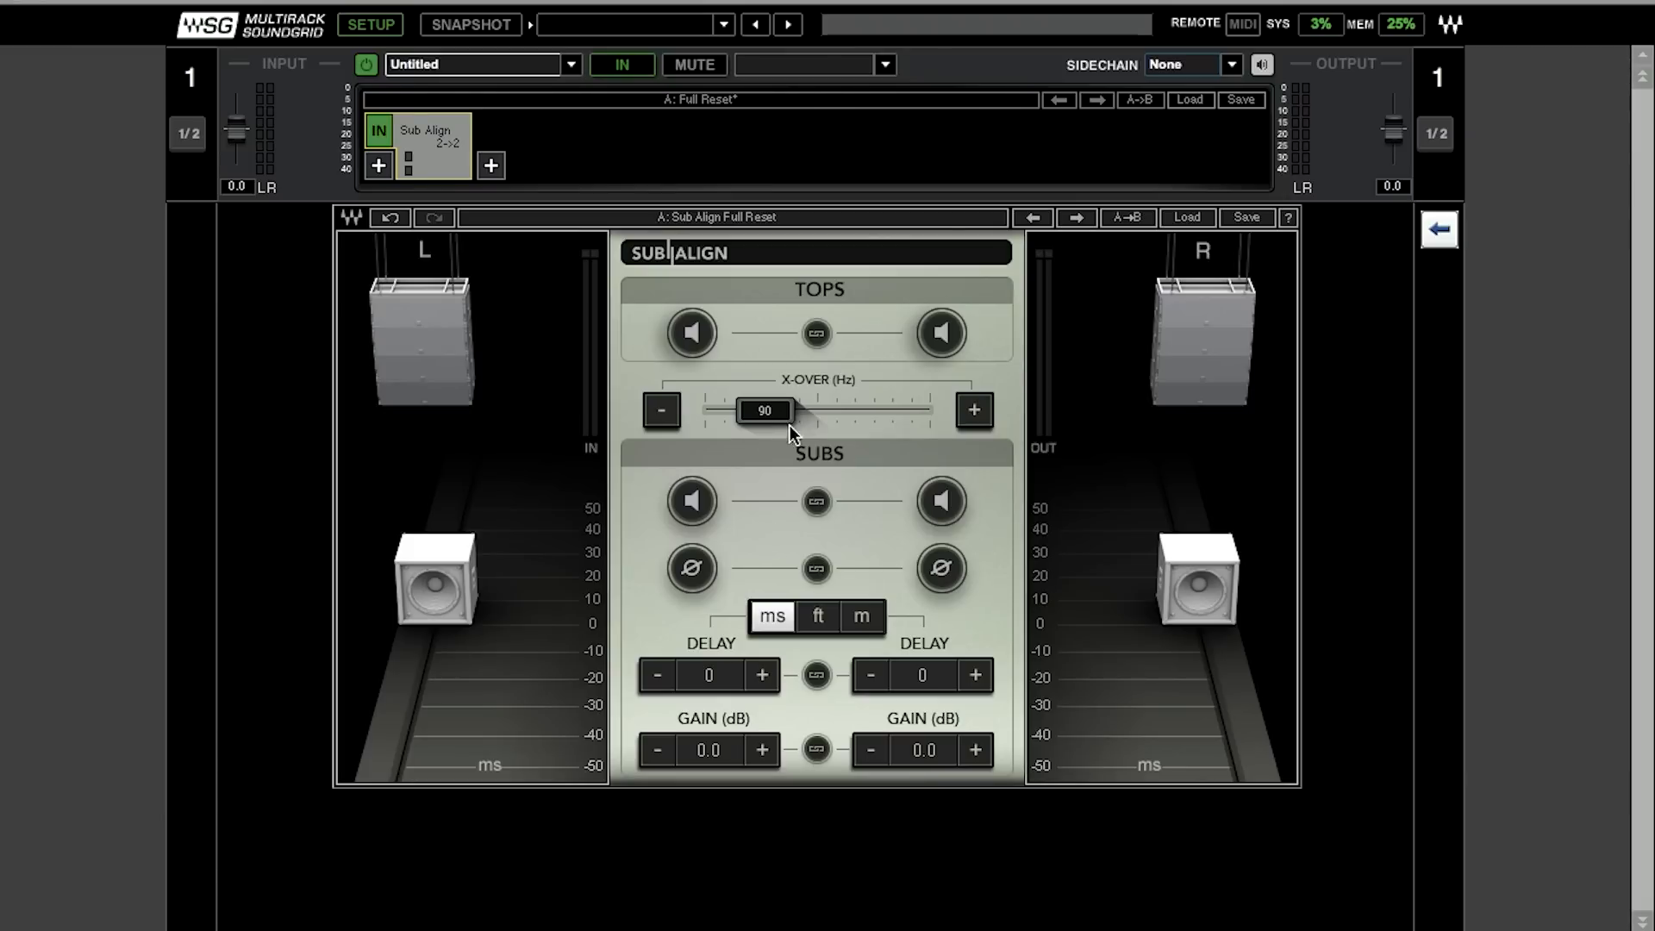
mouse_move(805, 348)
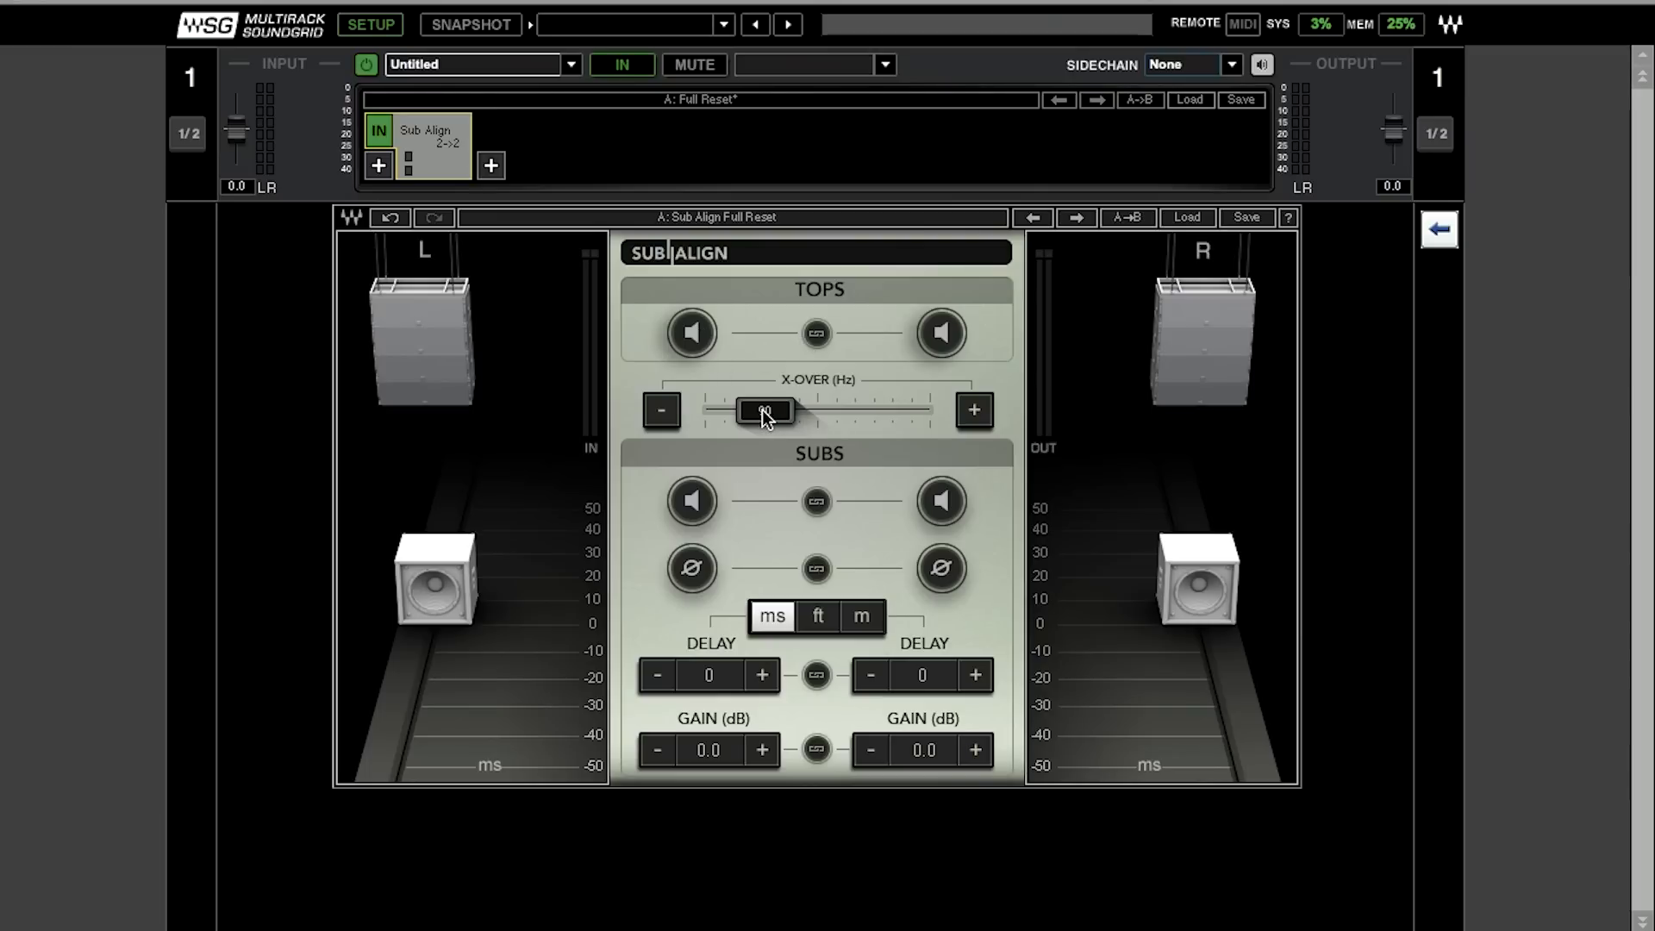
Solo the left top speakers and link the solo controls of both tops
click(692, 333)
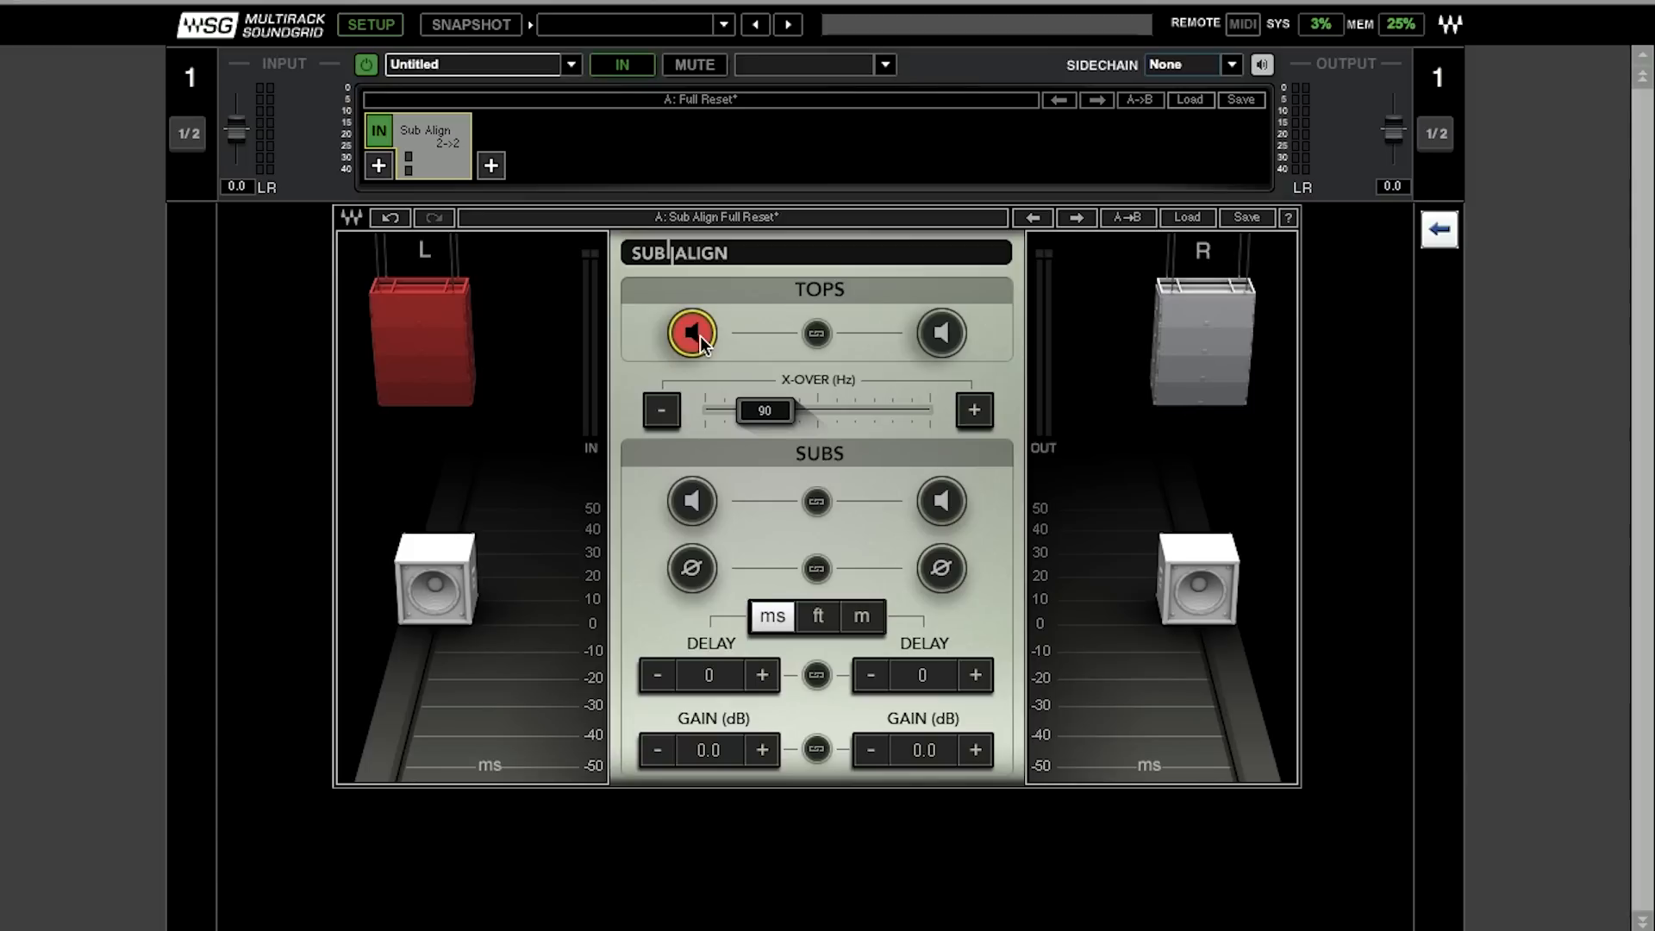
mouse_move(948, 375)
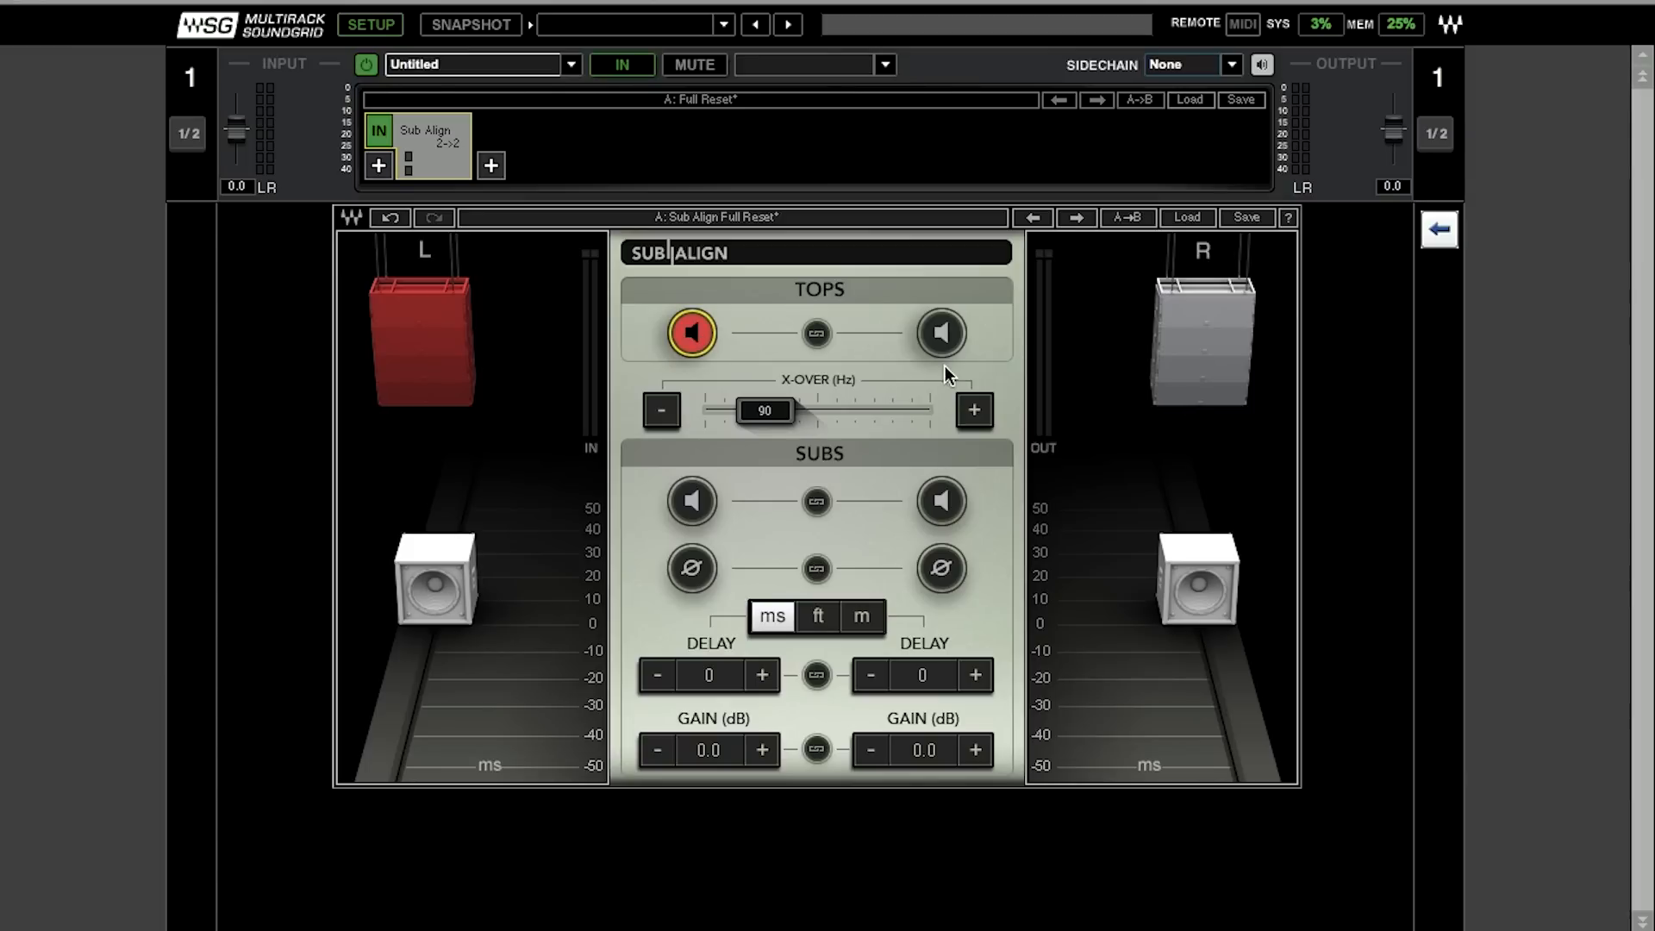
click(813, 333)
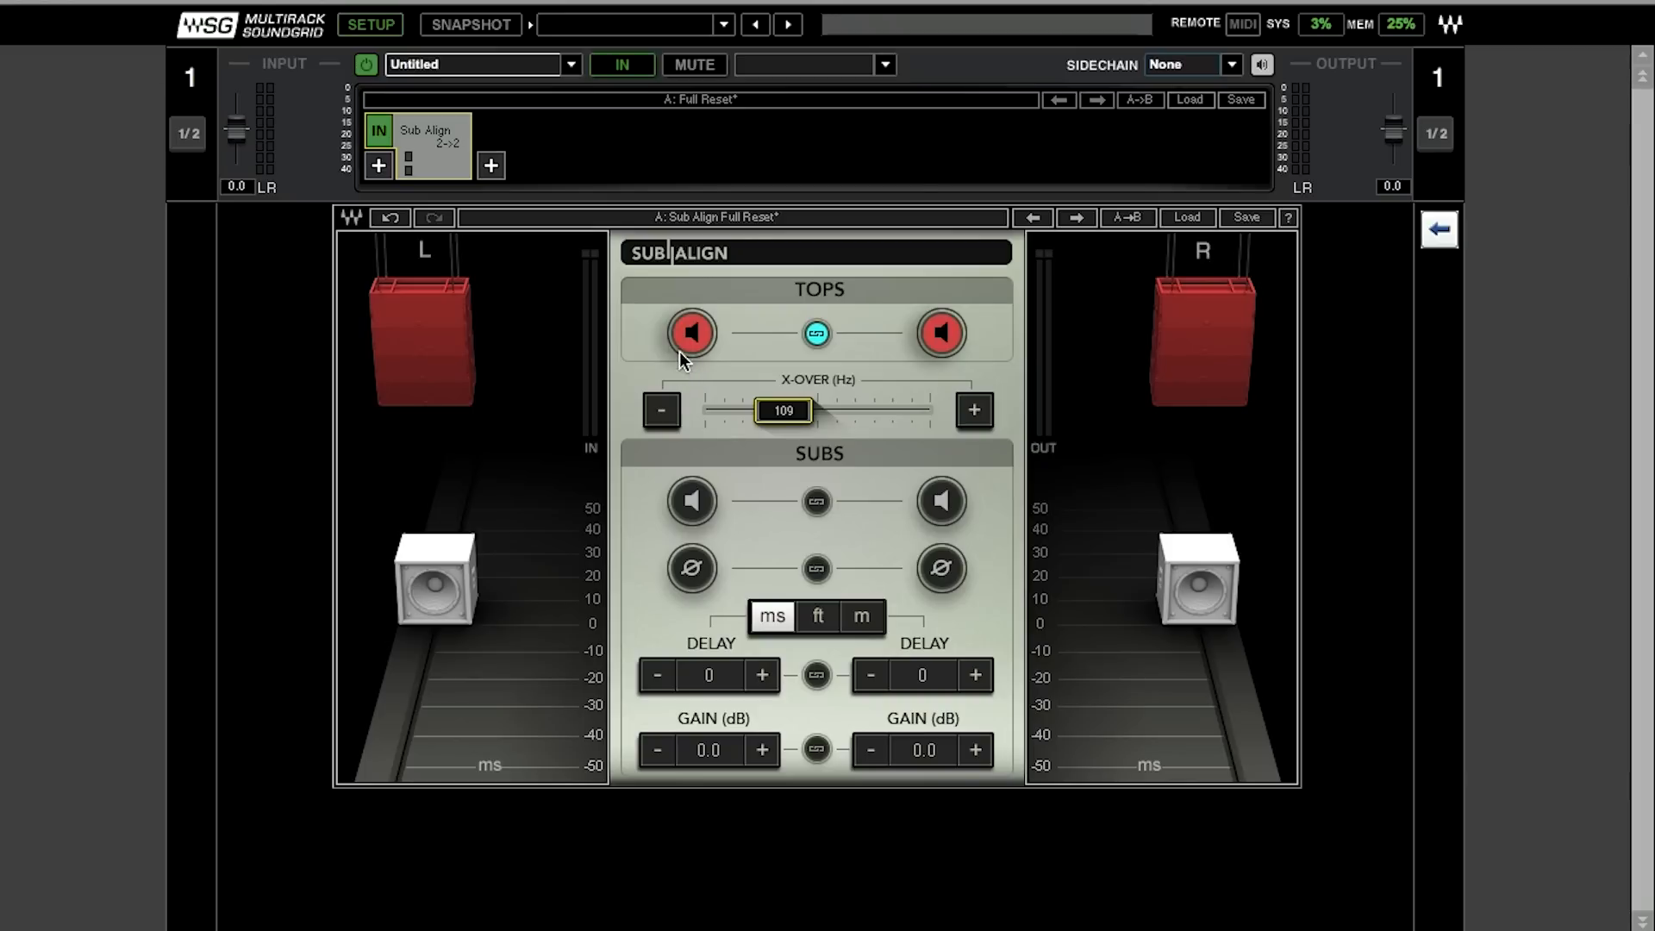
Unsolo the tops, solo the linked subs, return the crossover to 90 Hz, then unsolo the subs
click(692, 333)
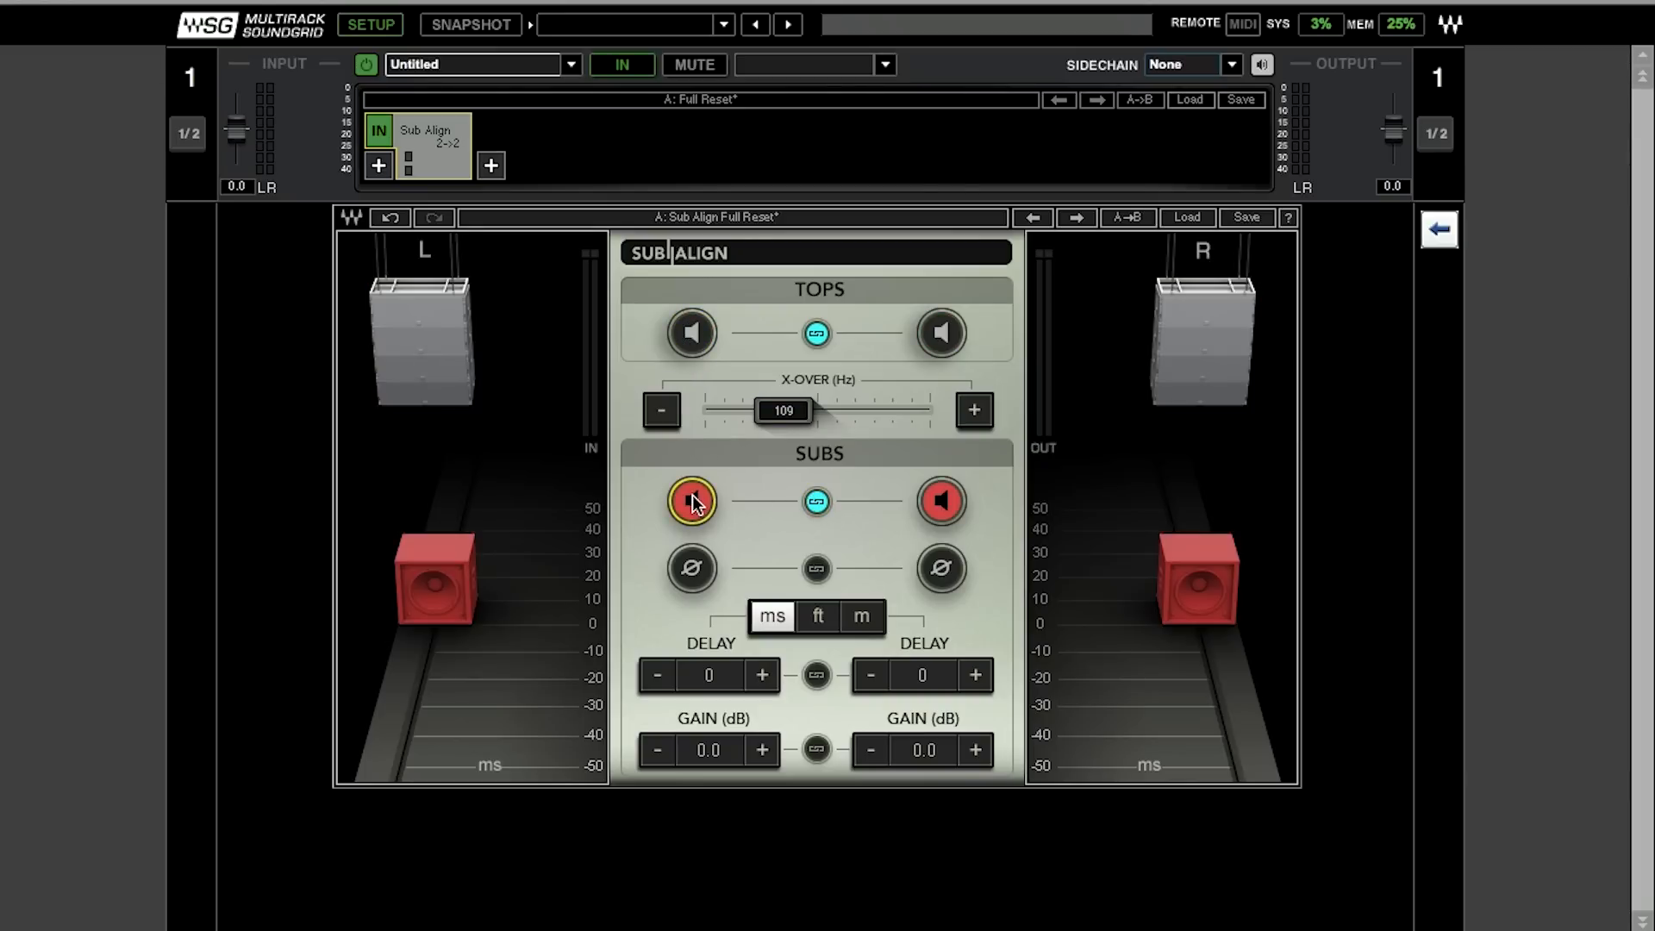
click(692, 502)
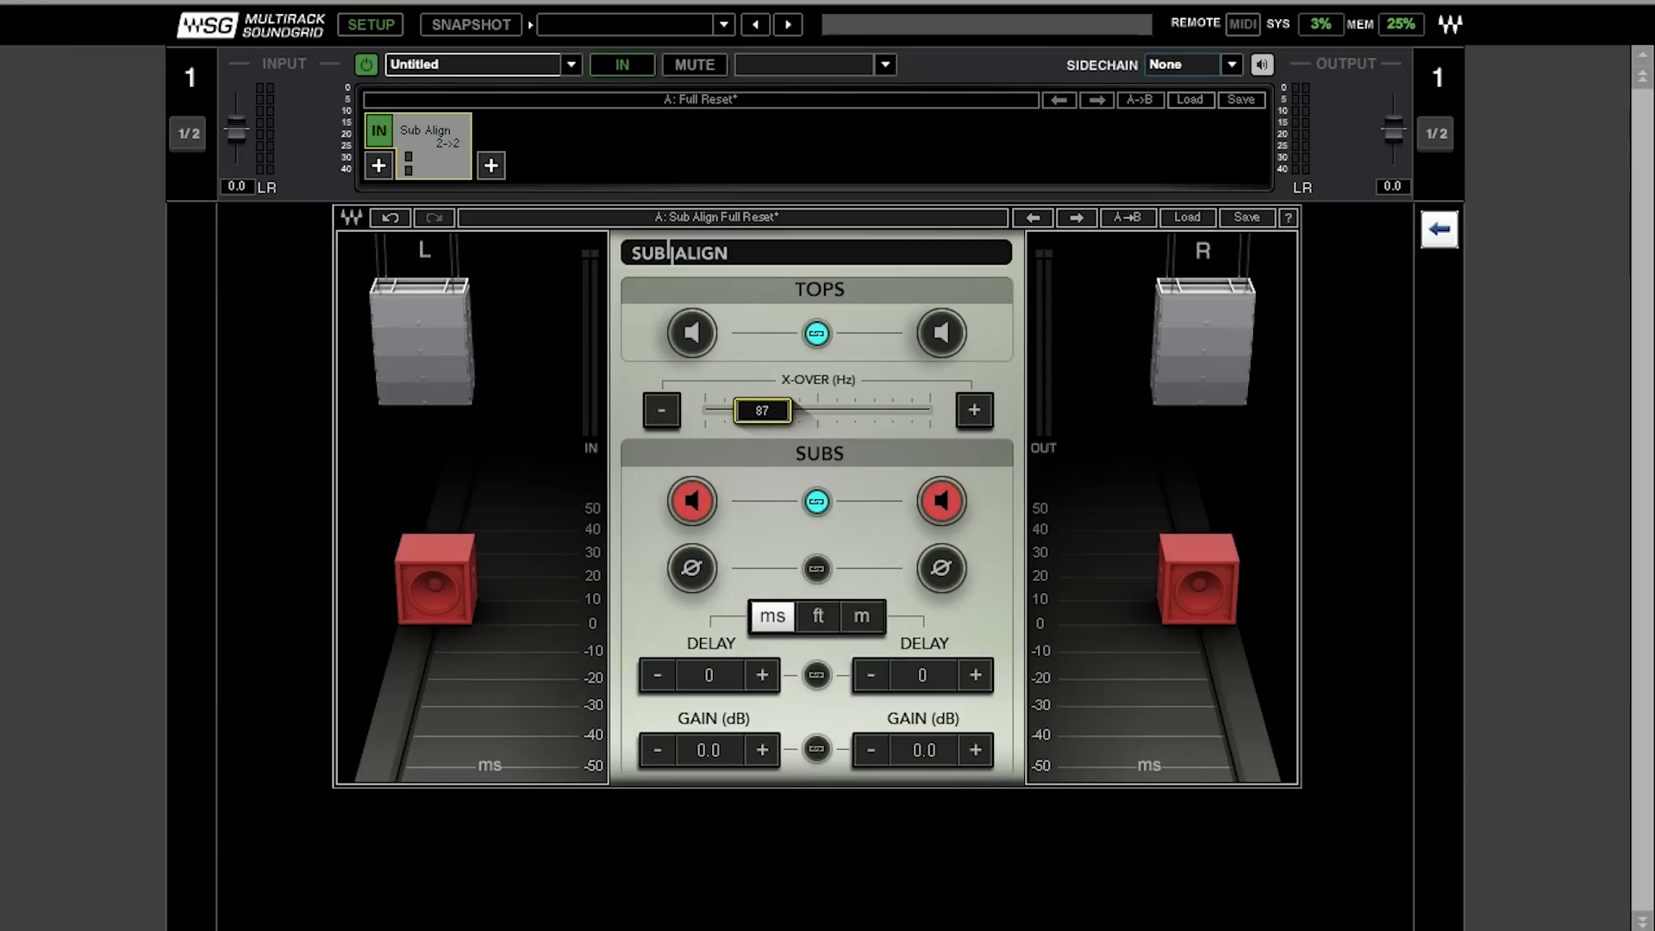
click(972, 409)
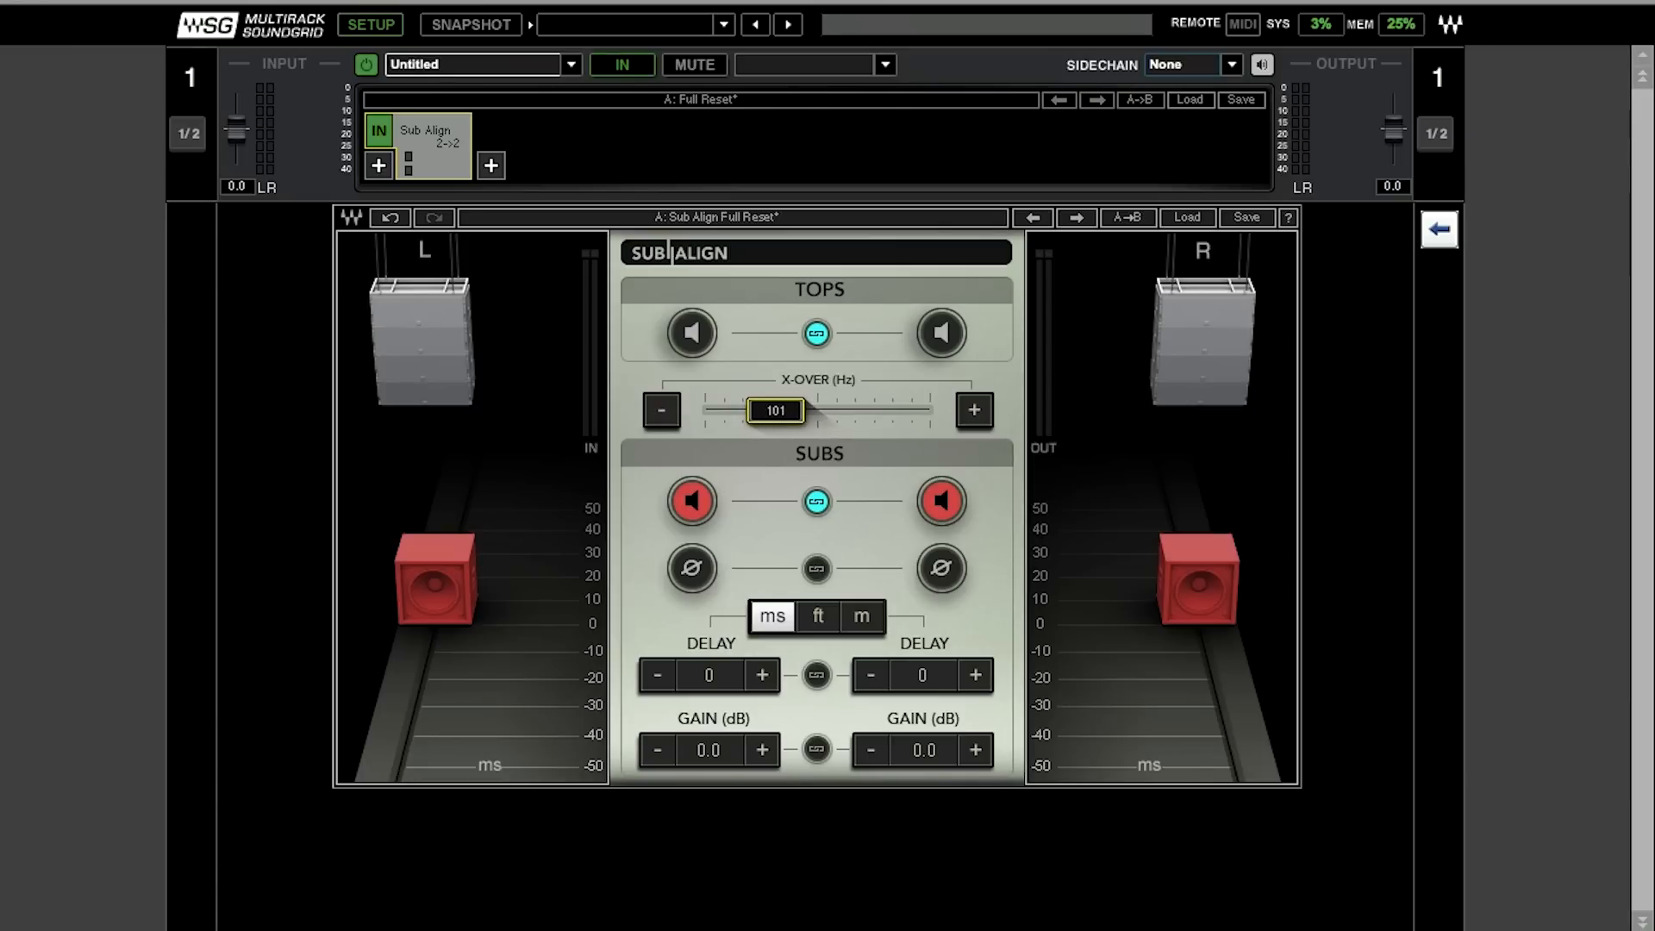
click(662, 409)
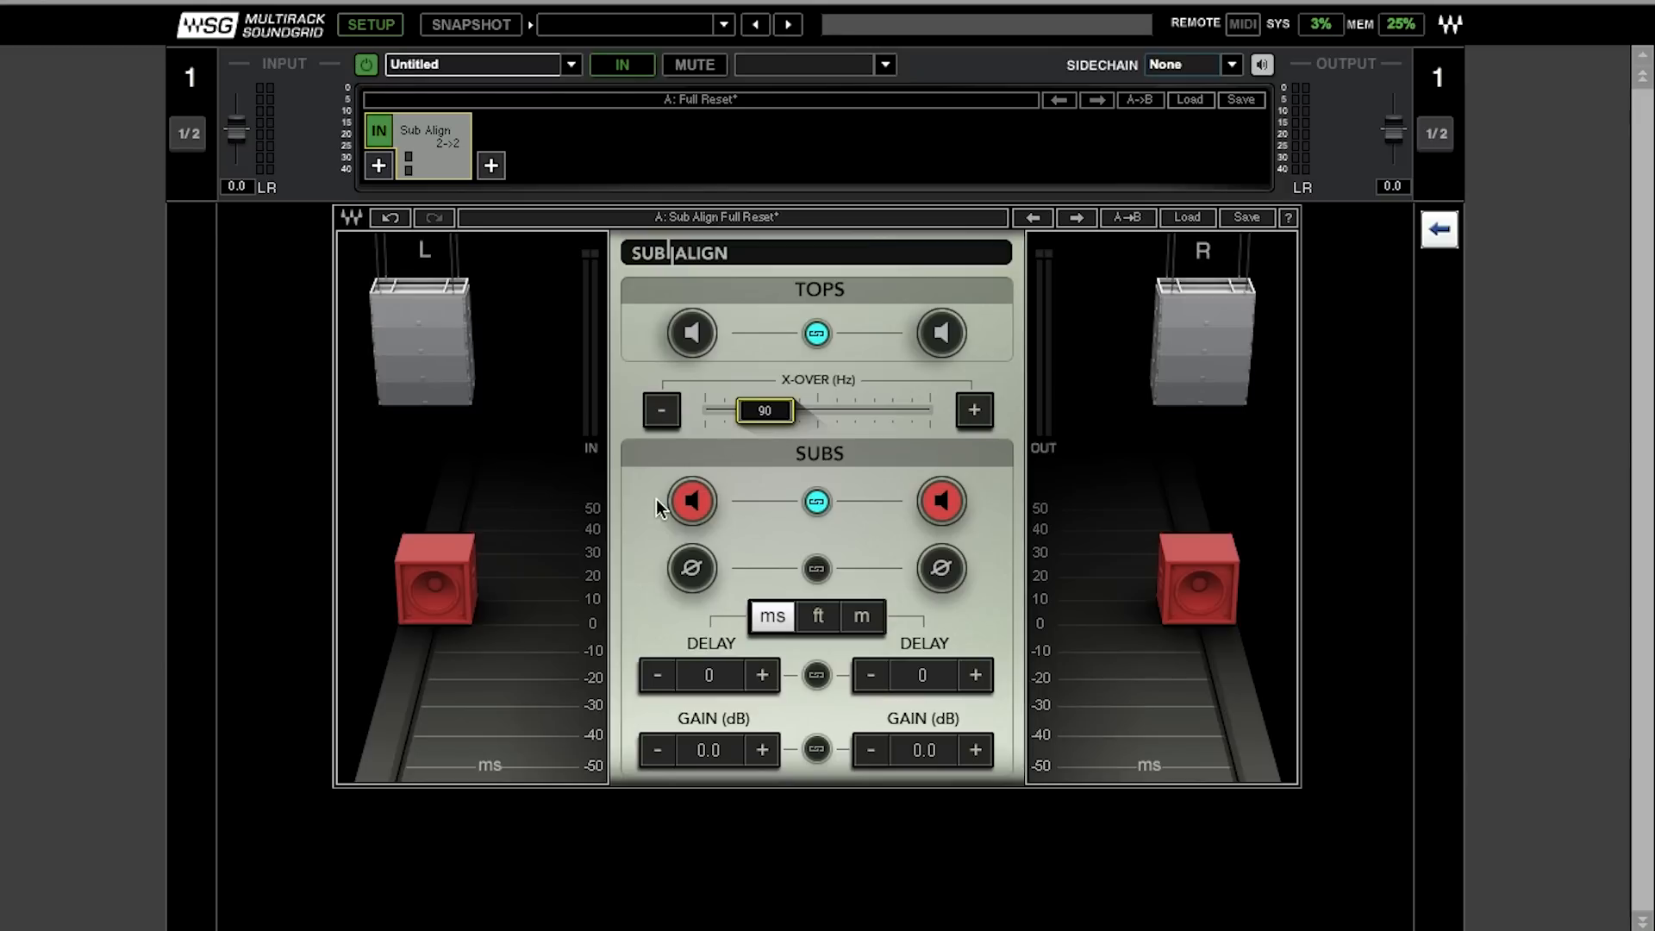
click(692, 500)
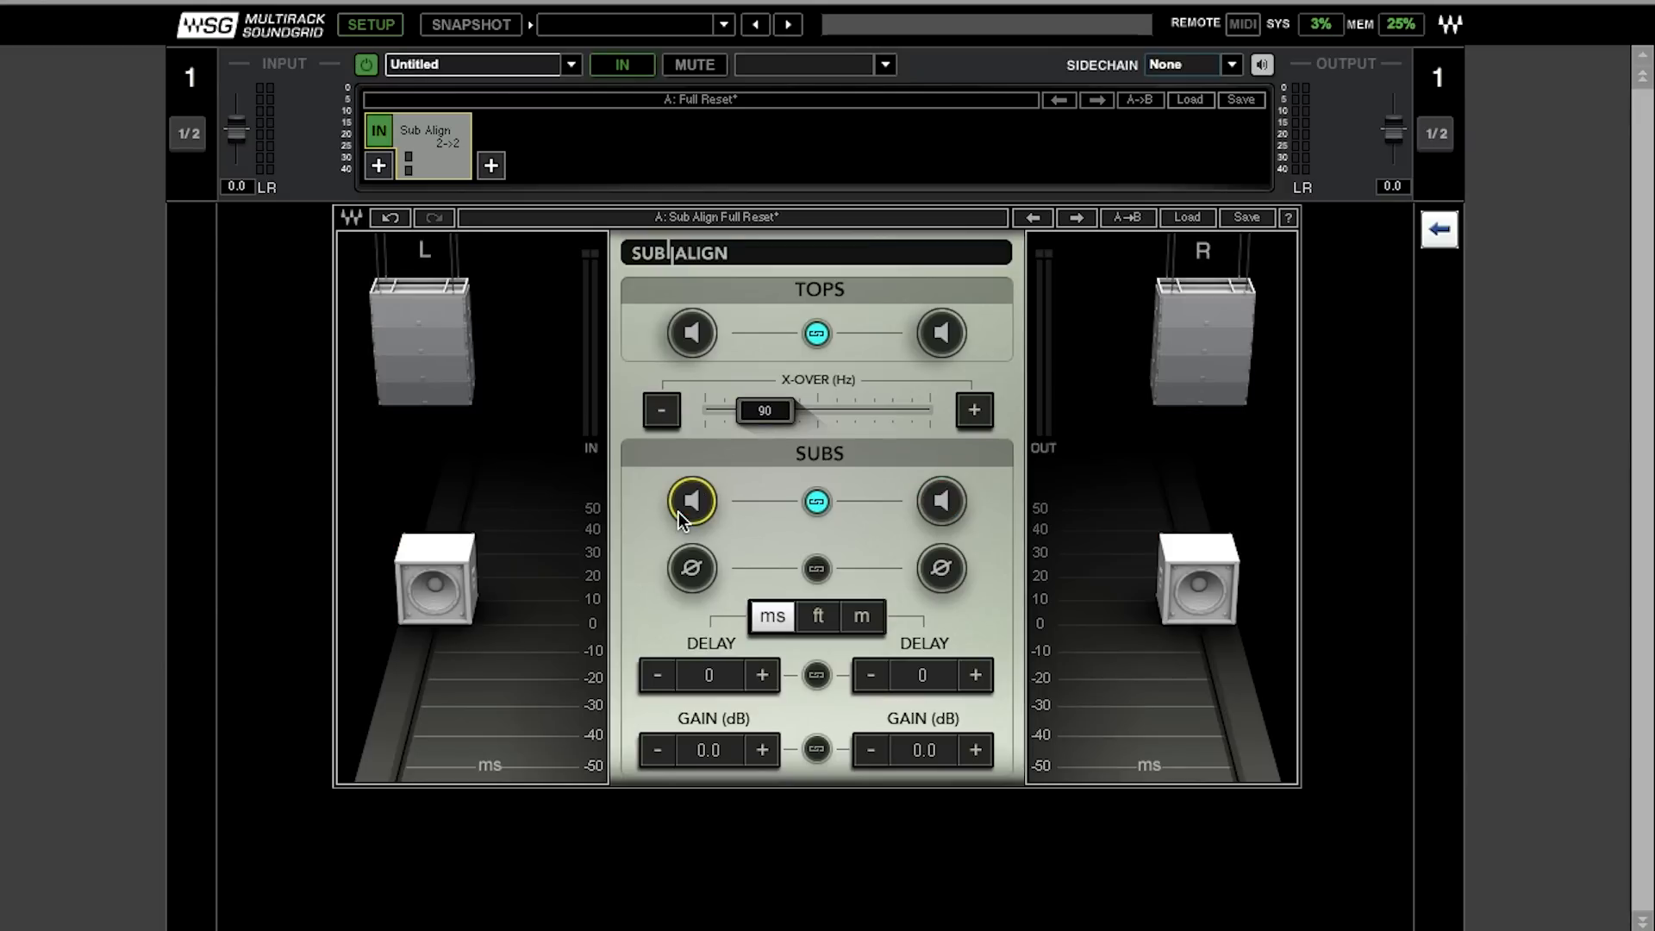
mouse_move(779, 576)
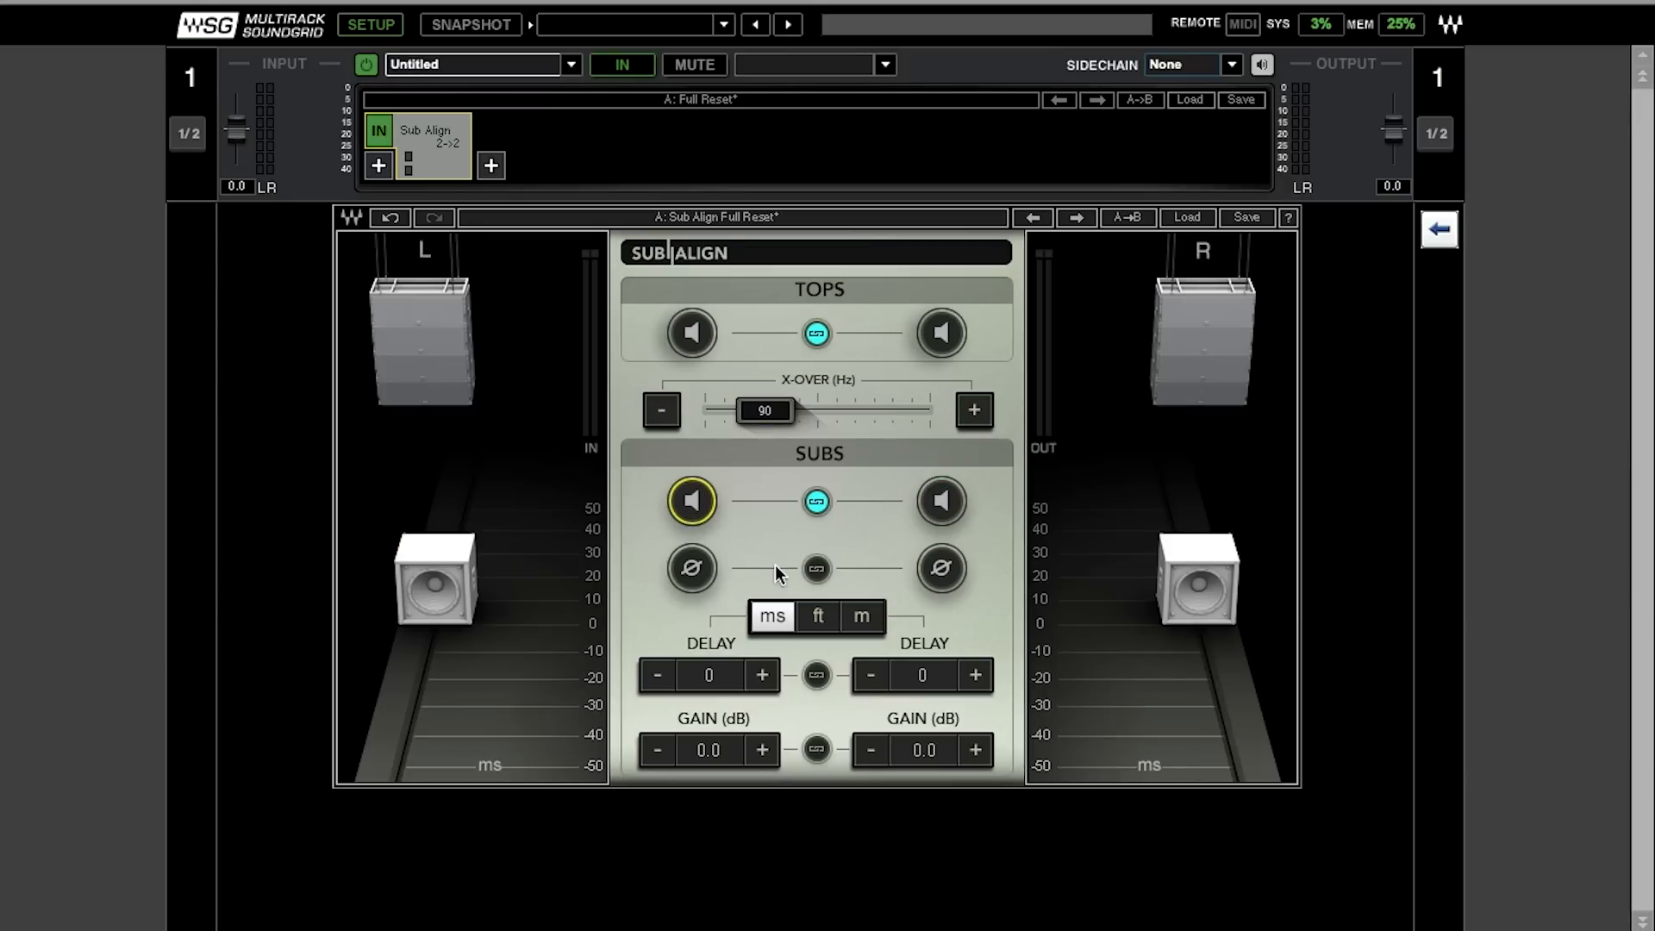
Flip the left sub's polarity on and off, link sub polarity, and clear both inversions
click(691, 568)
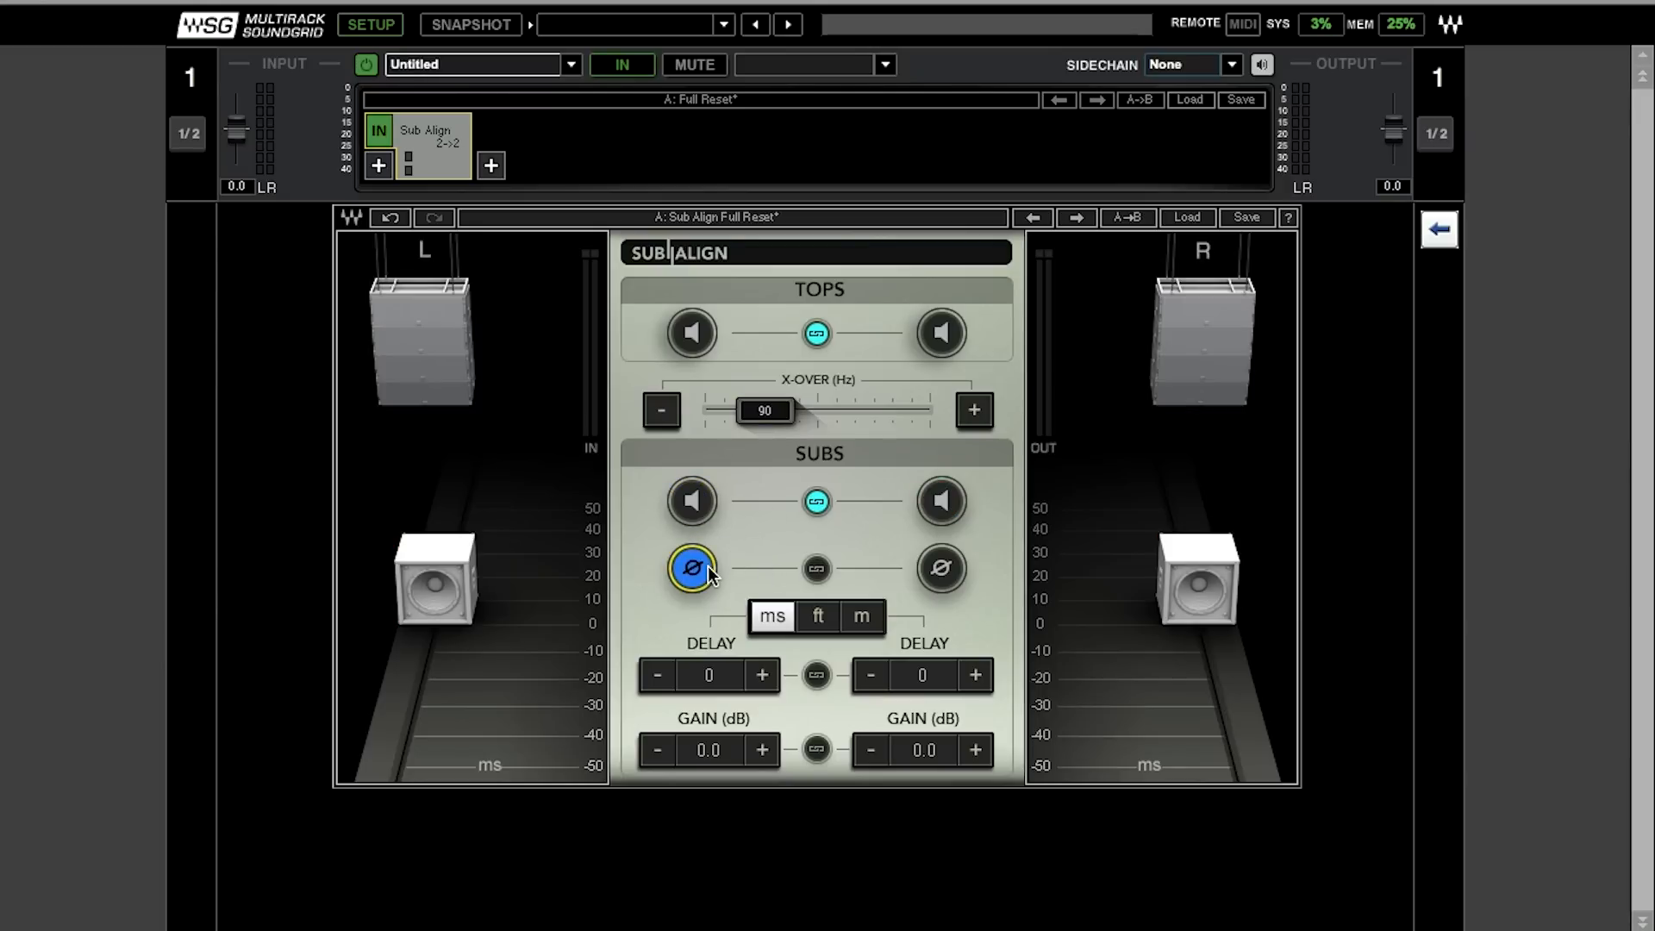
click(691, 569)
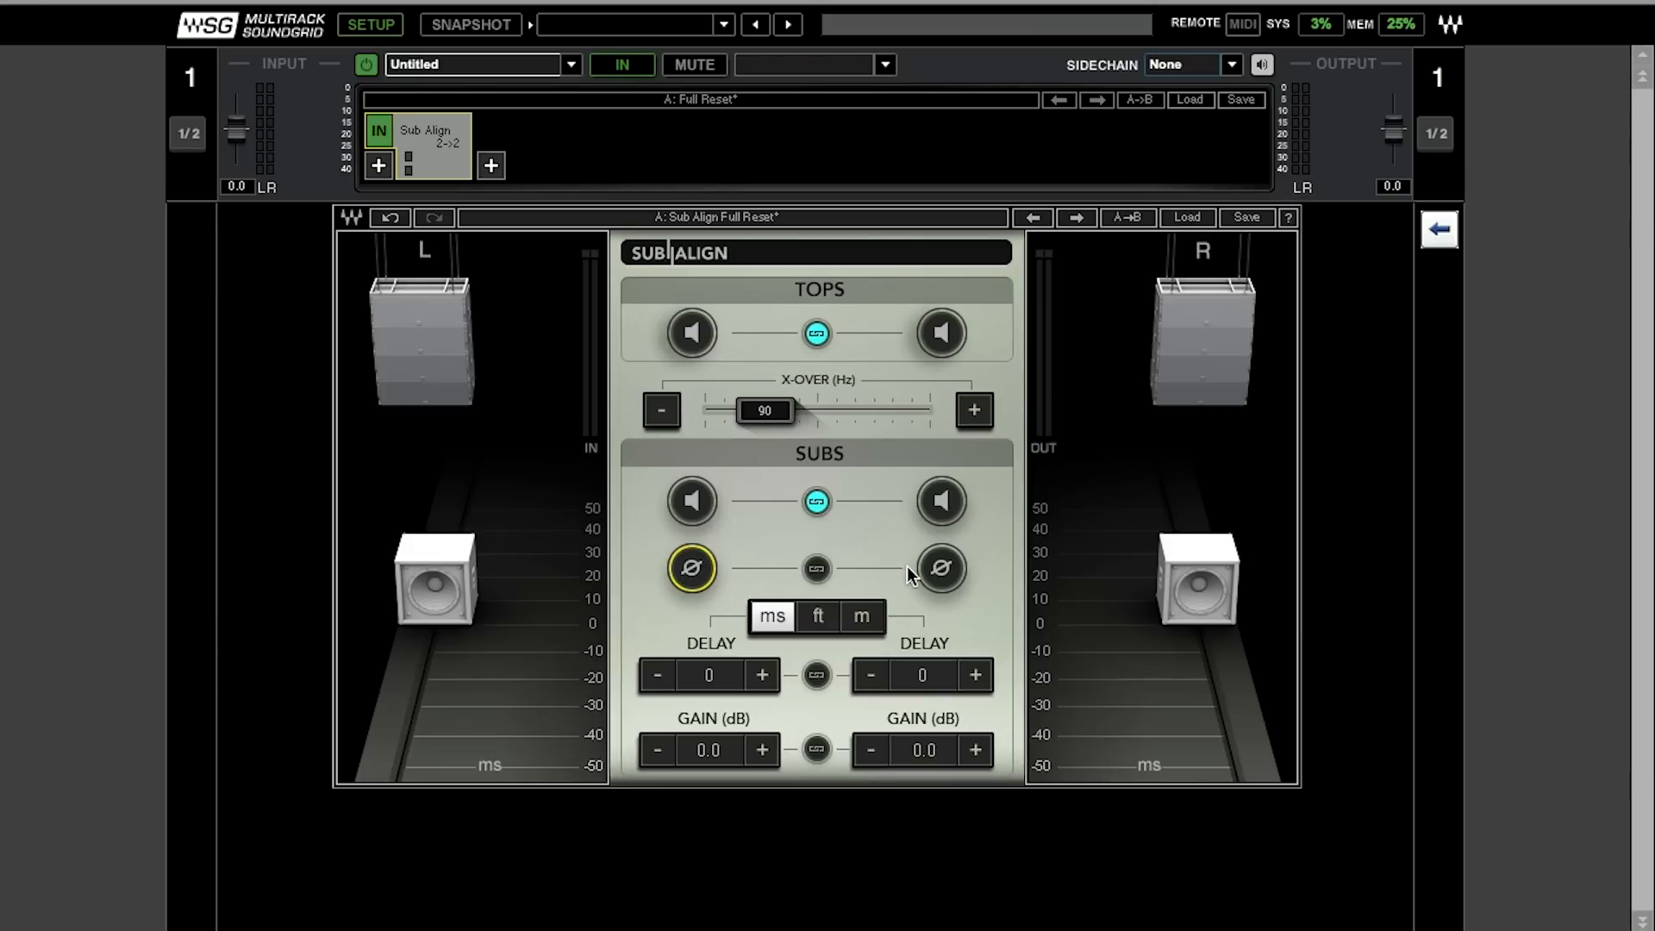
click(939, 568)
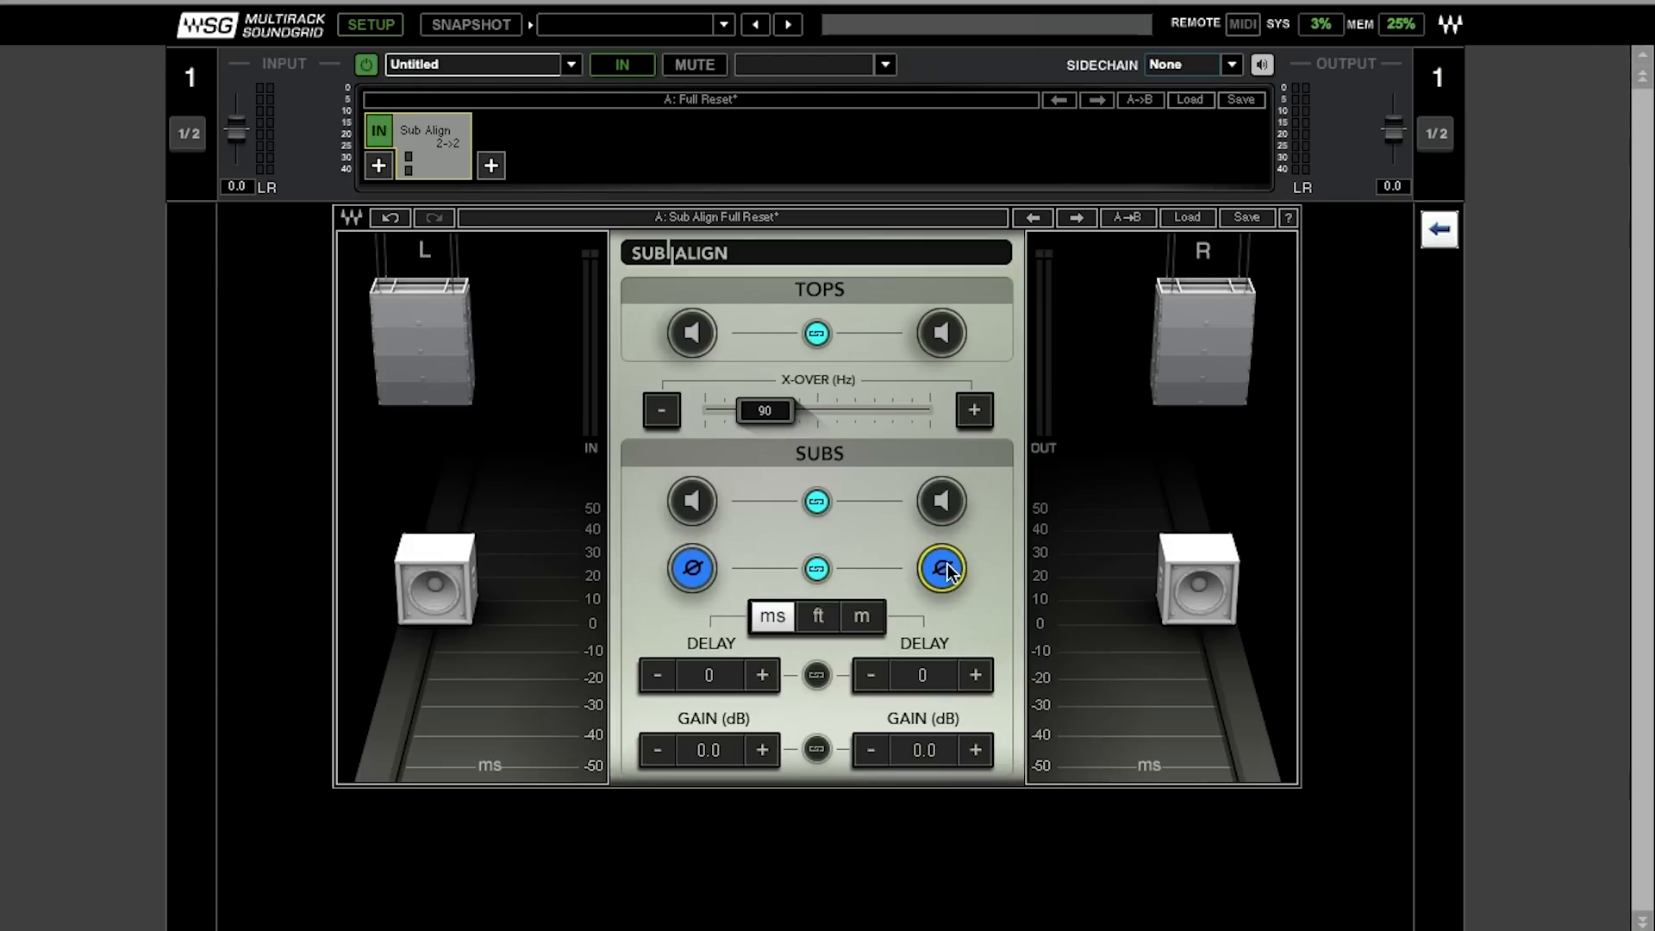
click(938, 568)
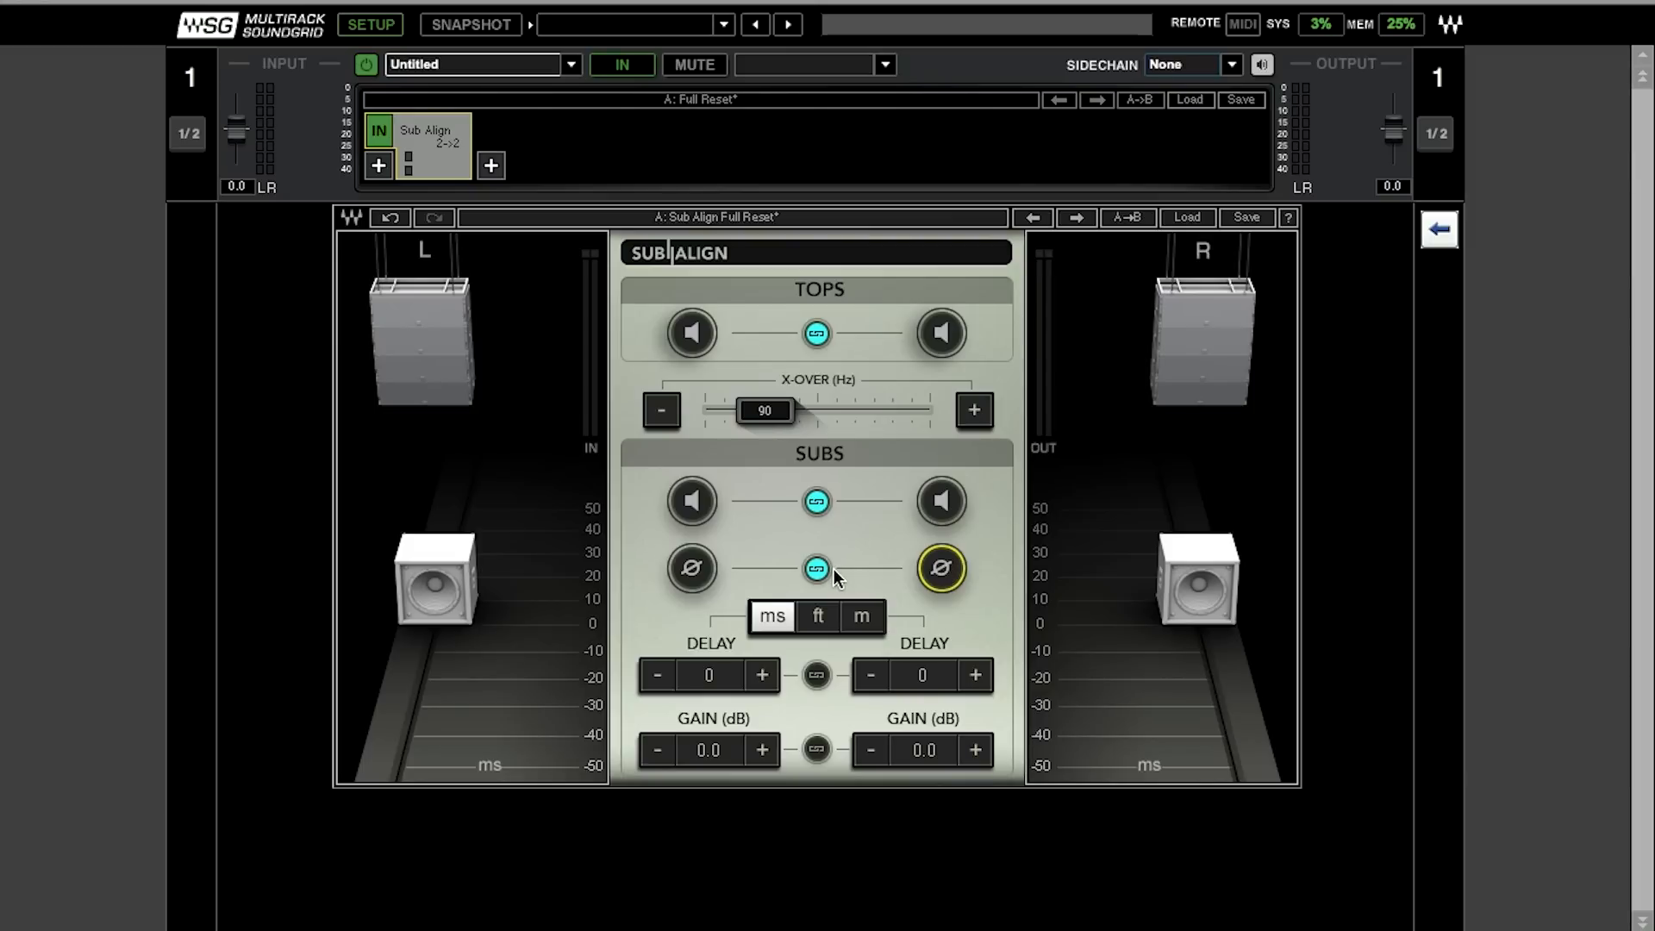
mouse_move(450, 587)
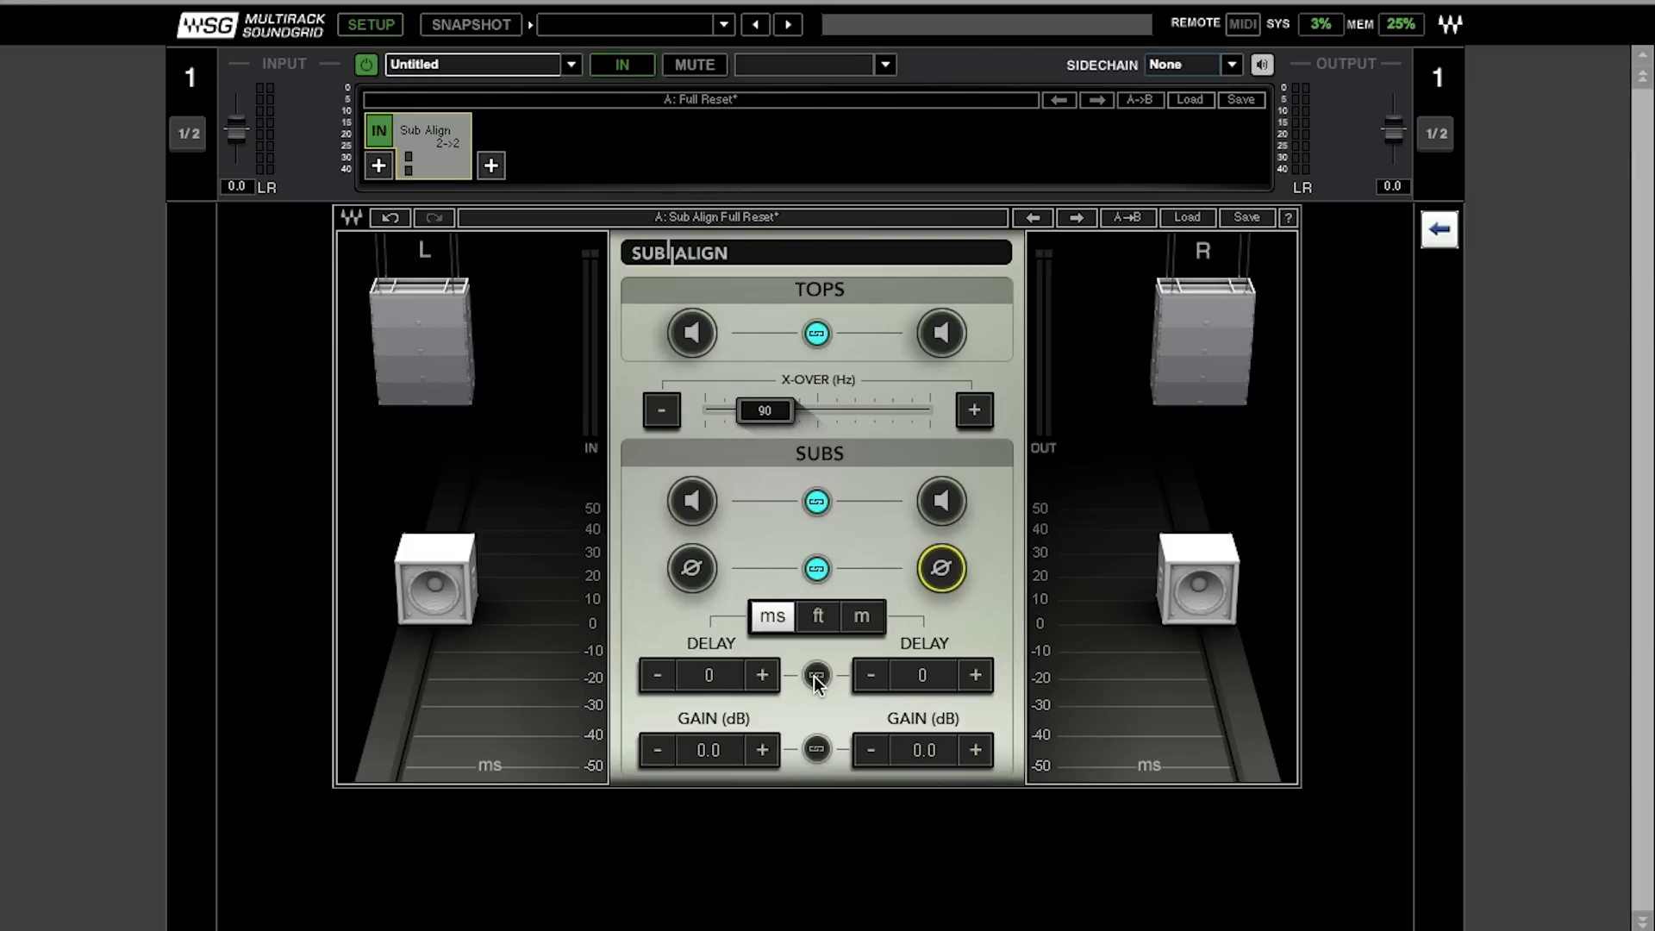
Link the sub delays, adjust both to −21, and show the delay in feet
click(815, 674)
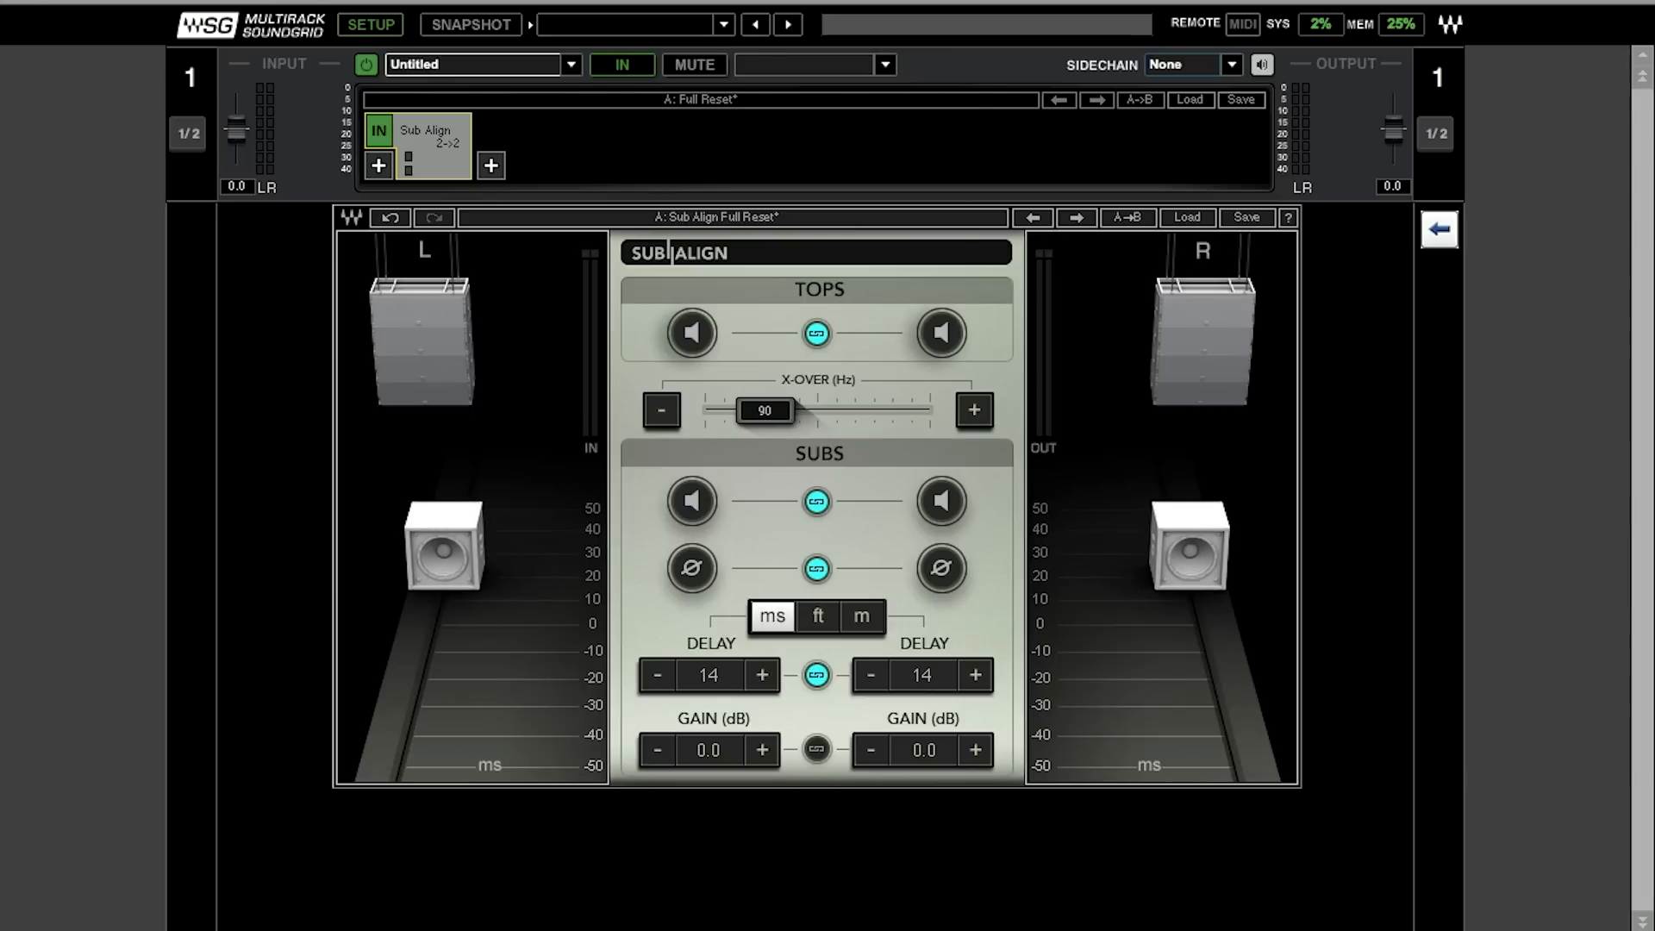
click(762, 674)
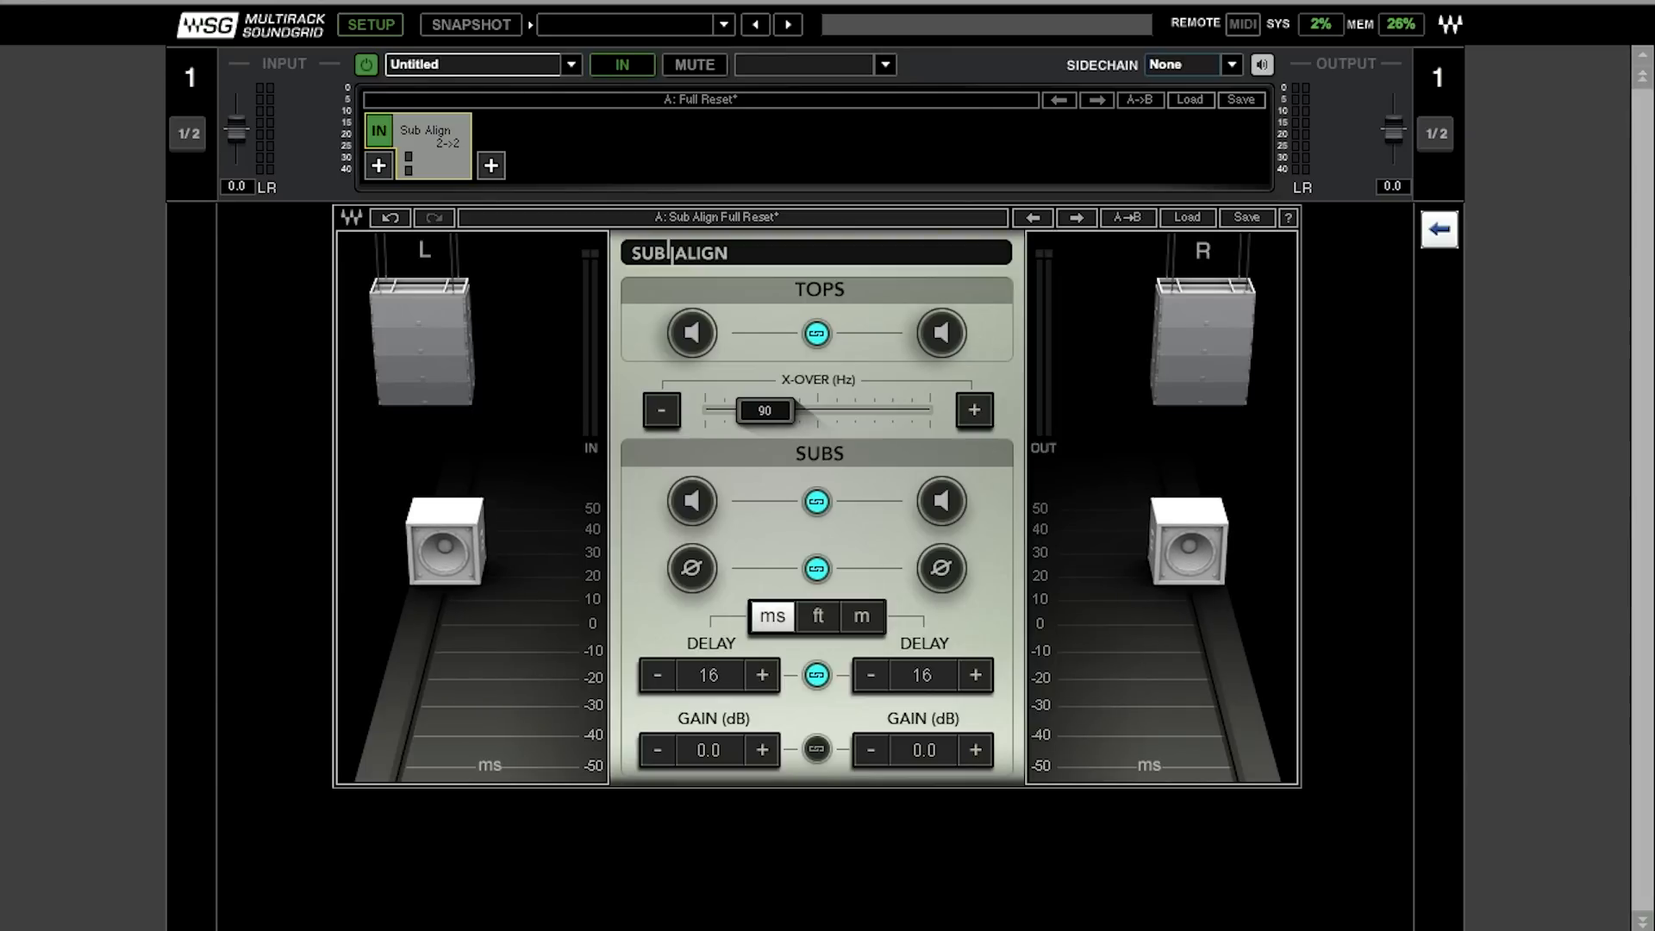
click(655, 676)
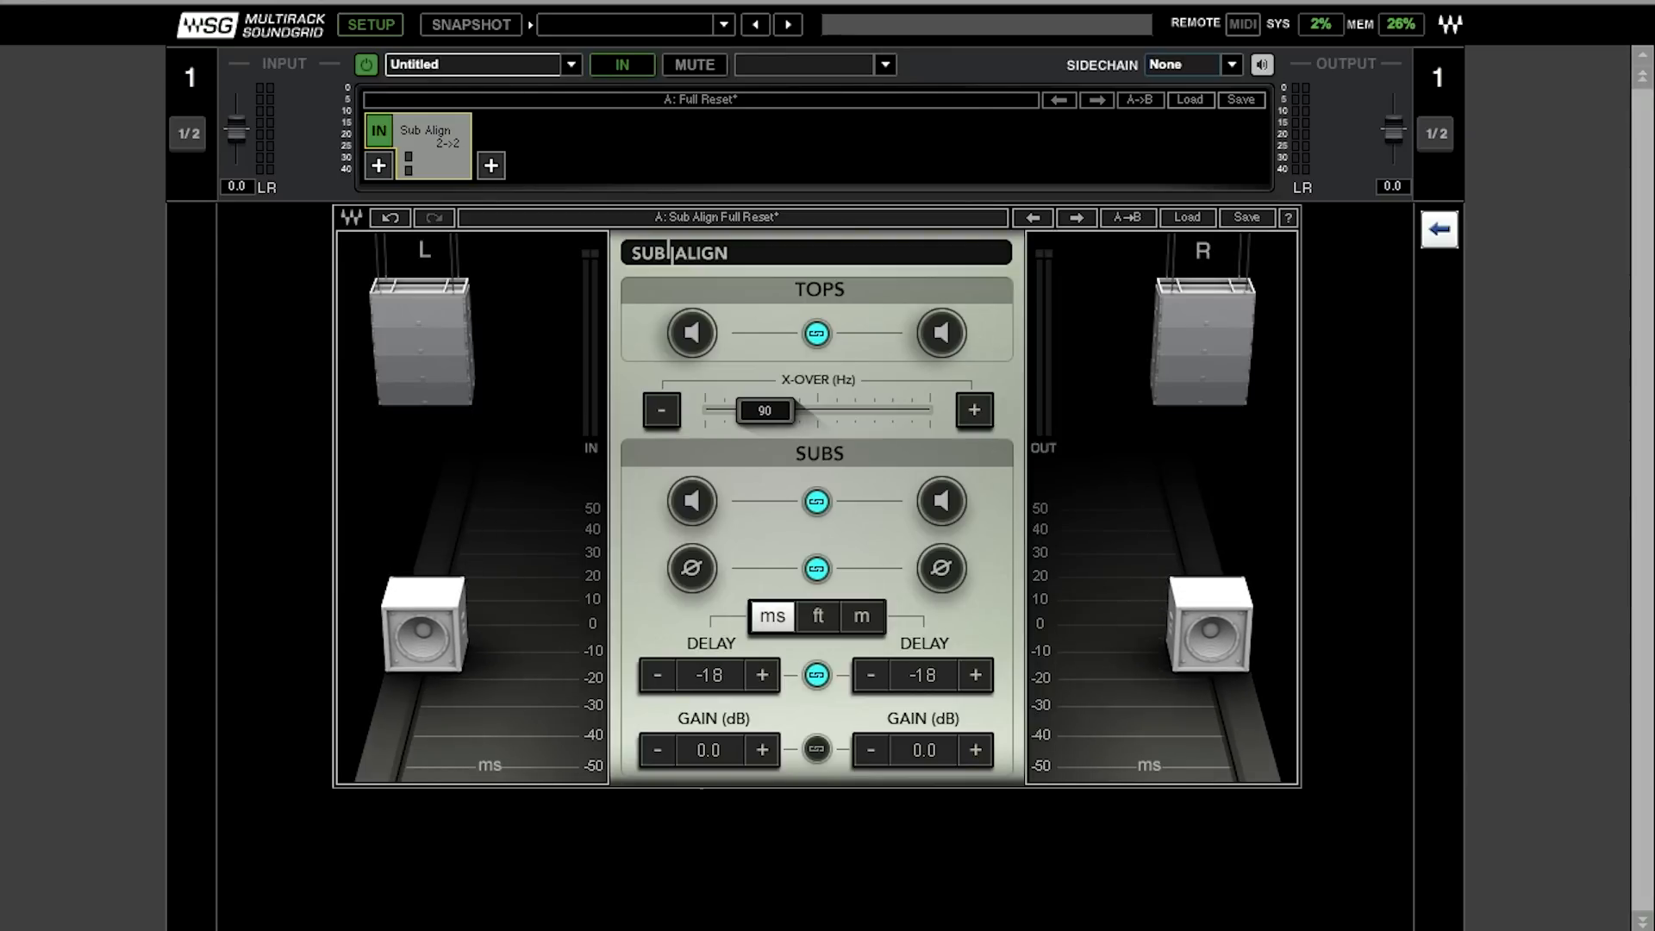
click(657, 676)
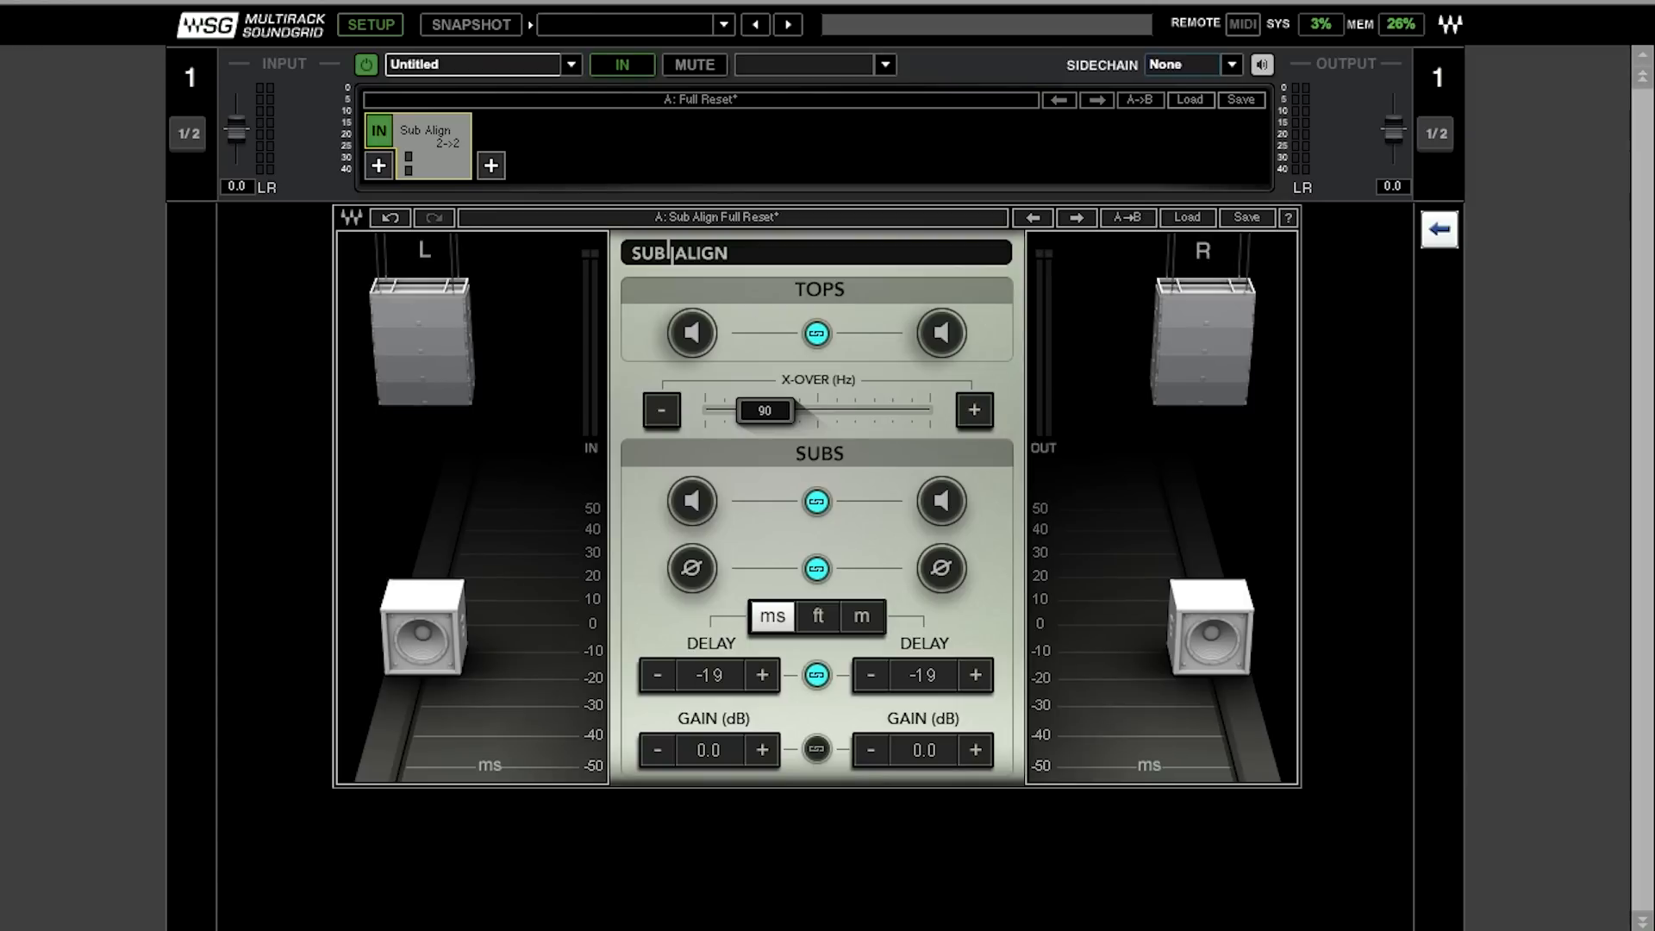
mouse_move(467, 588)
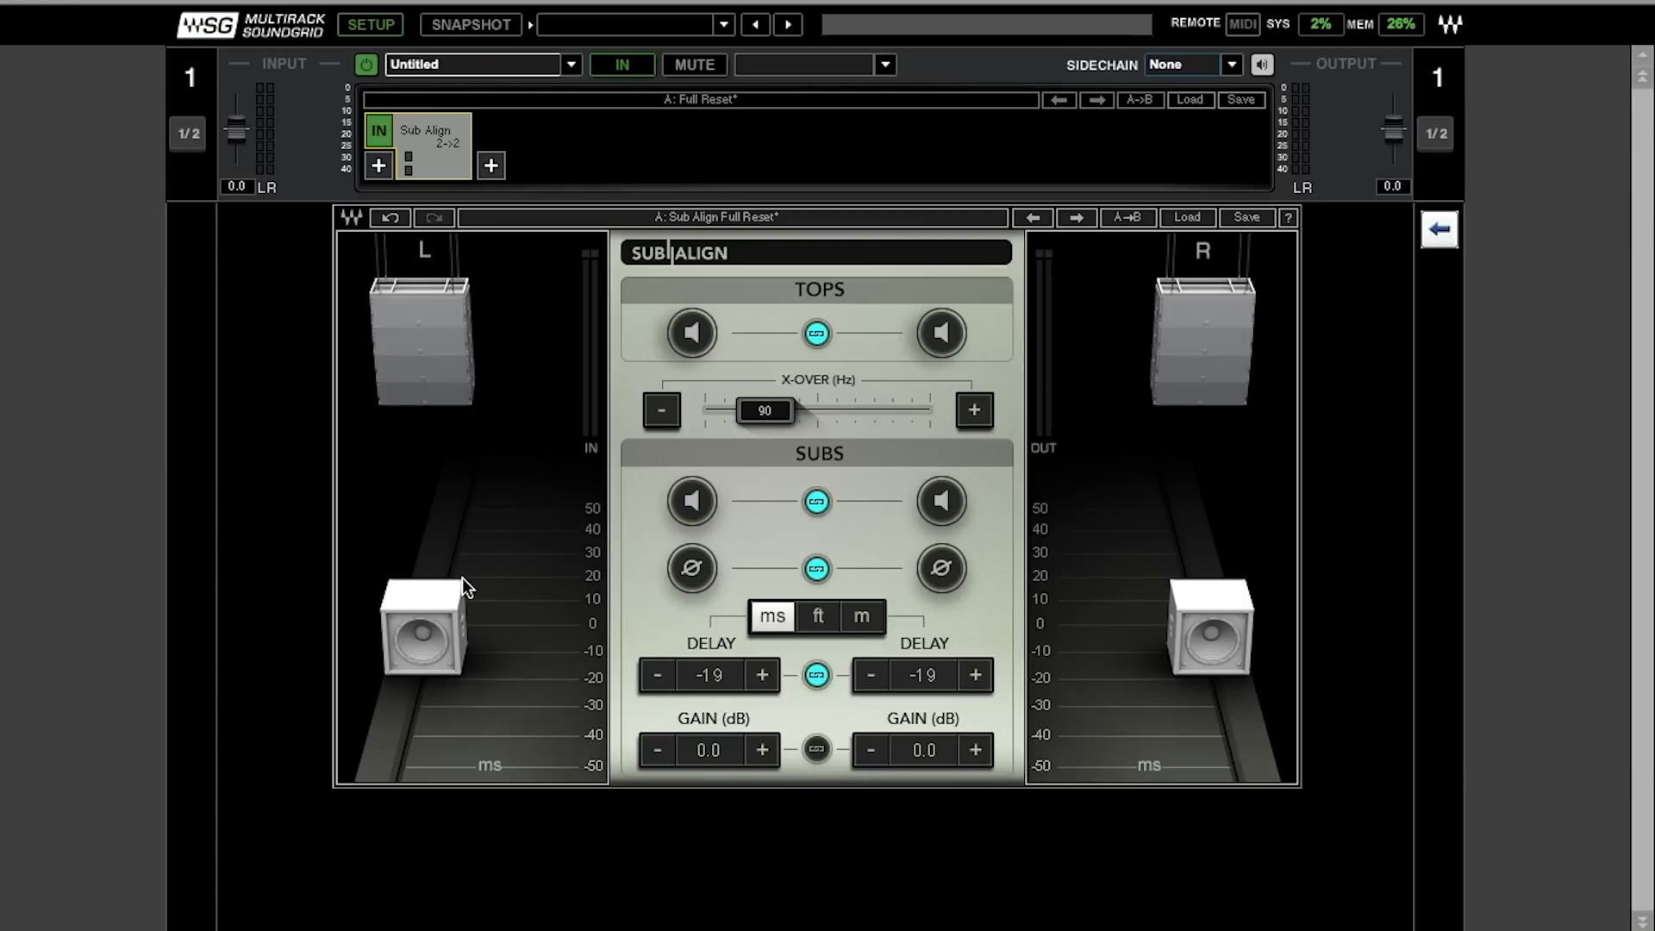
click(818, 617)
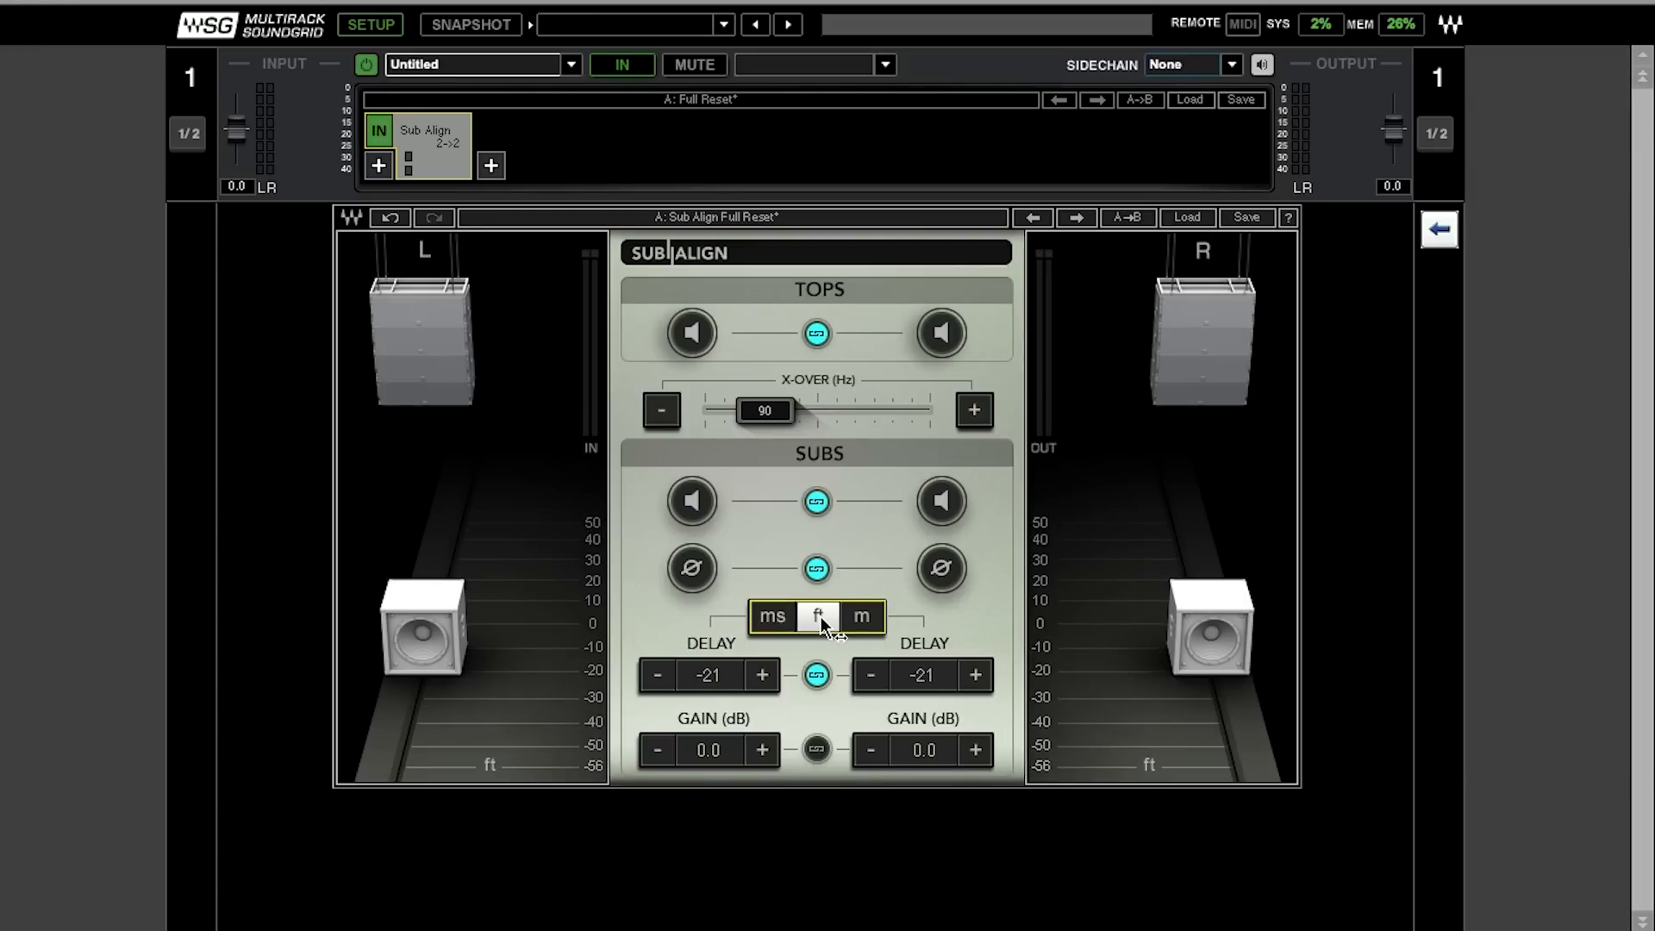
Switch sub delay units to metres and set linked sub gains to 0.4 dB left, 0.0 dB right
click(861, 616)
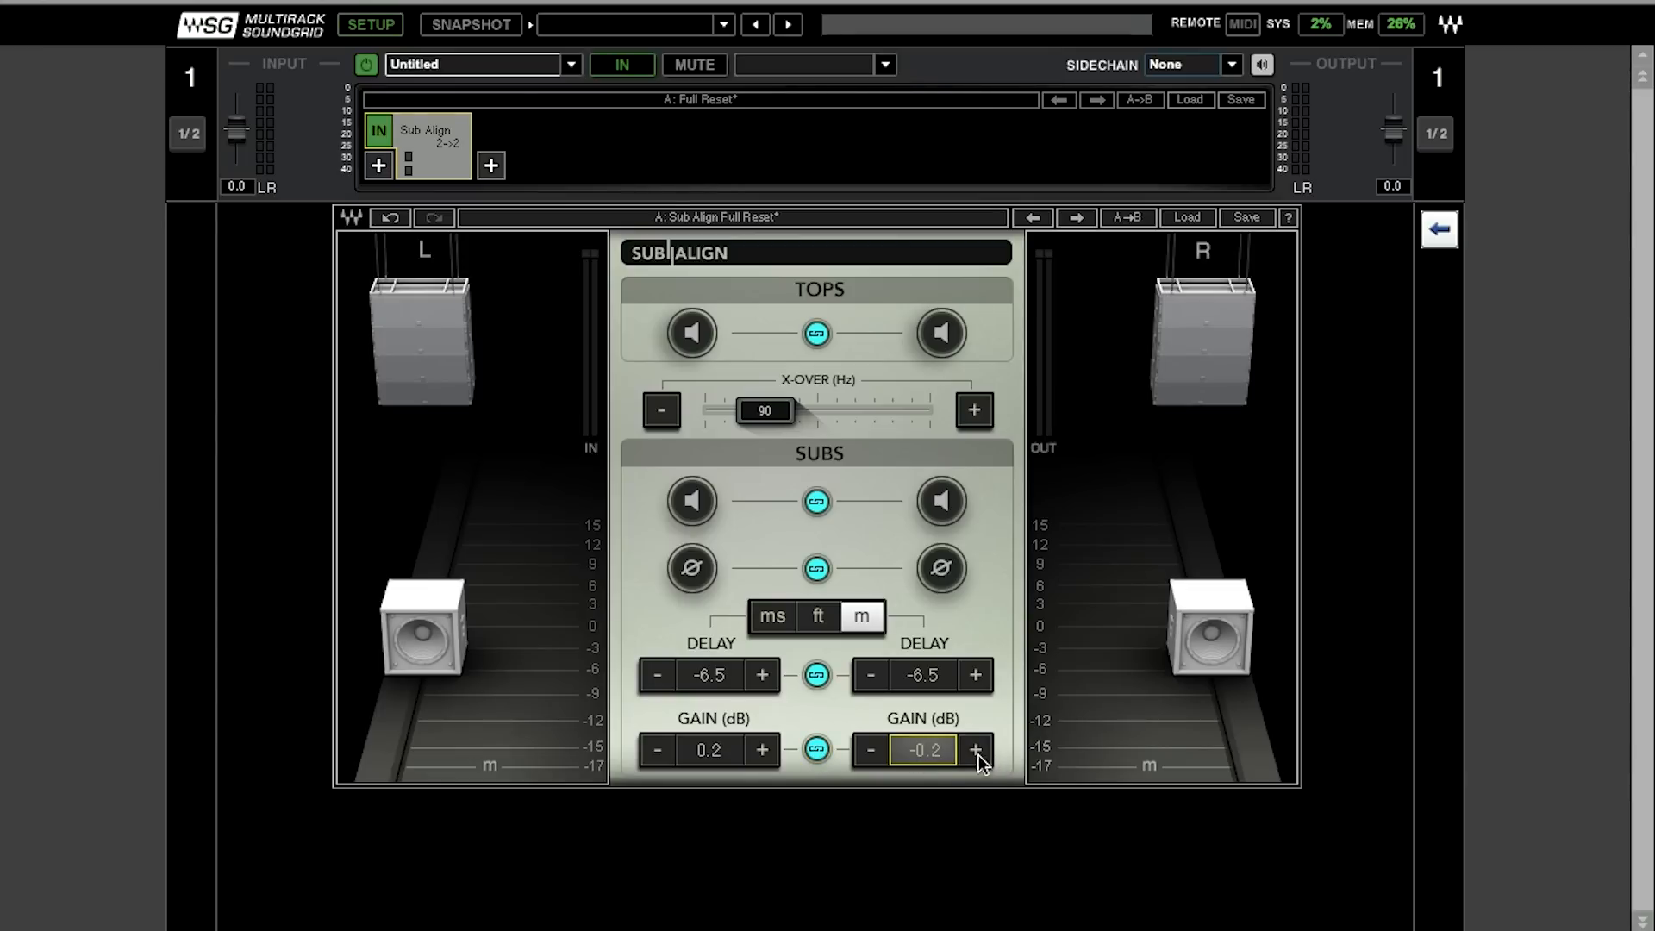
click(973, 751)
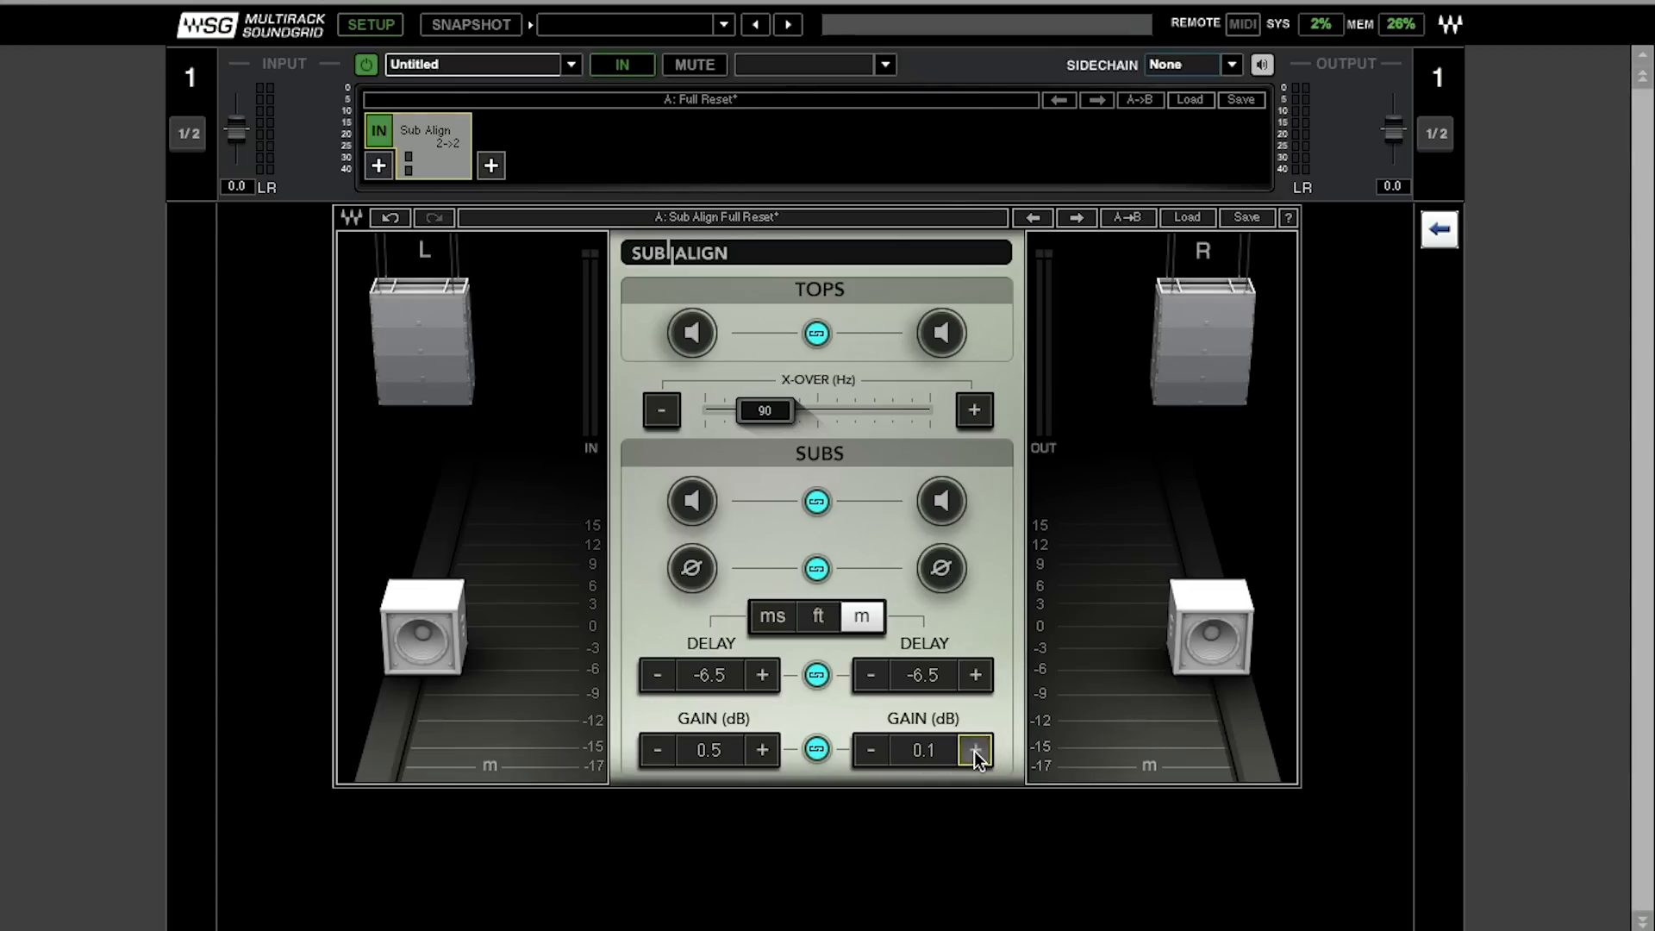
click(975, 749)
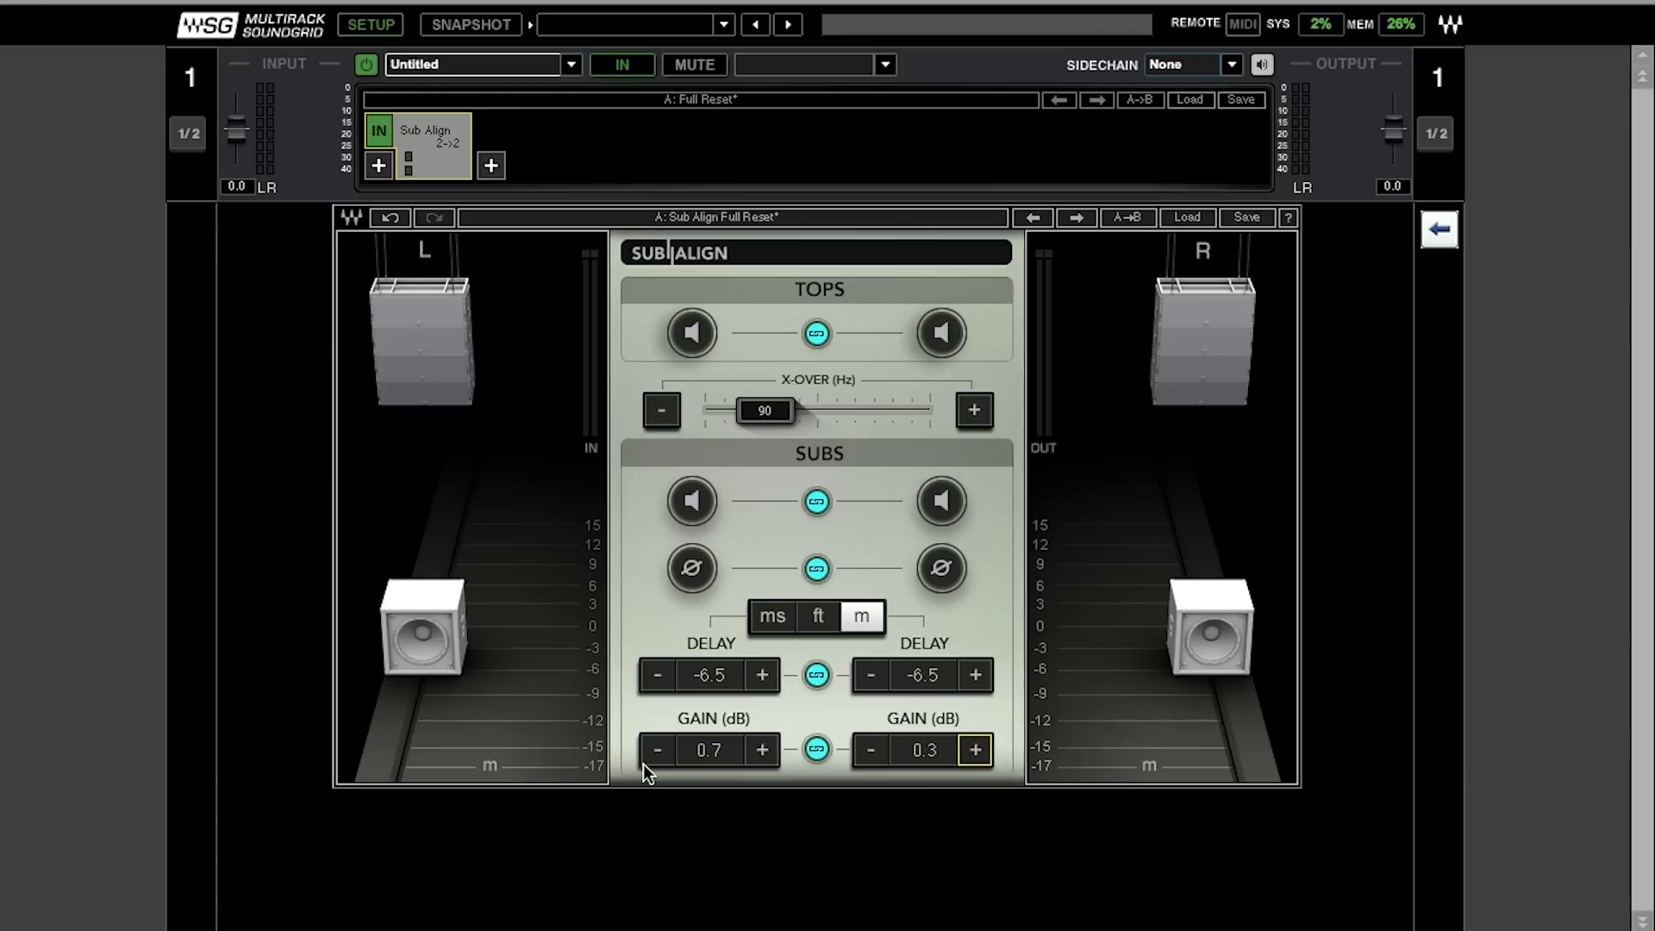
click(656, 749)
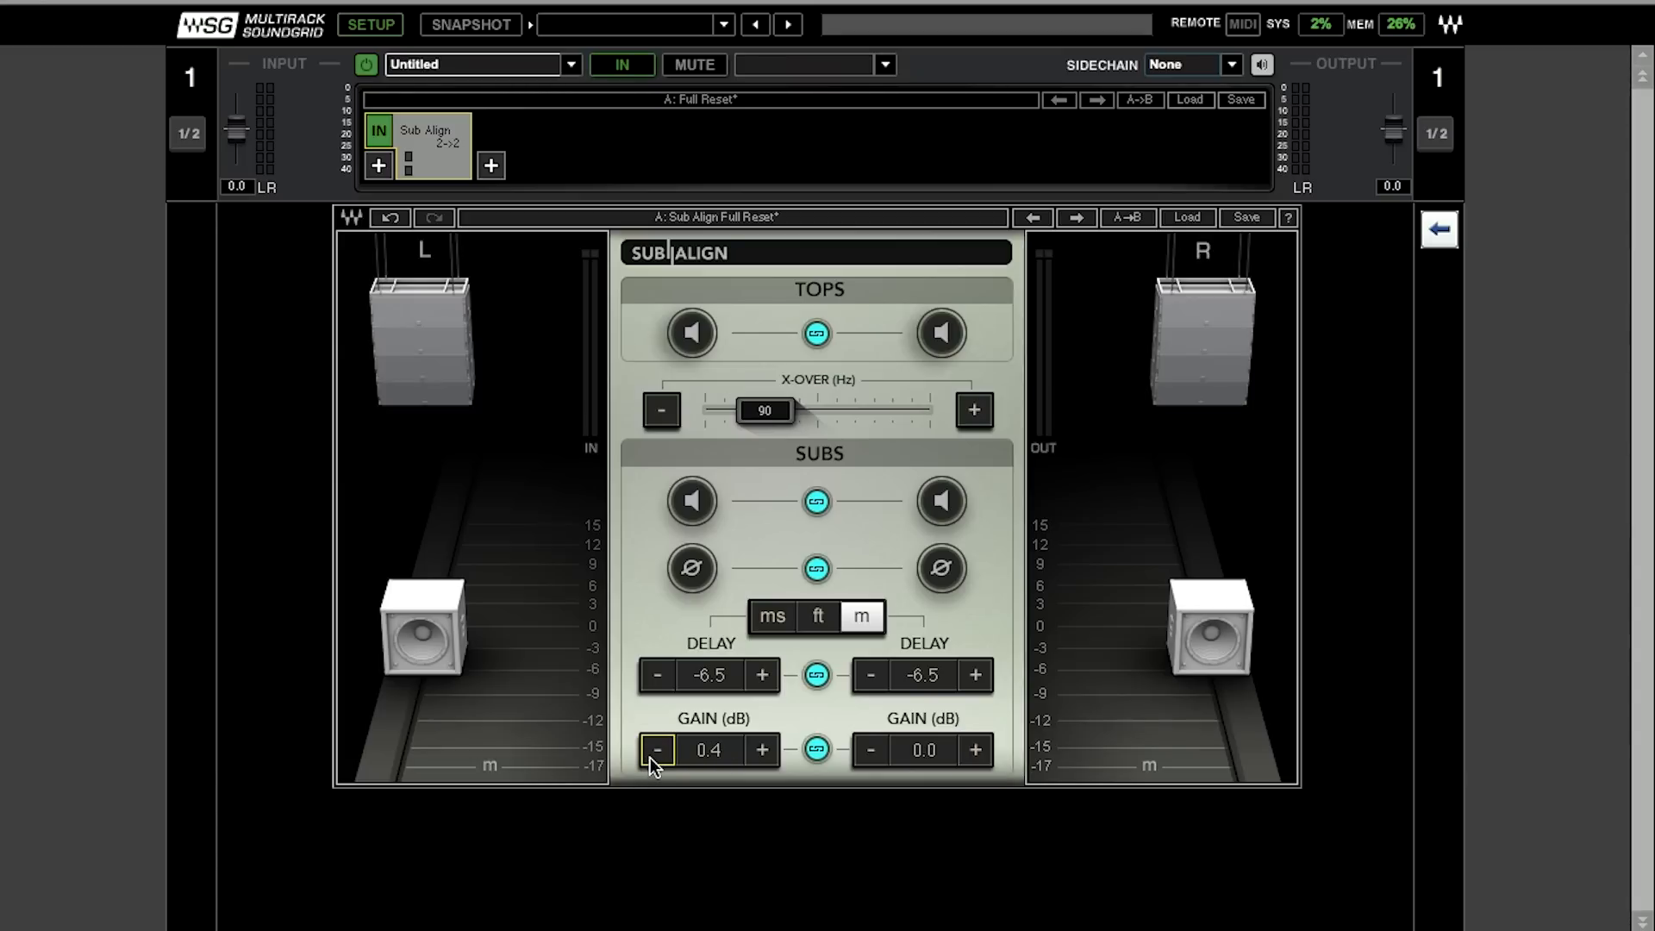
click(655, 749)
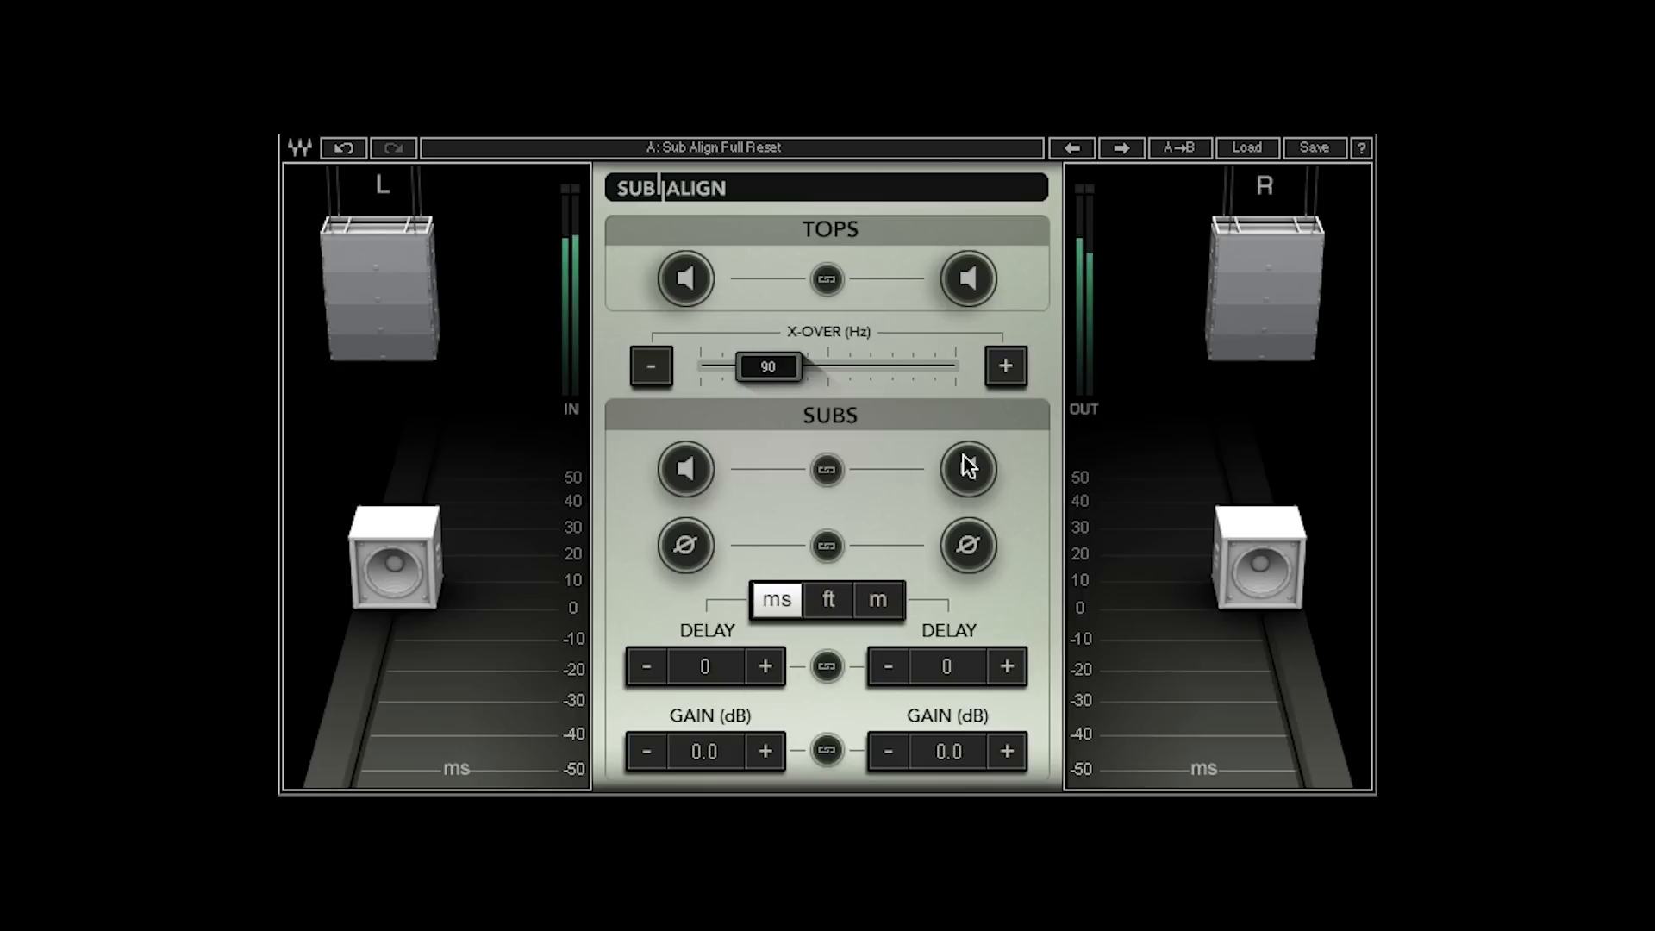
click(964, 467)
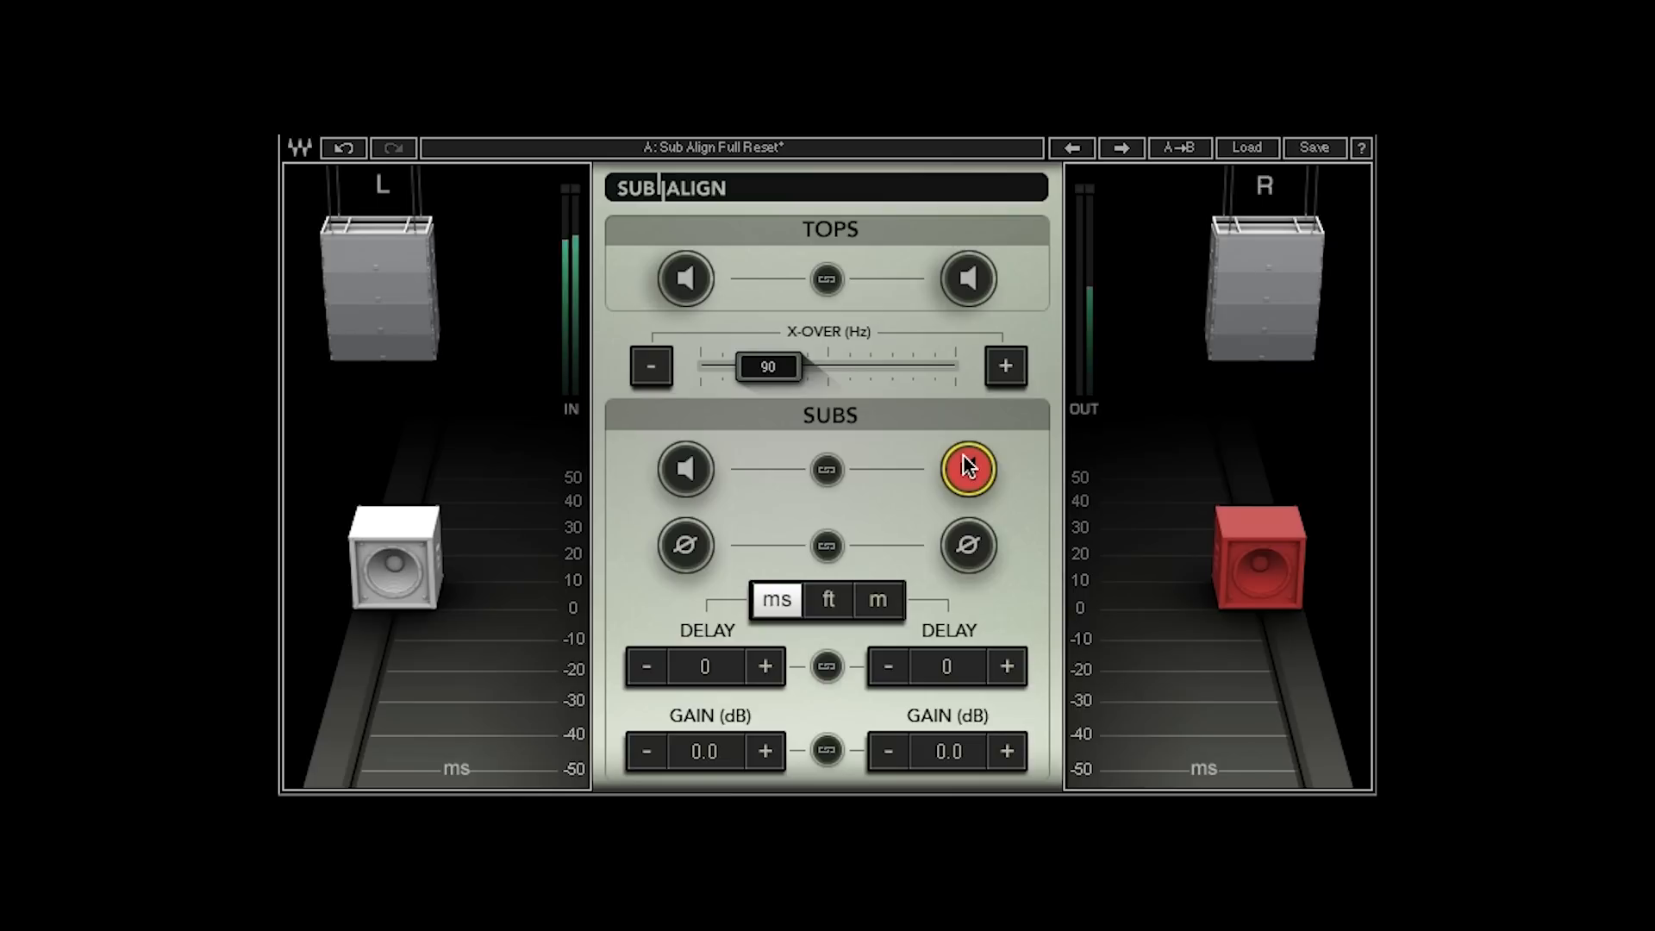
click(684, 467)
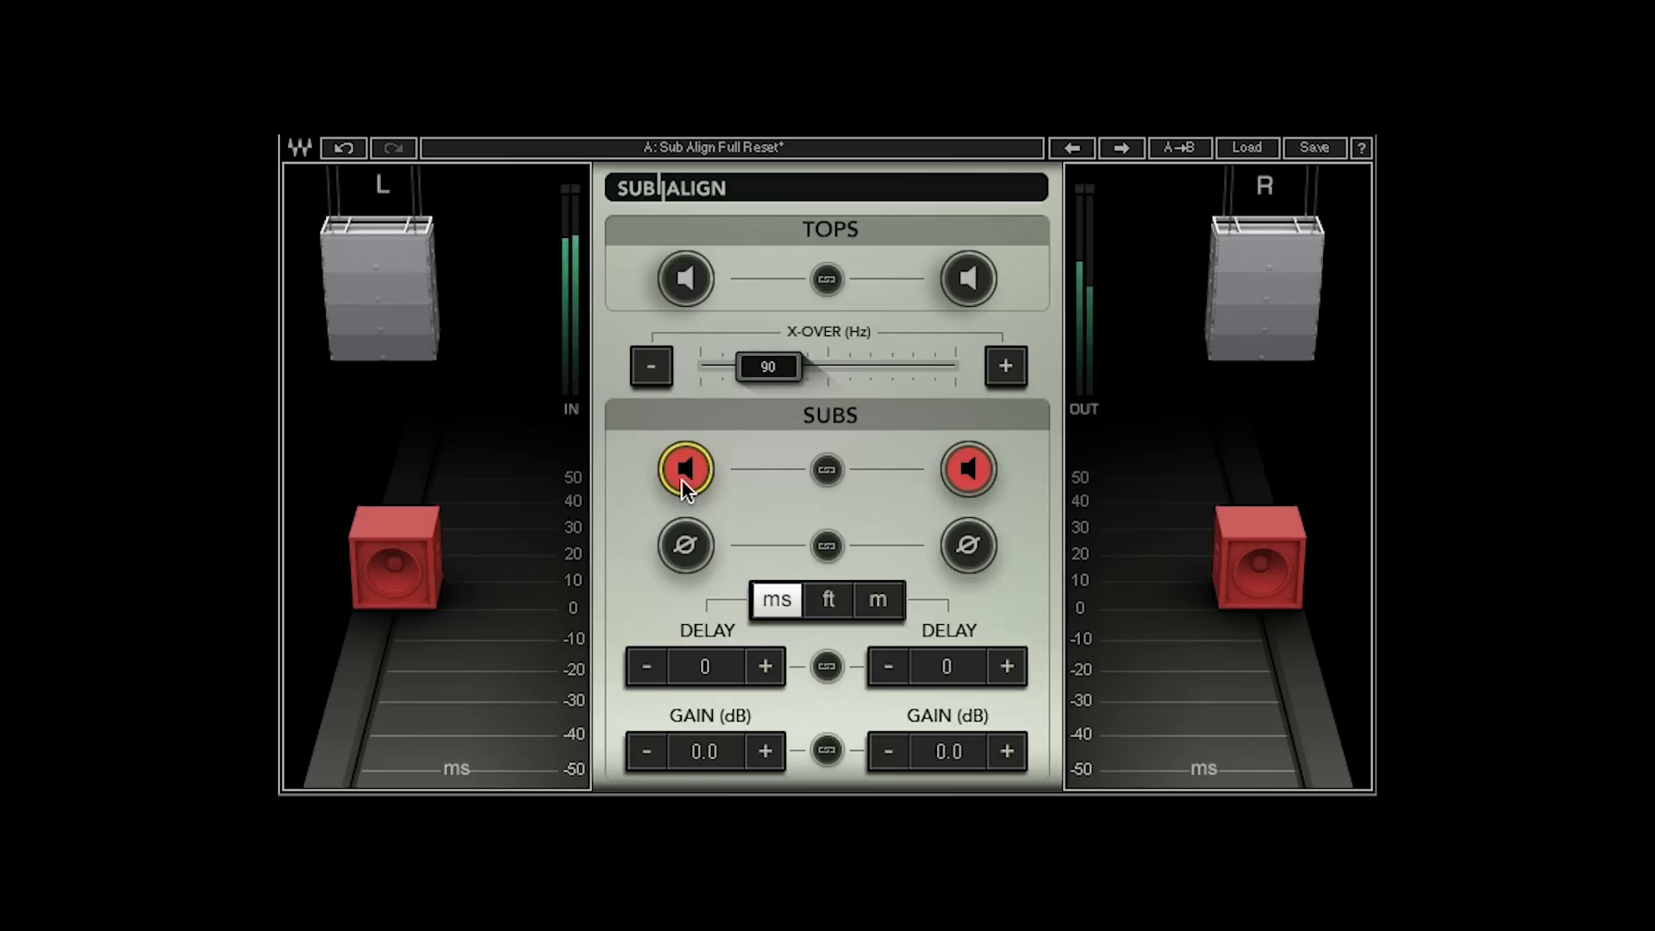
click(685, 469)
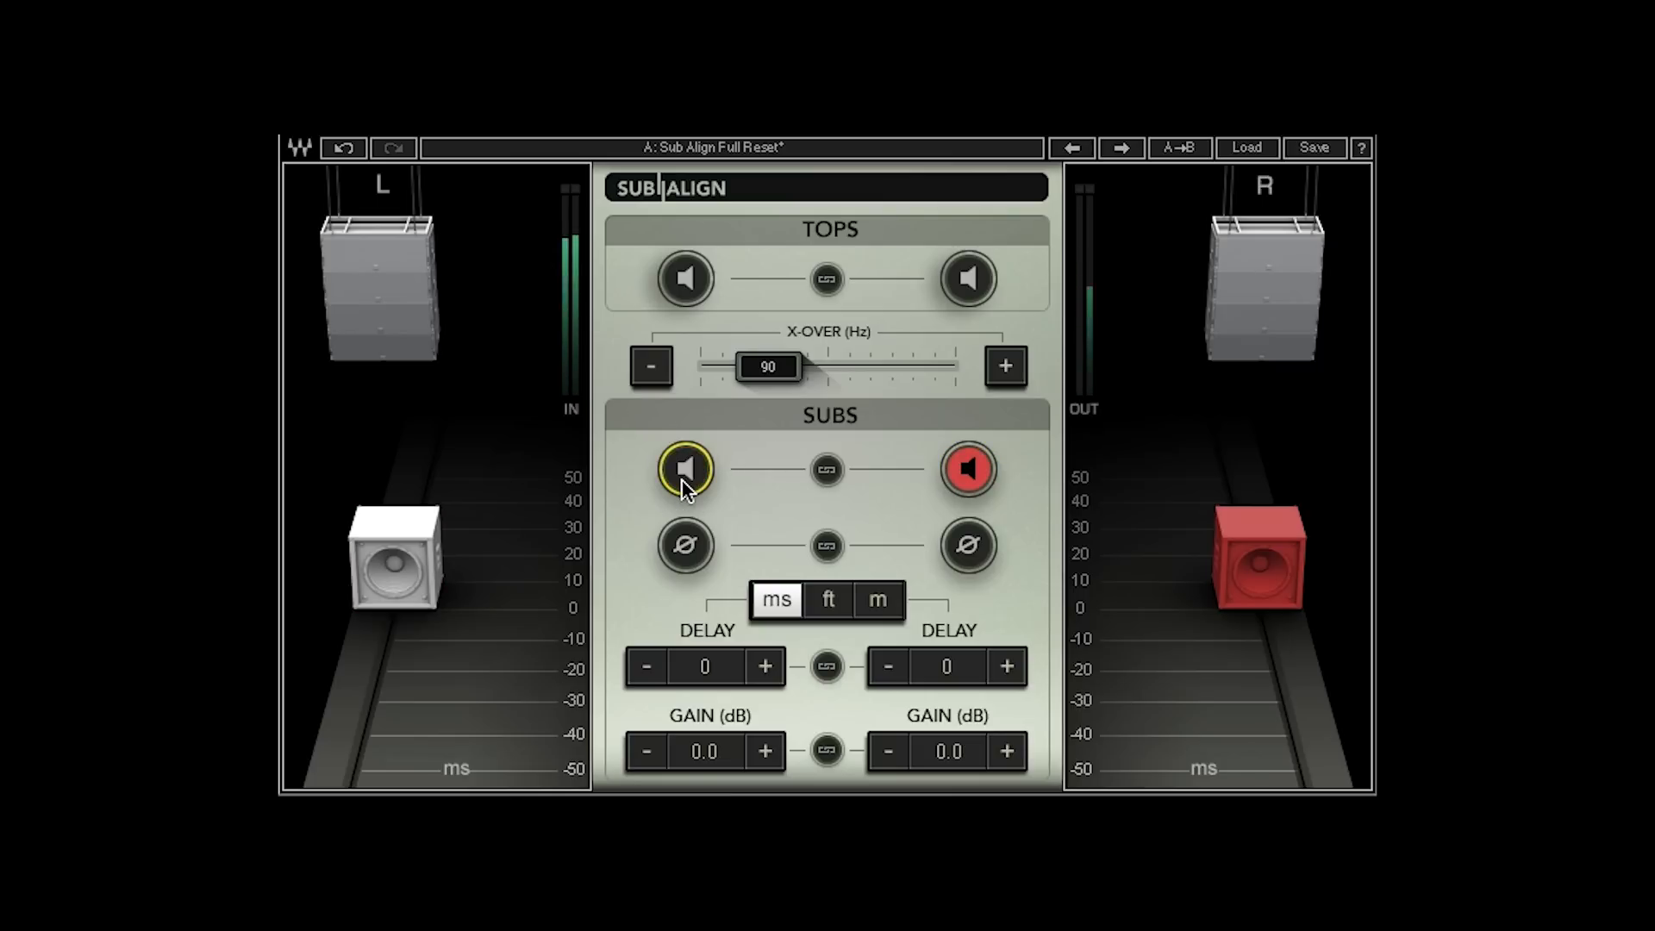
click(684, 467)
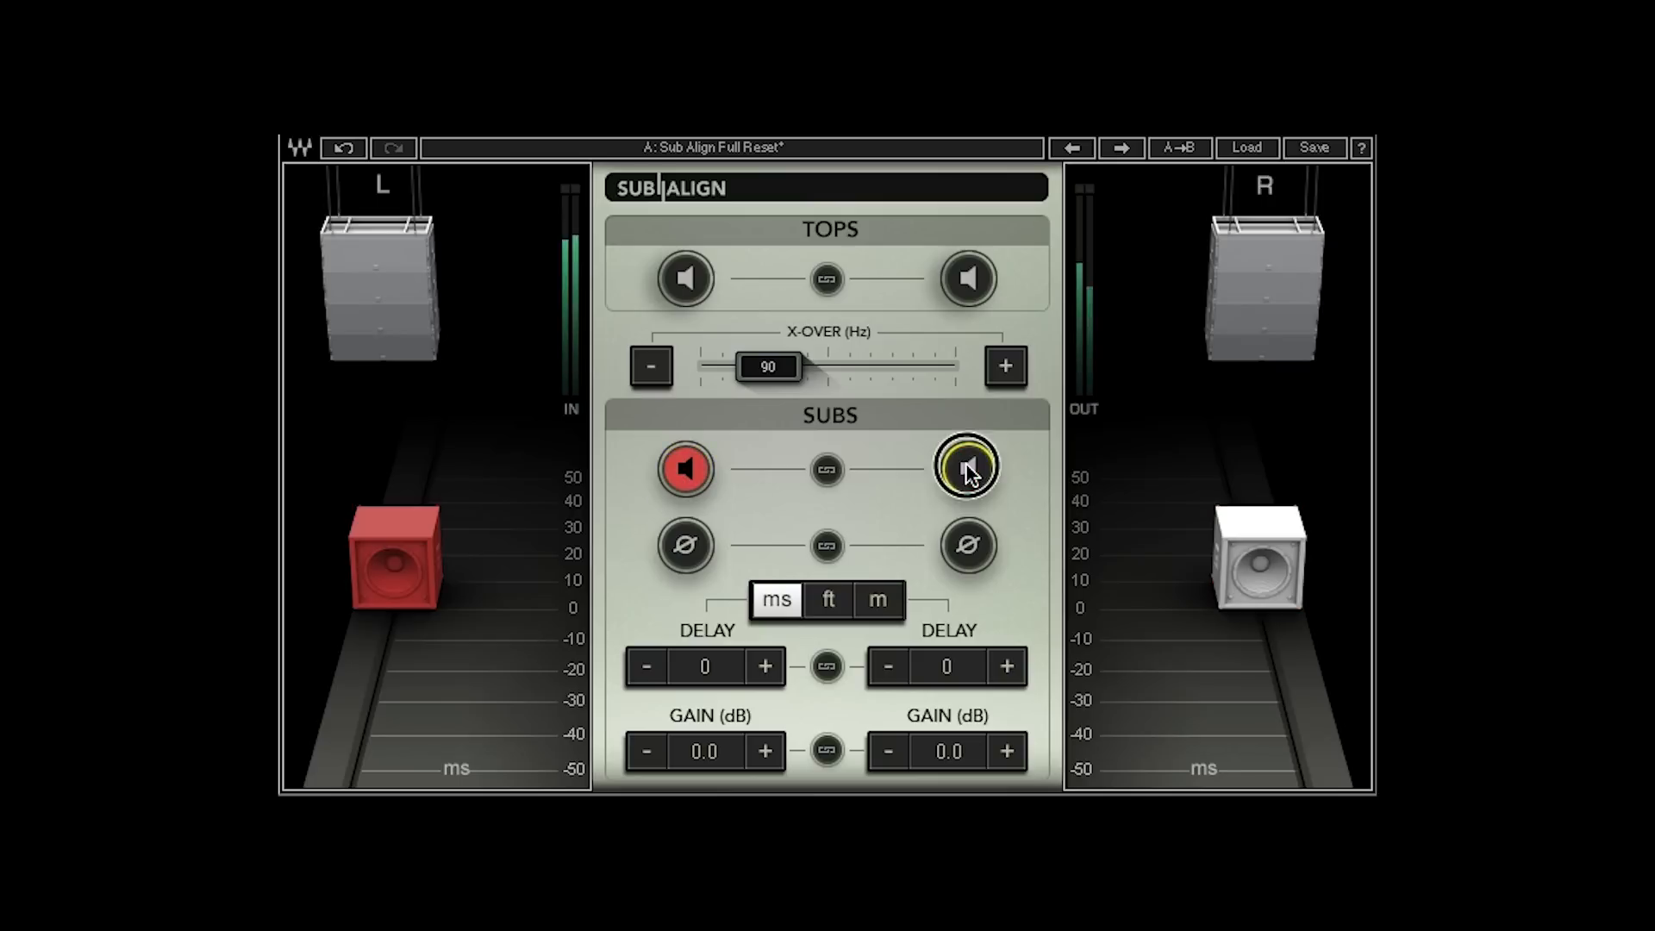
click(964, 467)
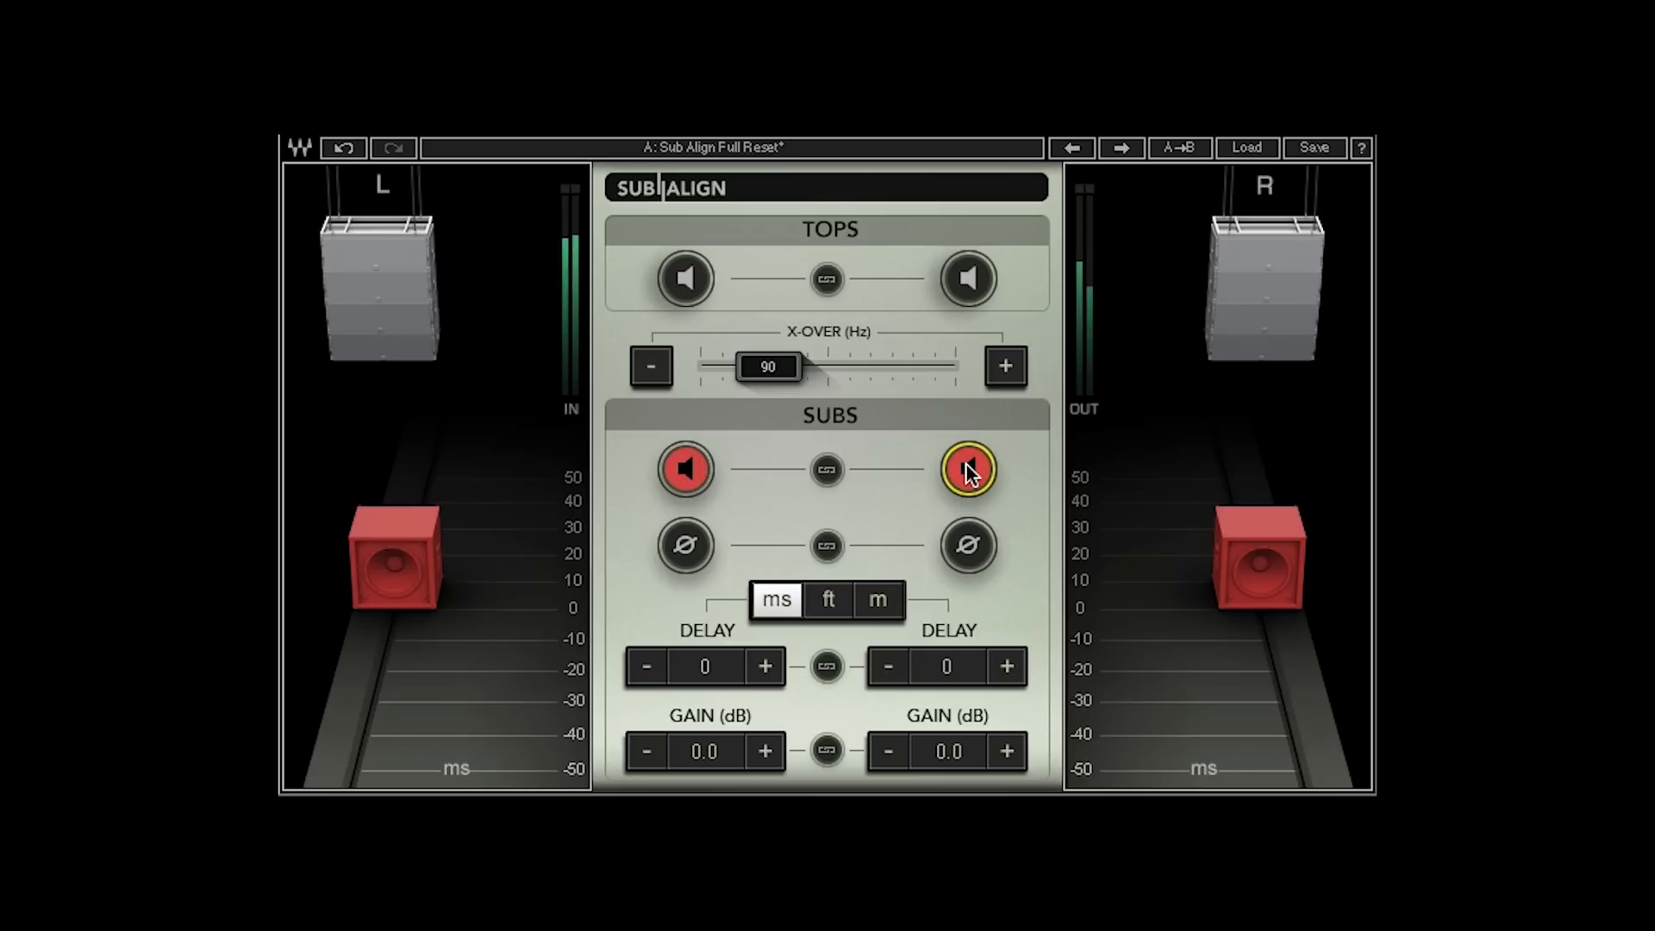
click(684, 467)
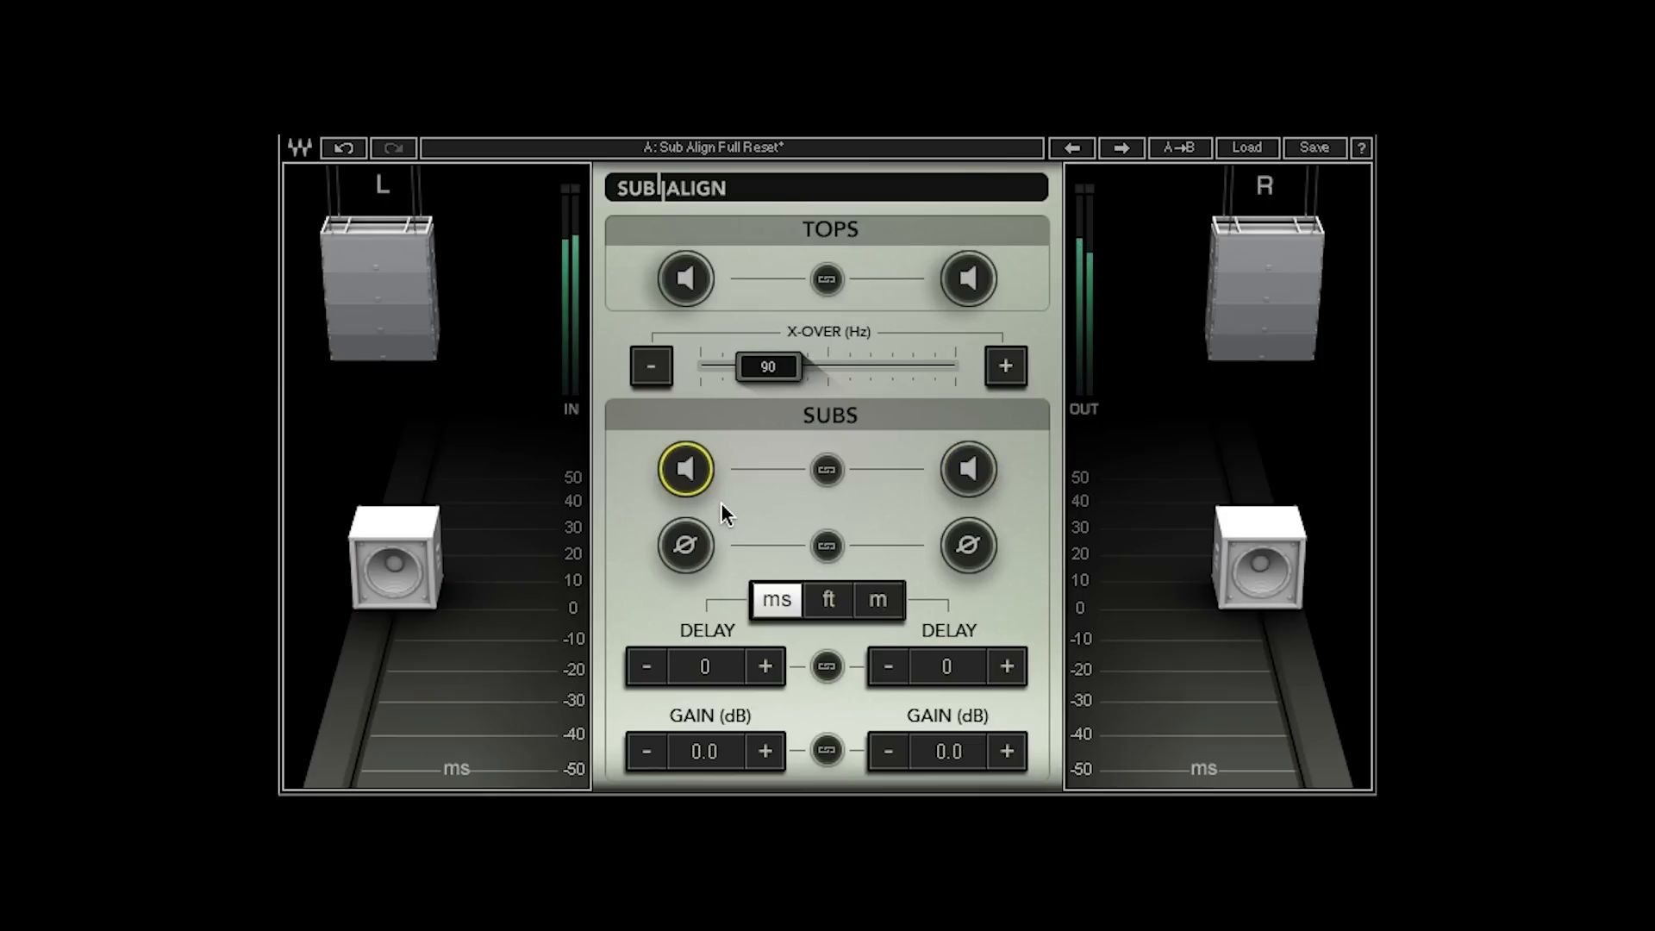
Link the left and right sub solos and invert the right sub's polarity
click(685, 467)
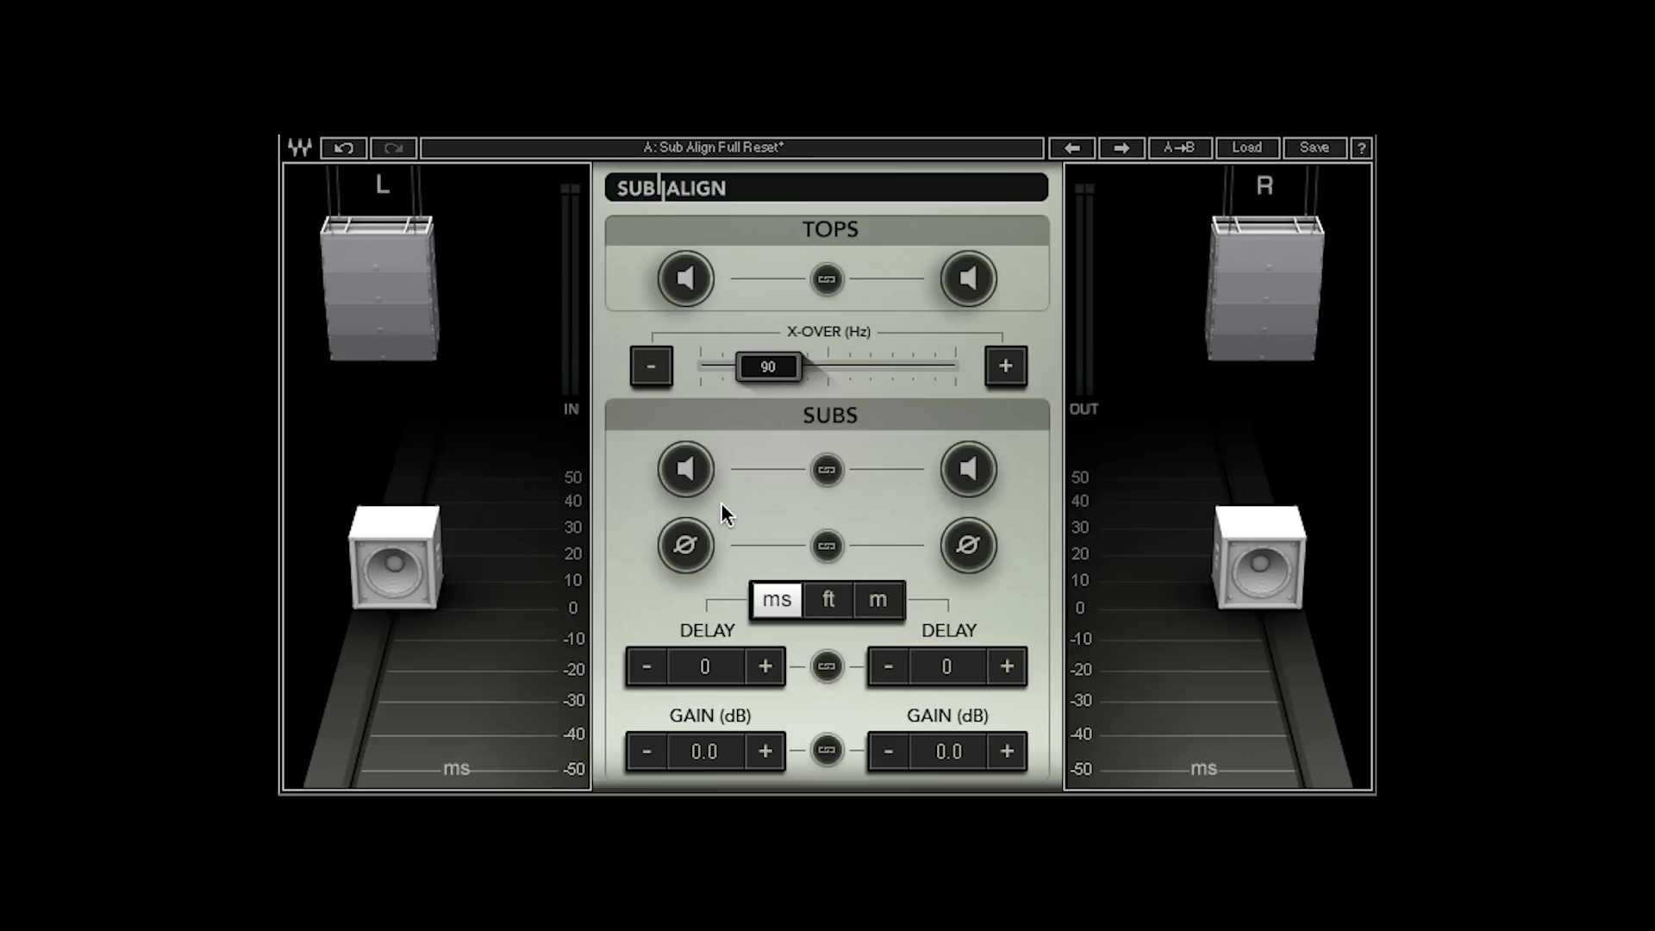
mouse_move(742, 511)
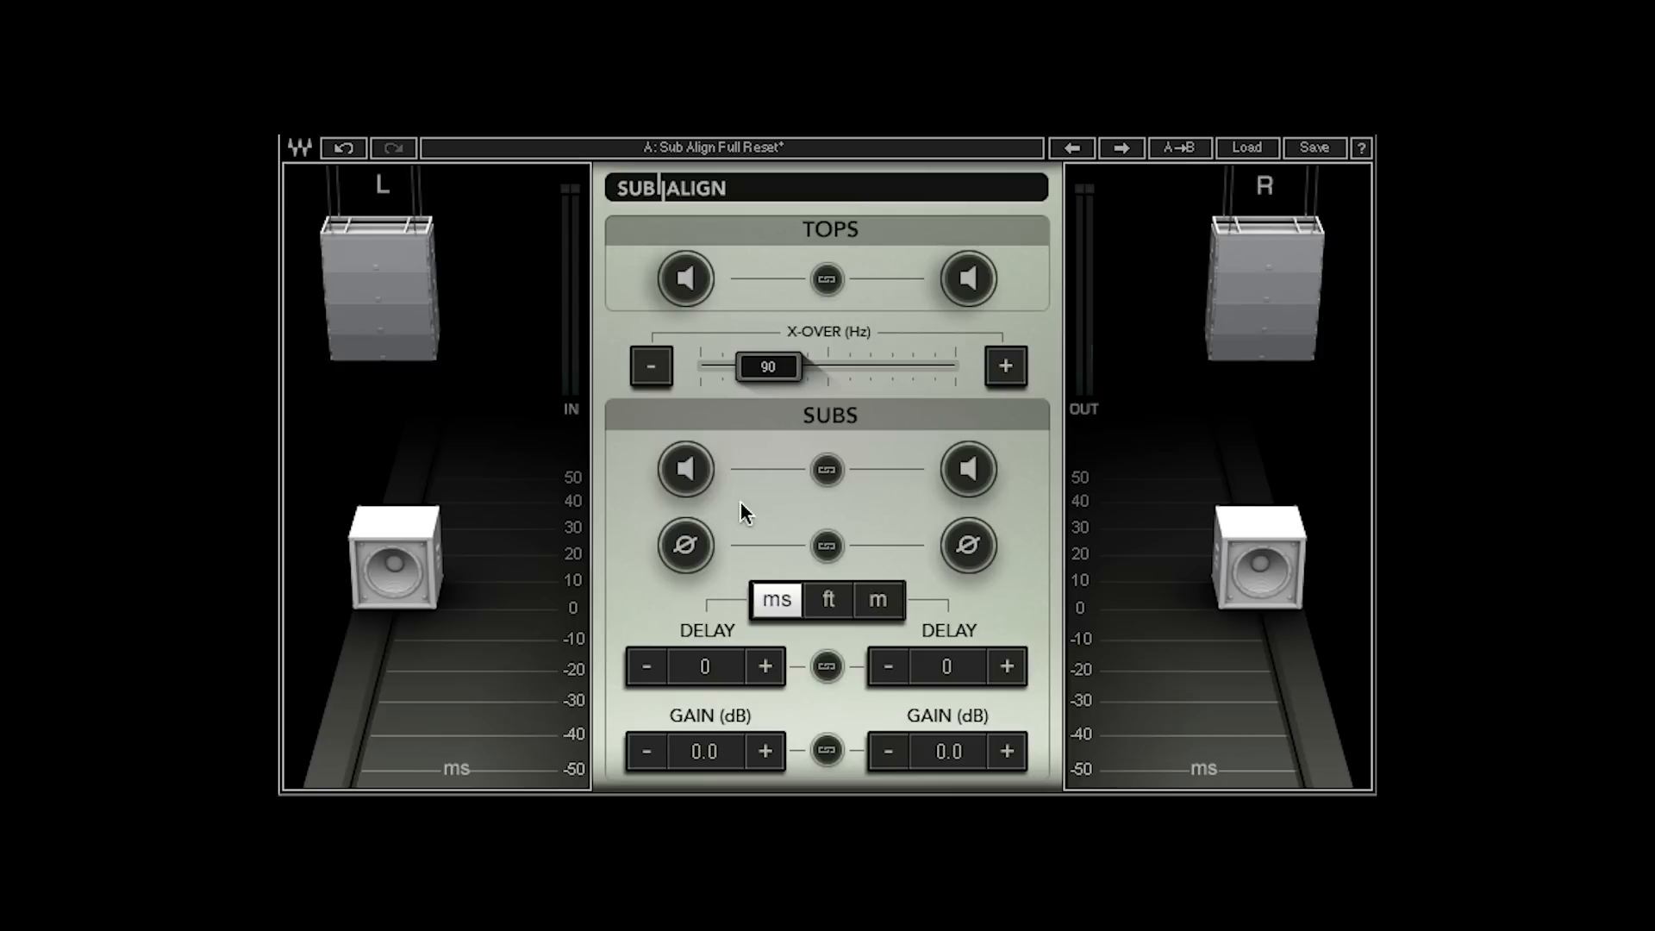
click(683, 467)
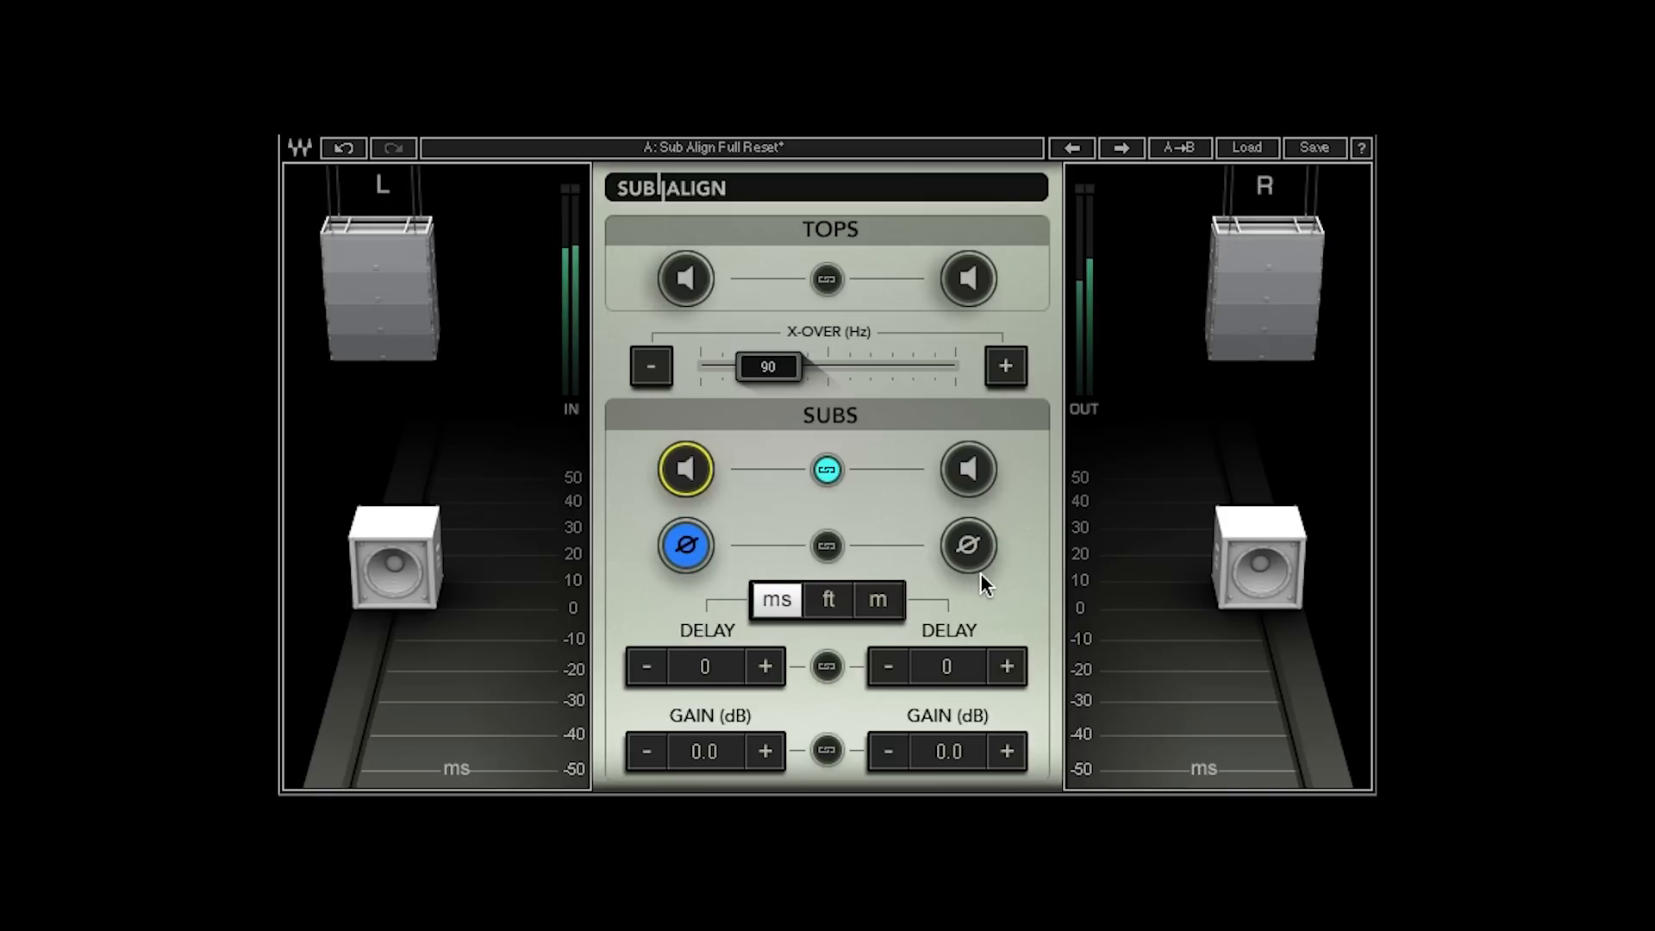
click(965, 545)
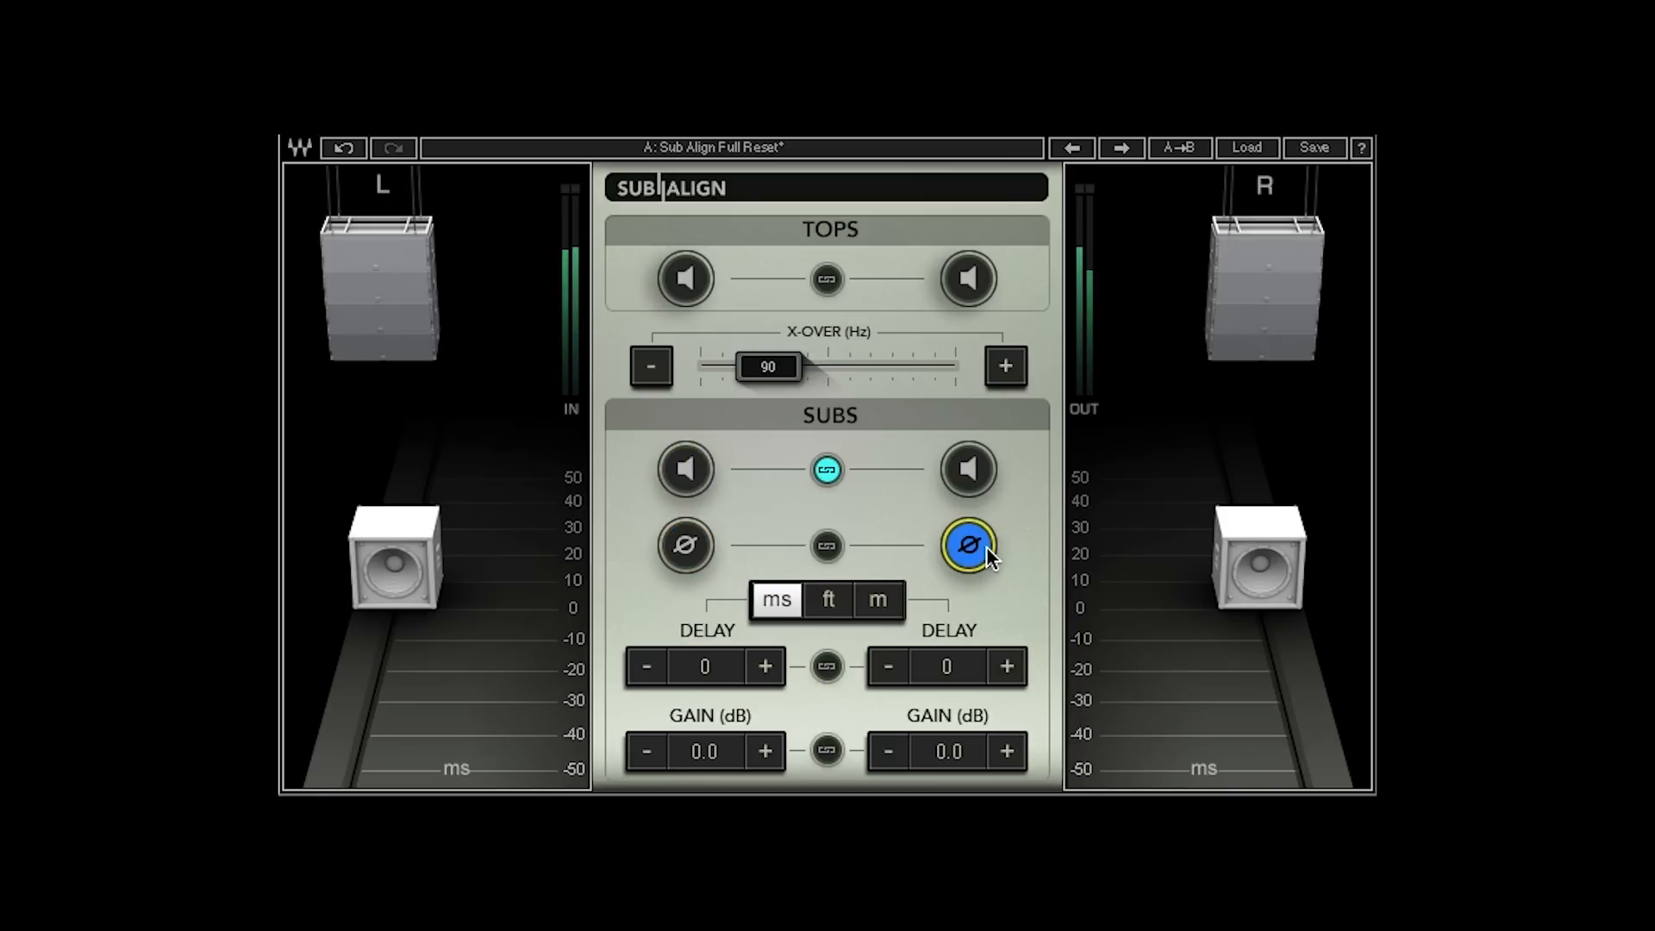
Move the polarity inversion from the right sub to the left sub
click(684, 546)
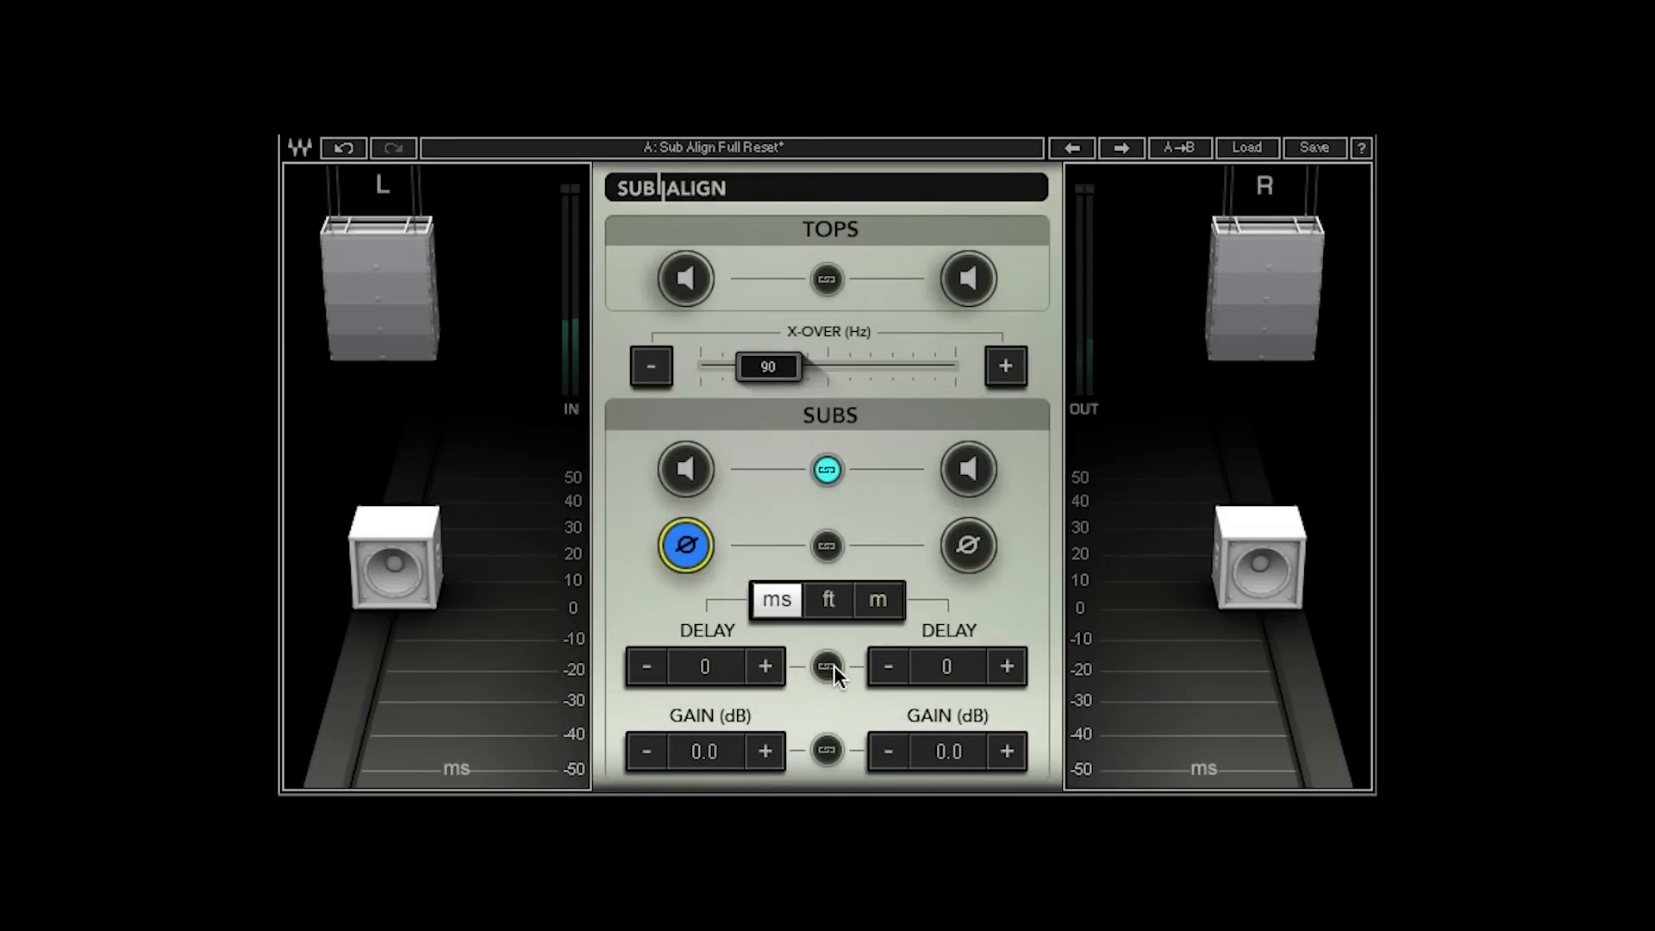
Link the left and right sub delays and set both to 10 ms
click(826, 668)
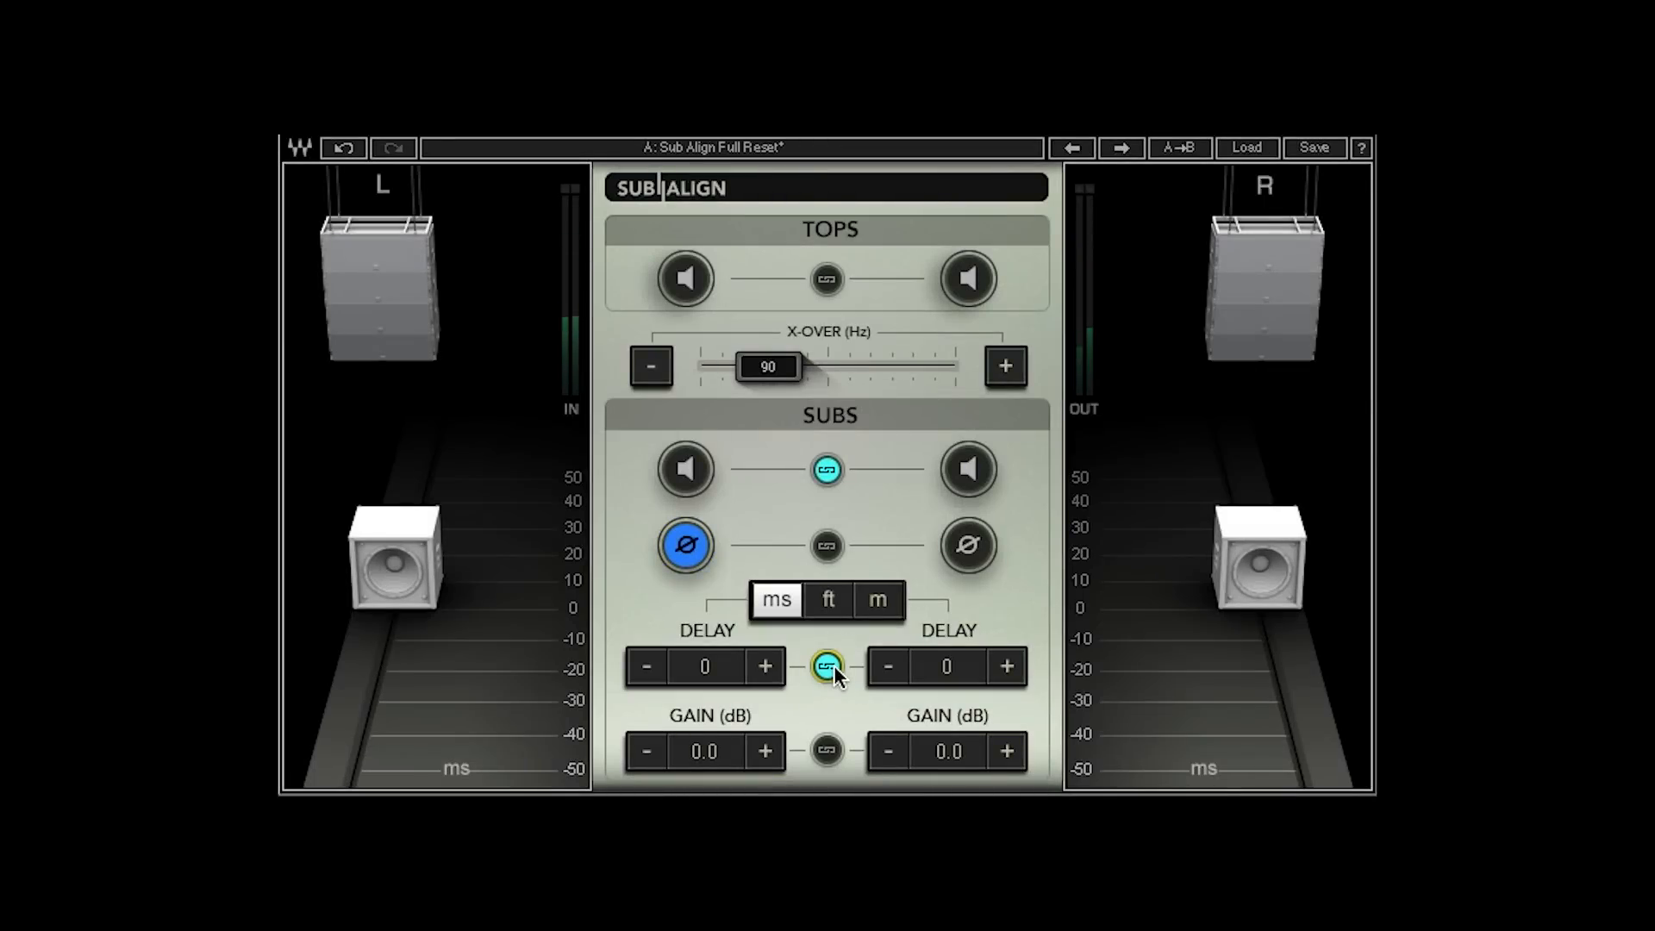
mouse_move(428, 602)
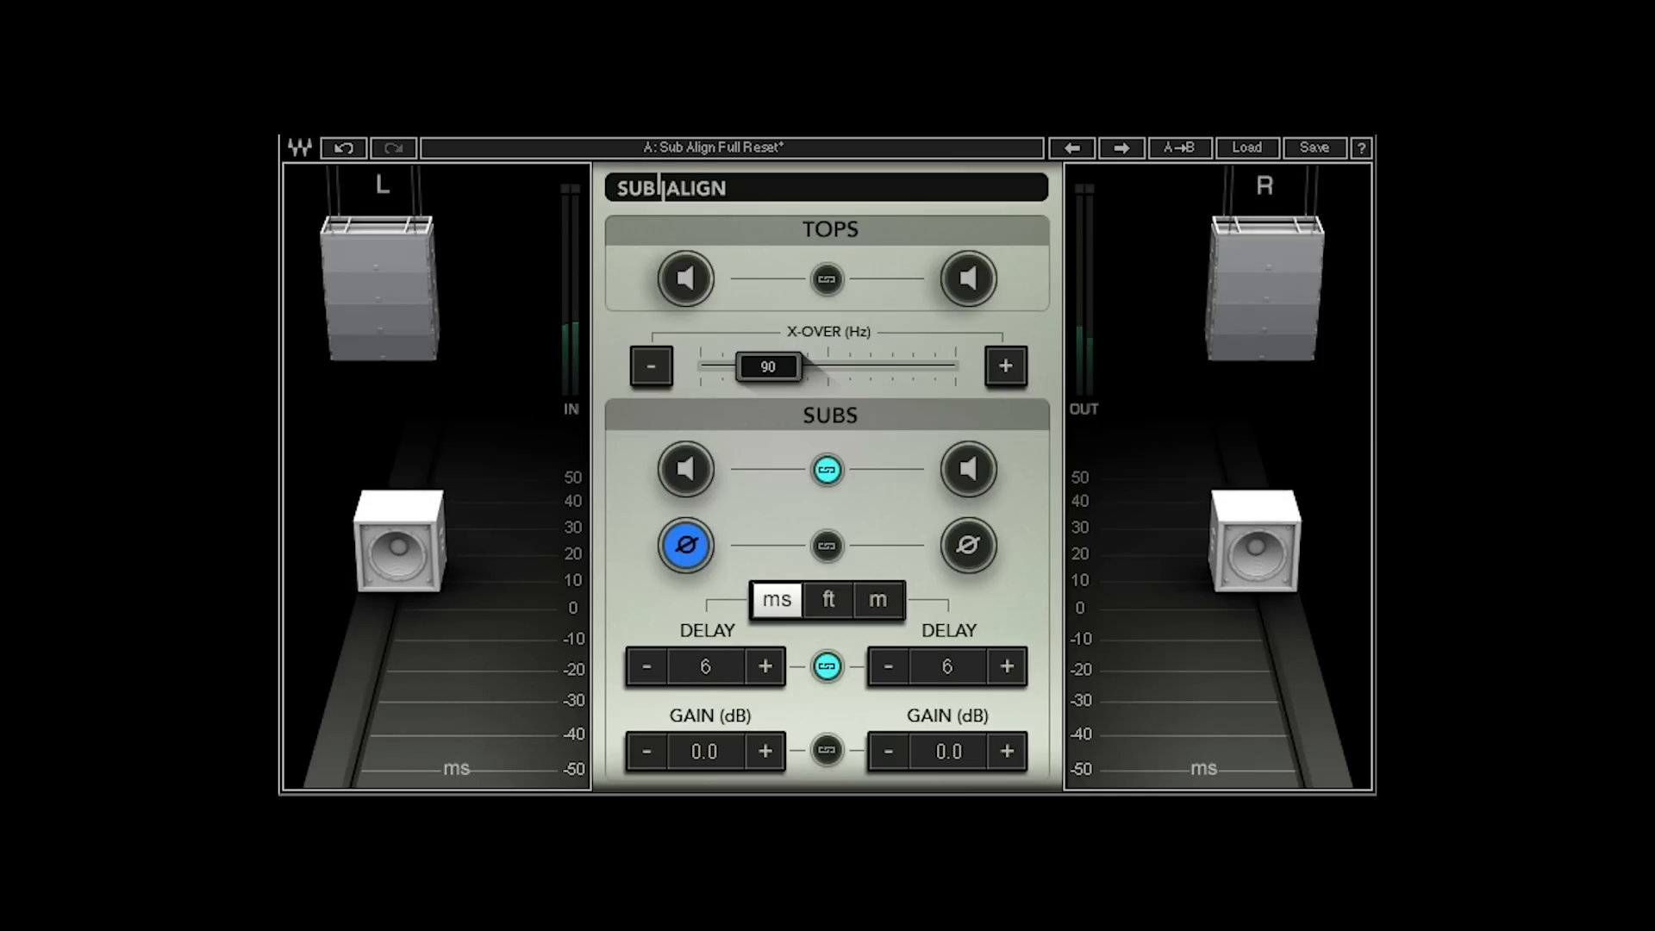
click(765, 667)
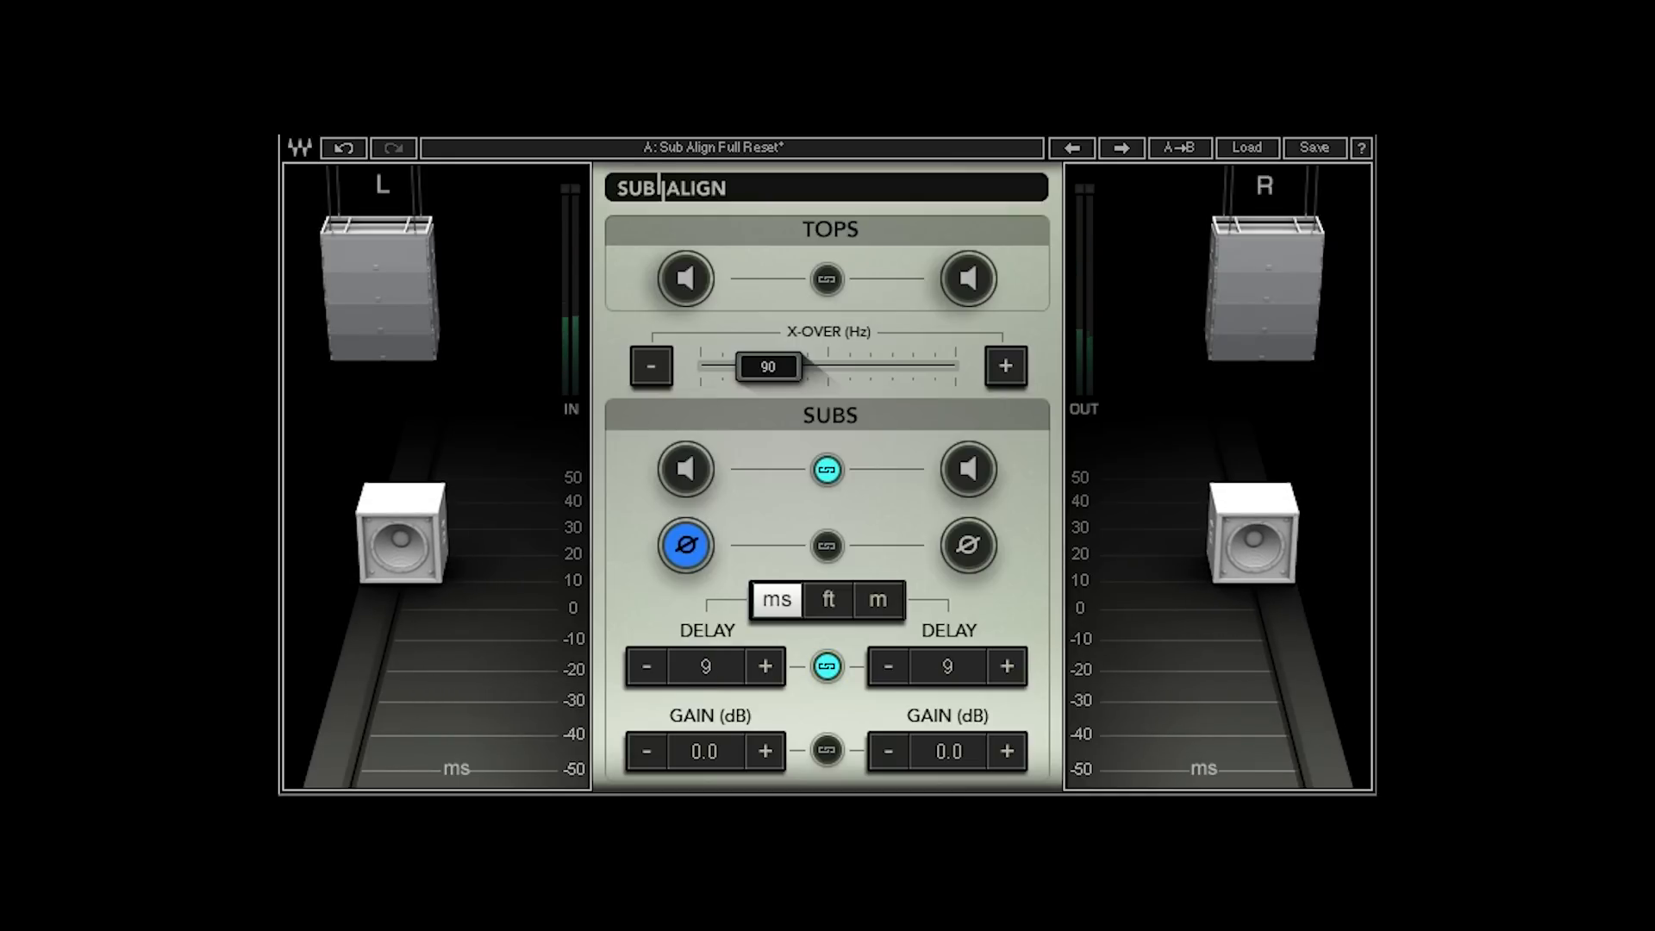
click(765, 667)
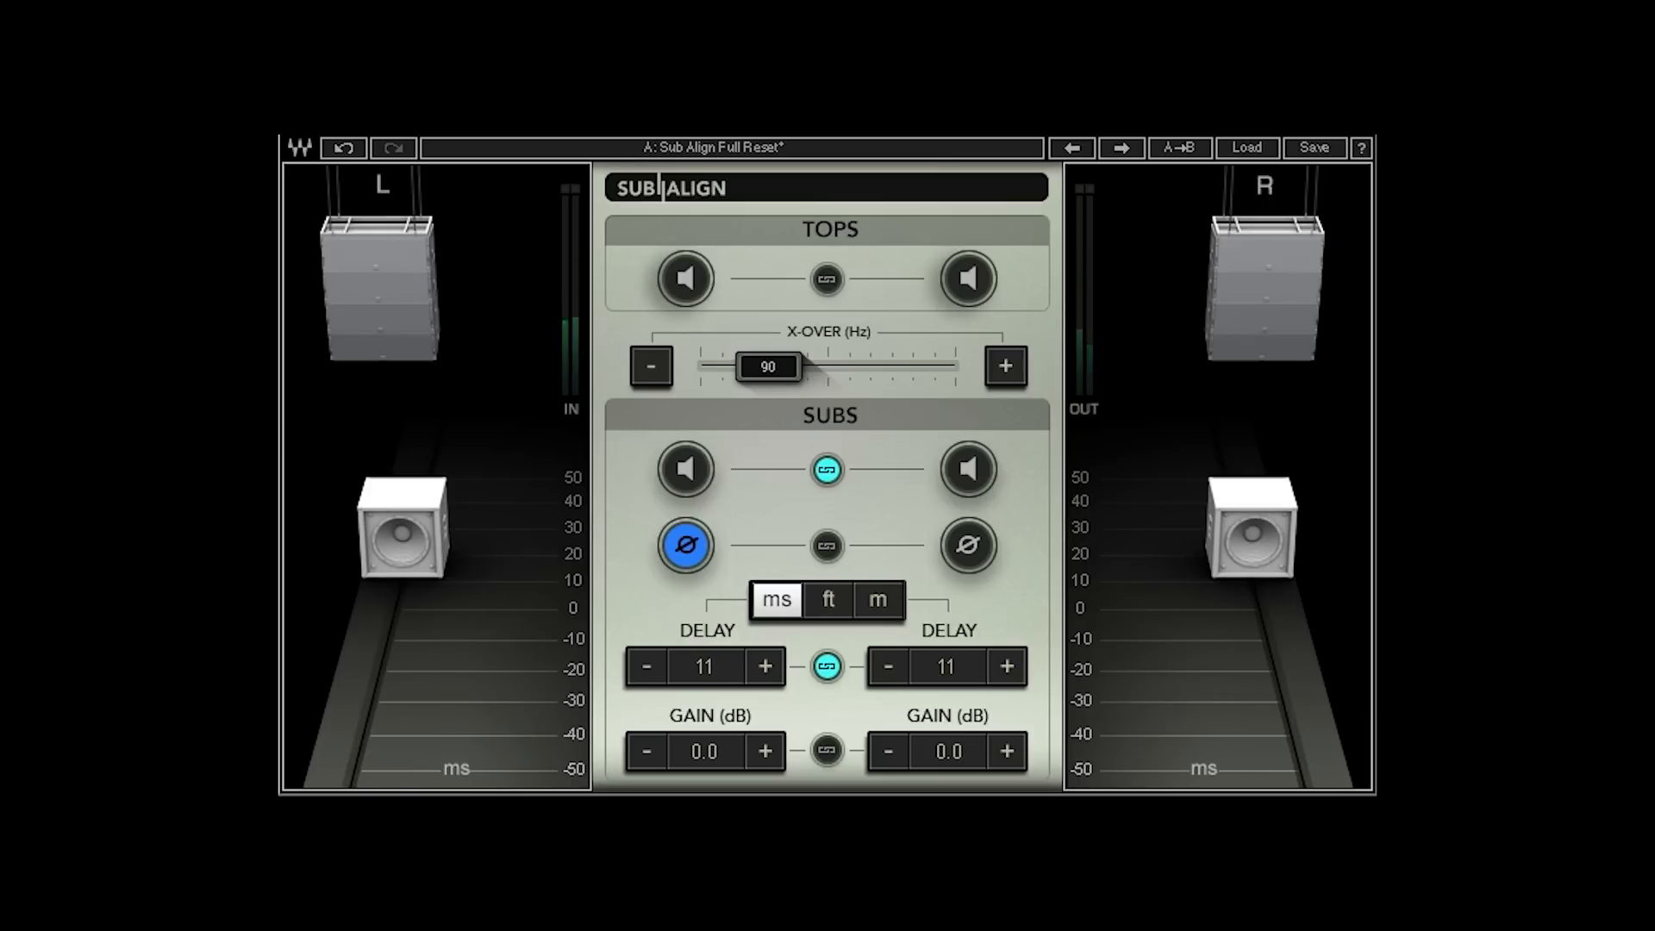
click(645, 667)
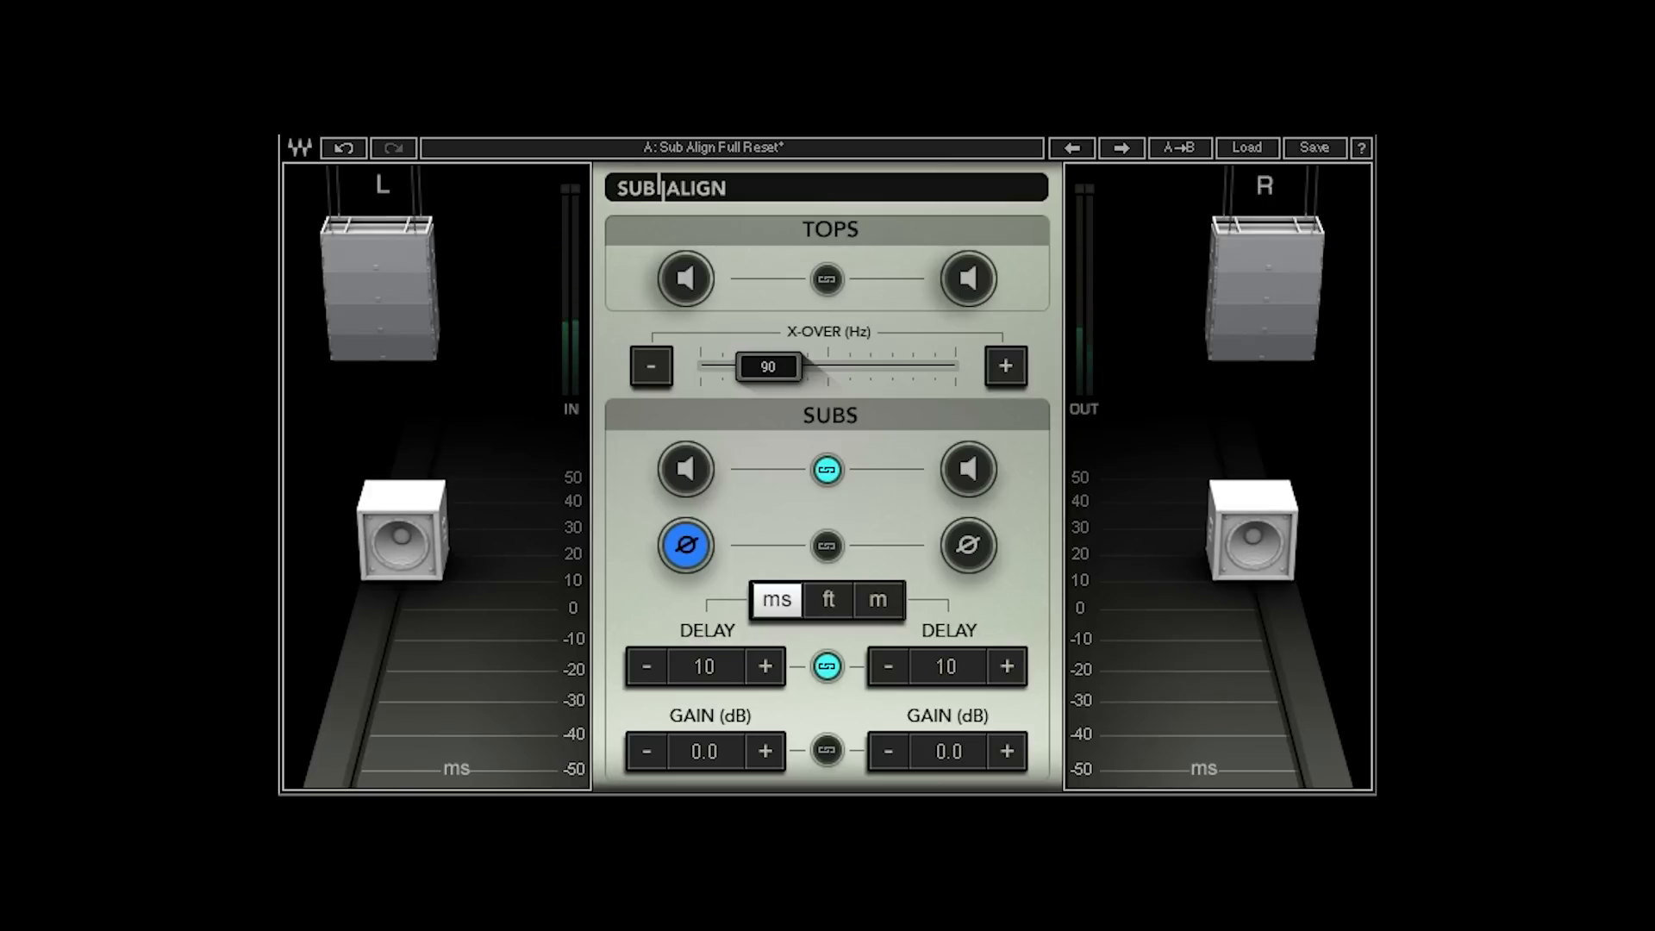
mouse_move(498, 646)
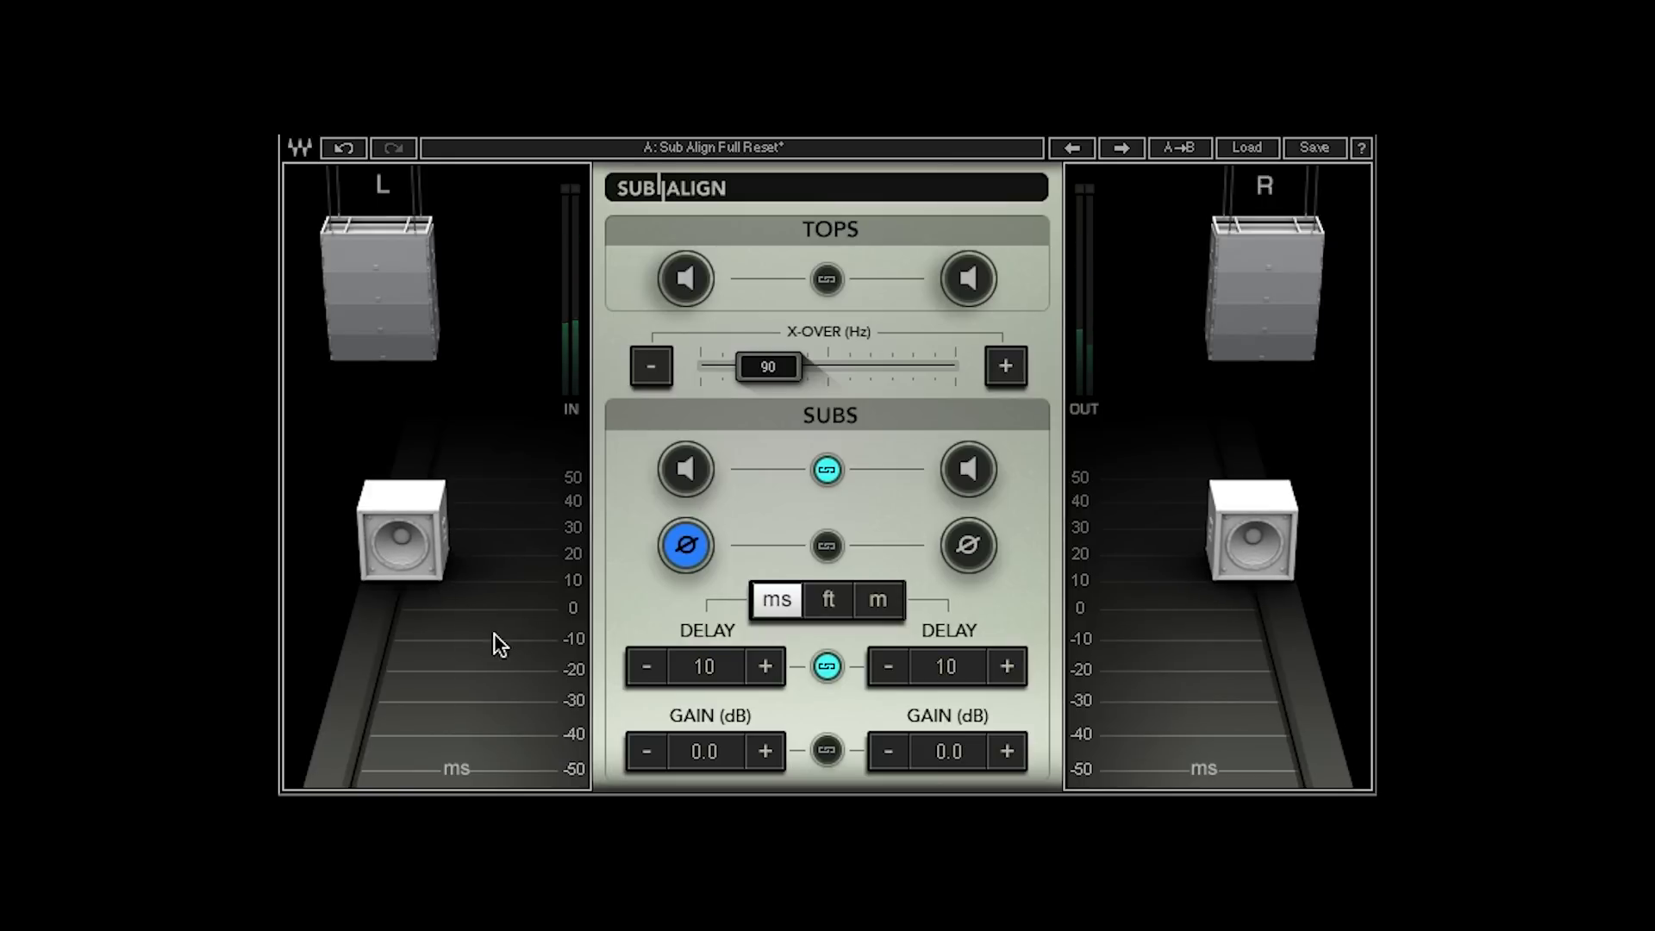
mouse_move(584, 734)
text(1.7)
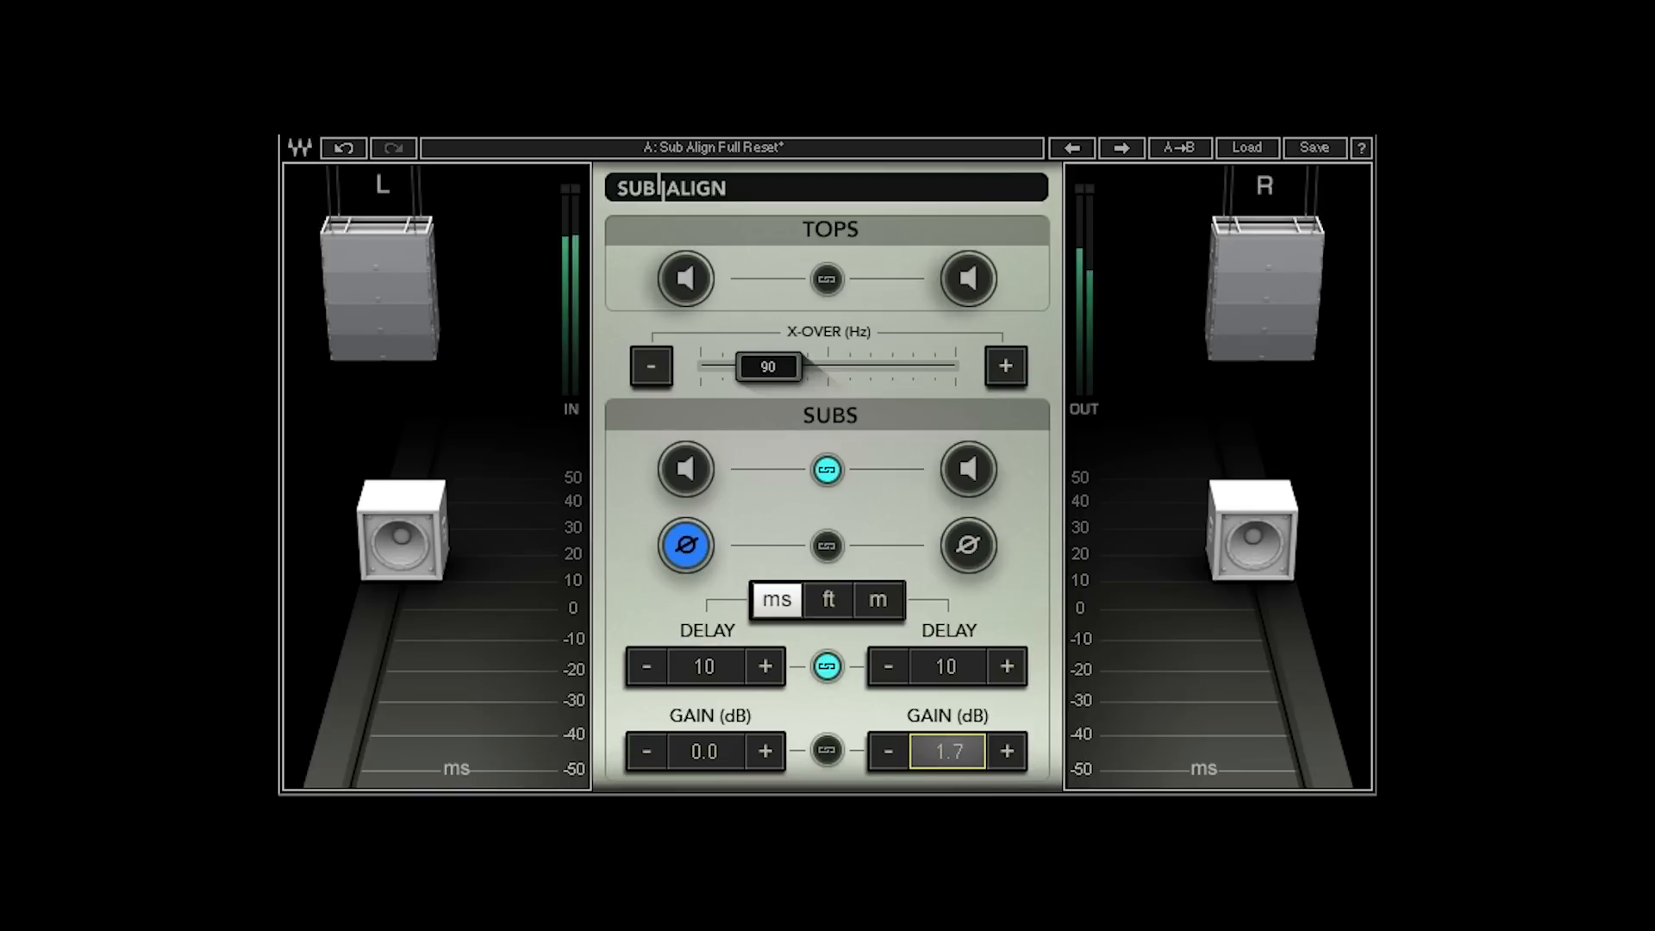
Raise the right sub gain to 3.0 dB, link the gains, and raise them to 1.0 and 4.0 dB
click(1006, 751)
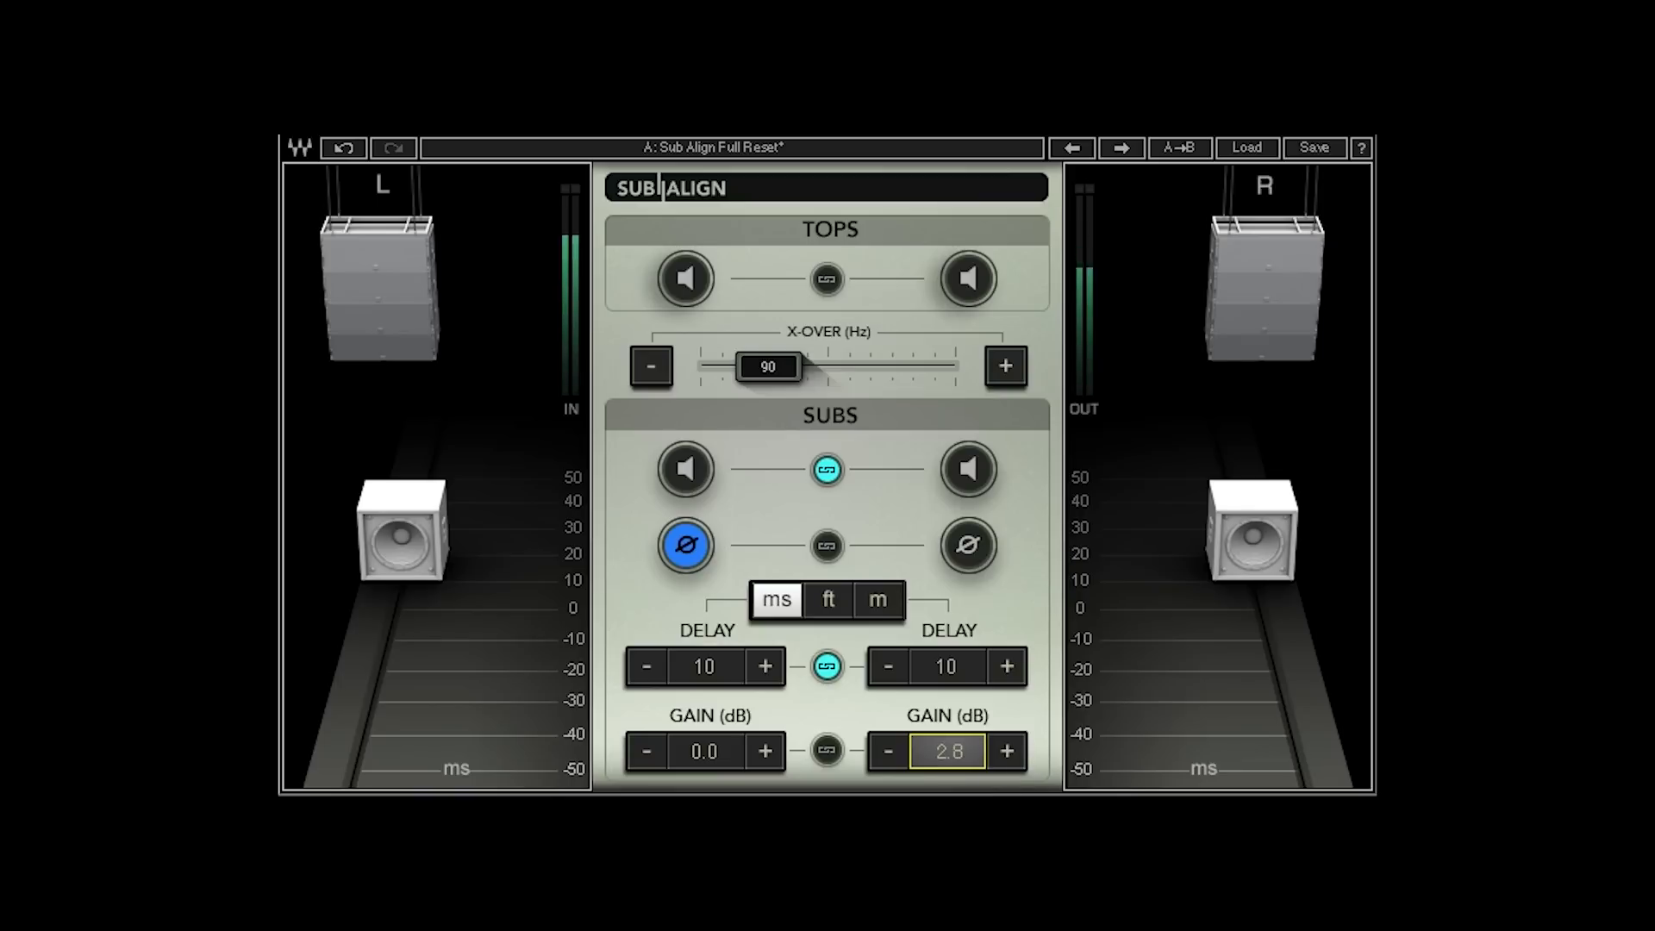
click(1006, 751)
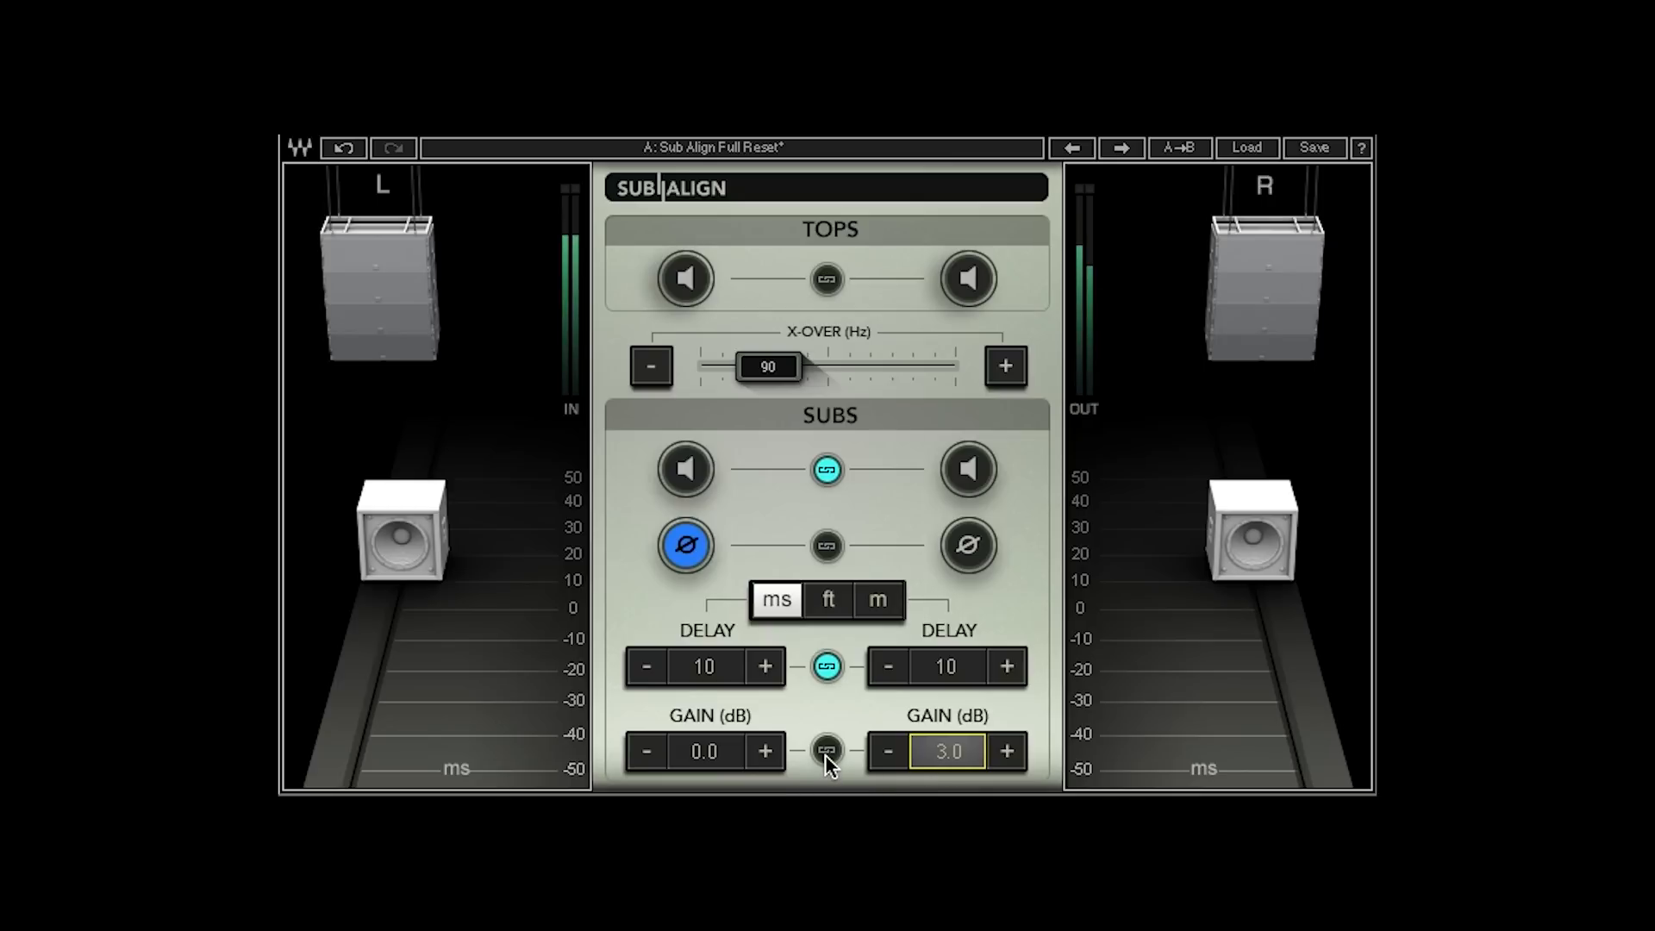
click(827, 751)
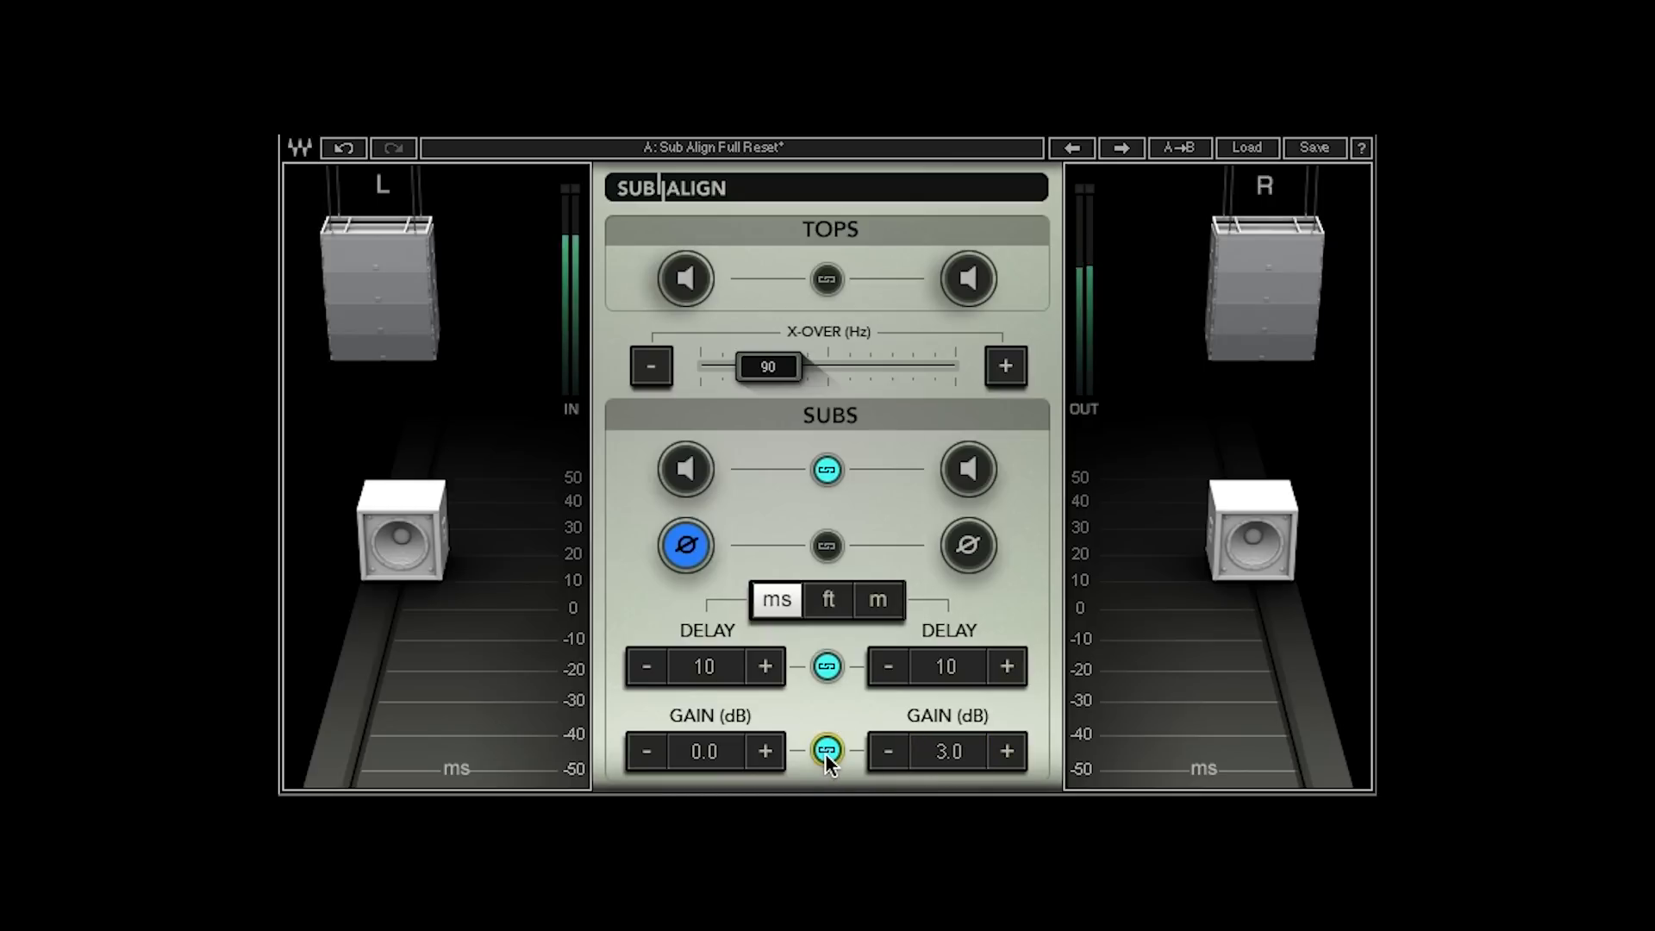
mouse_move(412, 410)
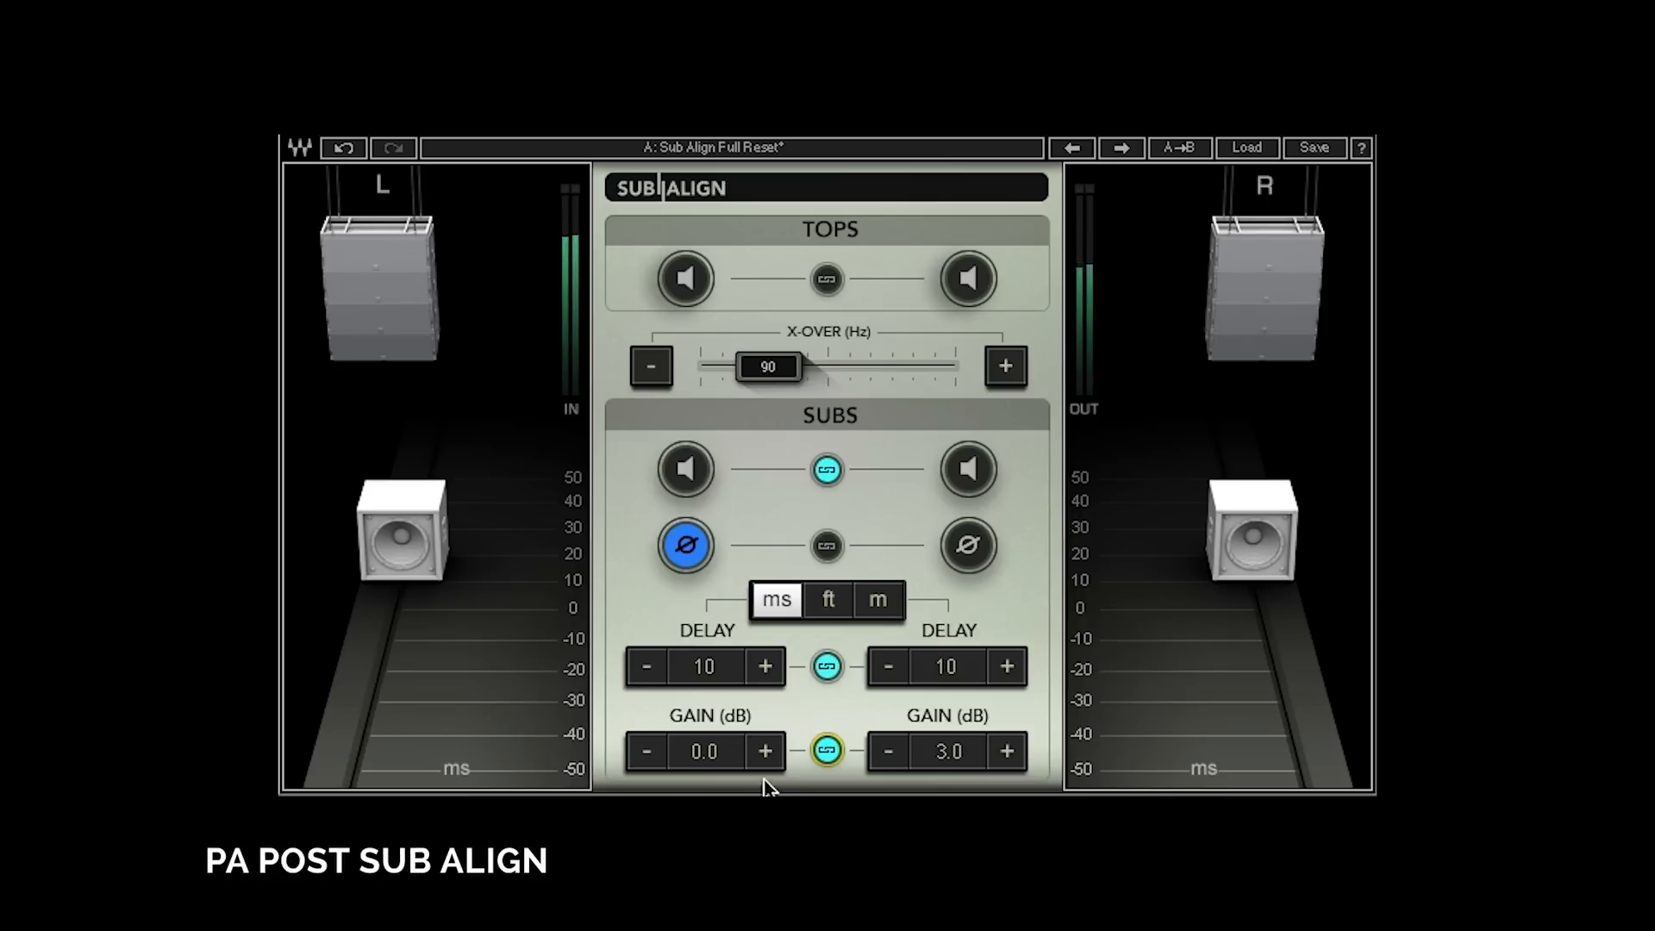
click(765, 751)
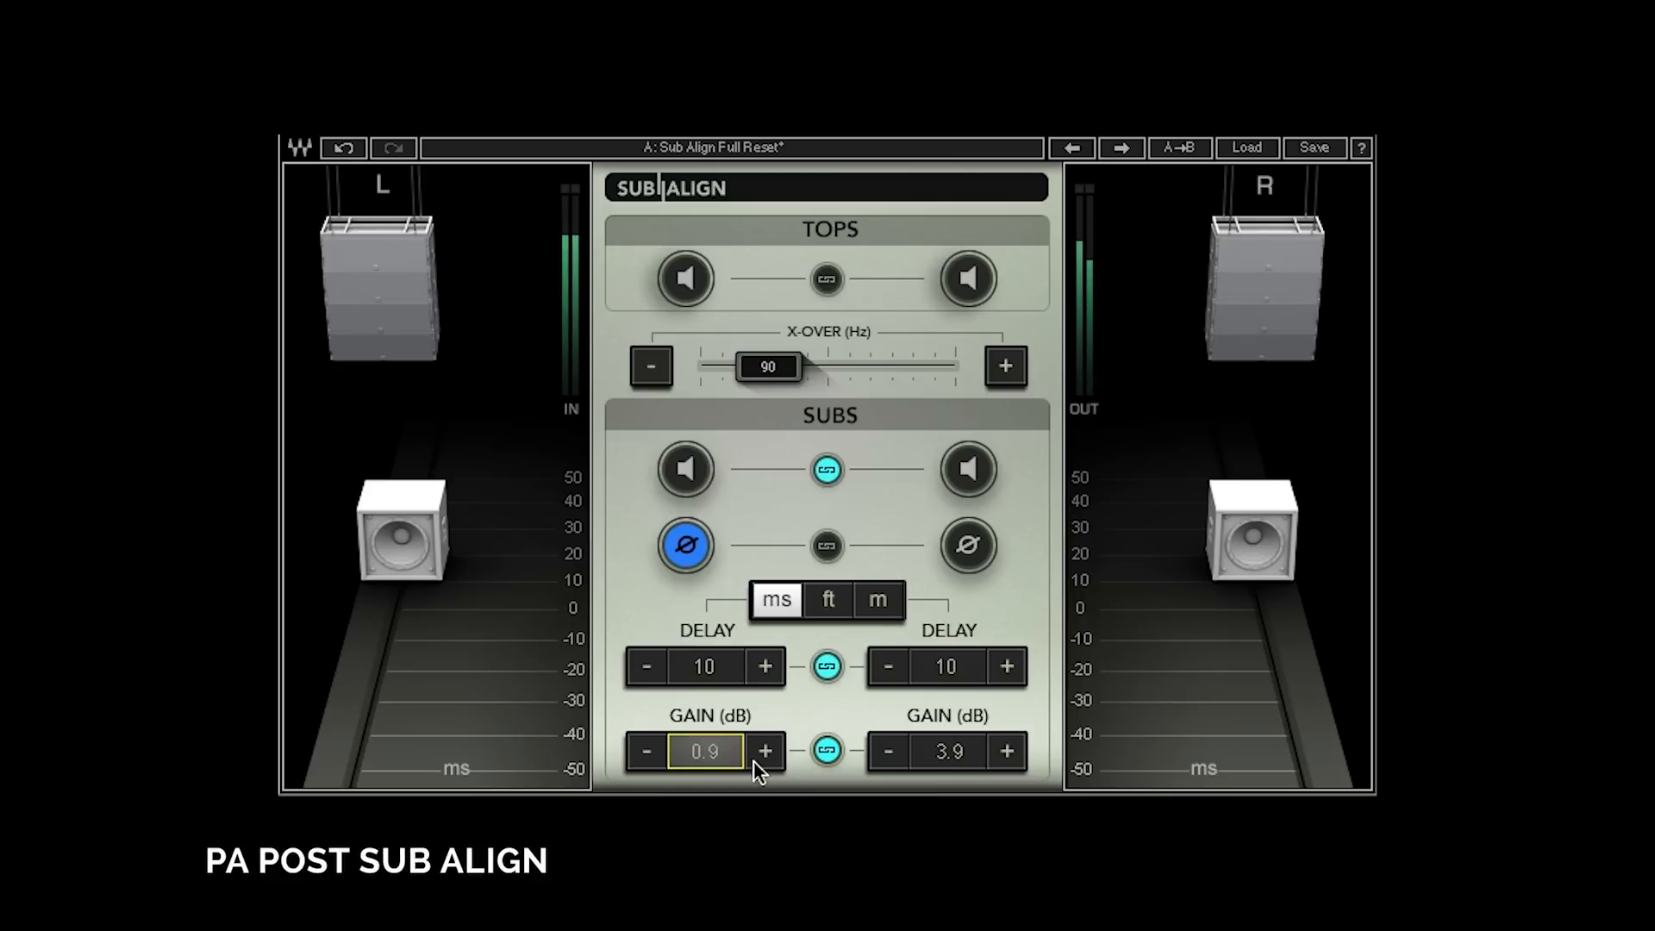
click(766, 752)
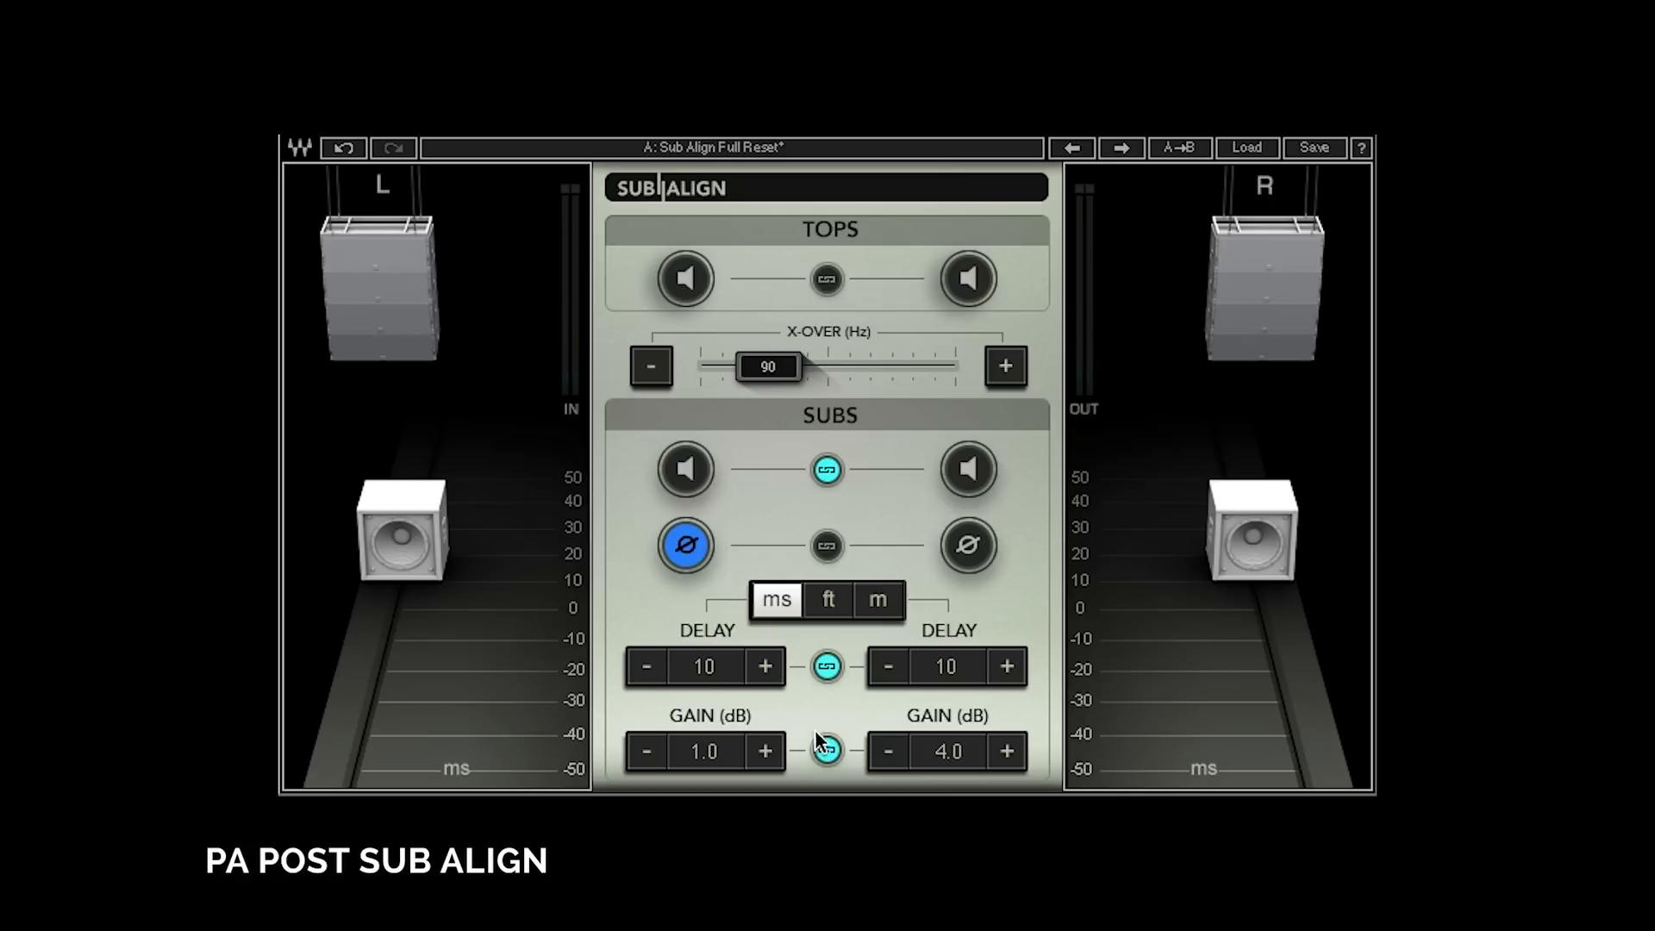
click(826, 751)
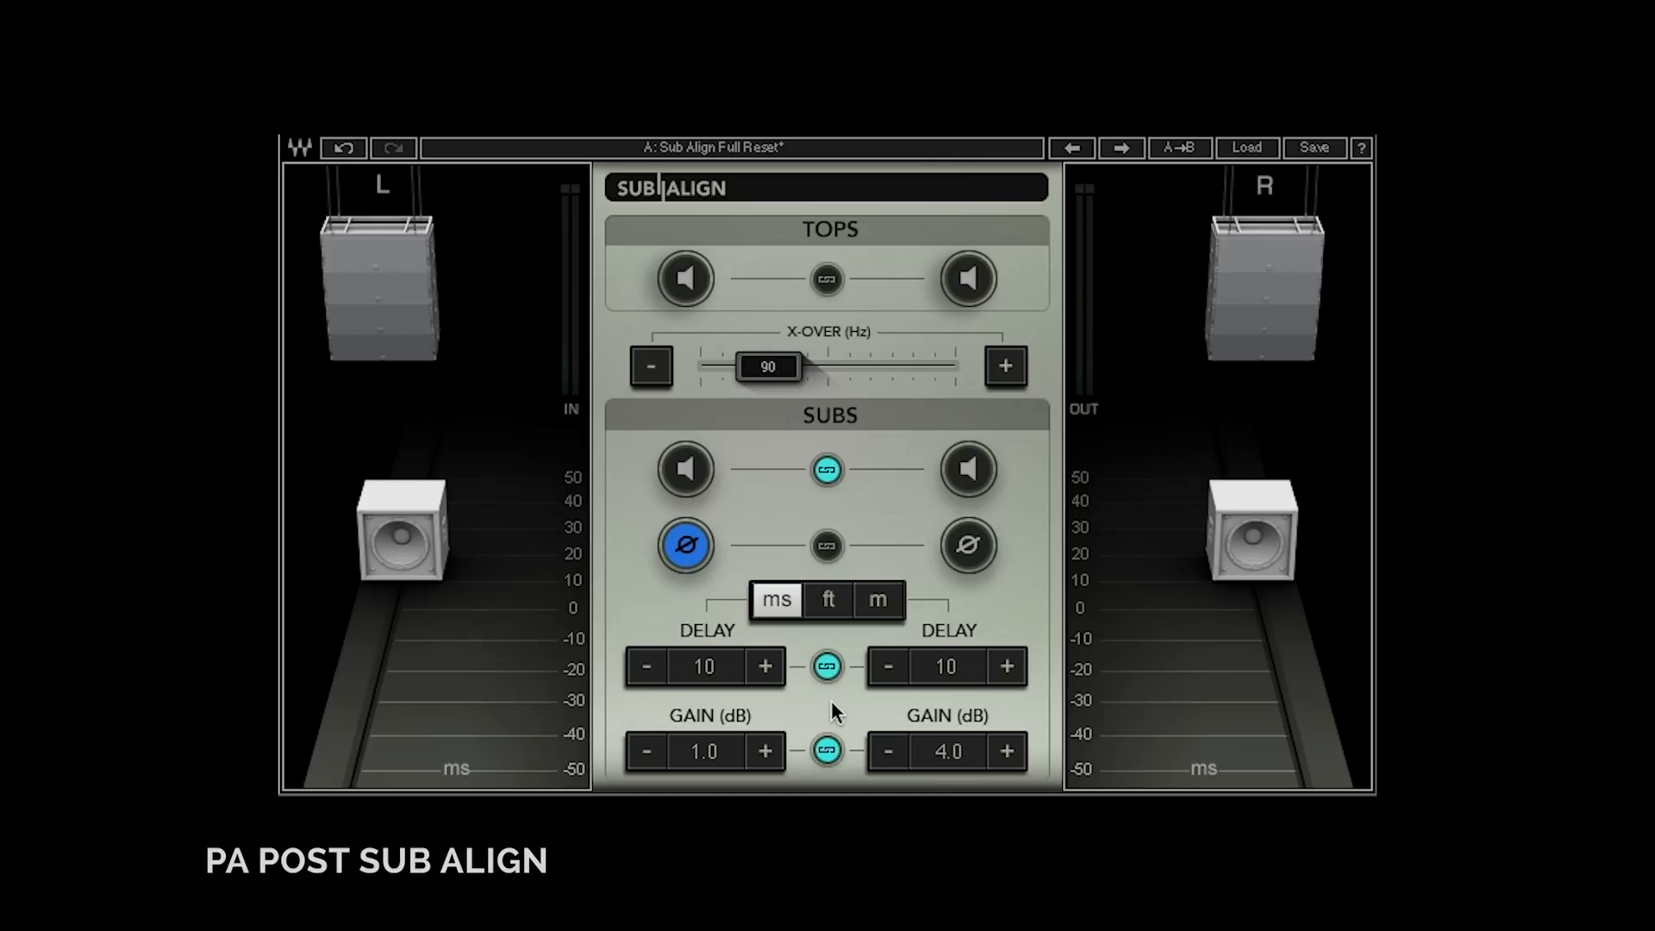